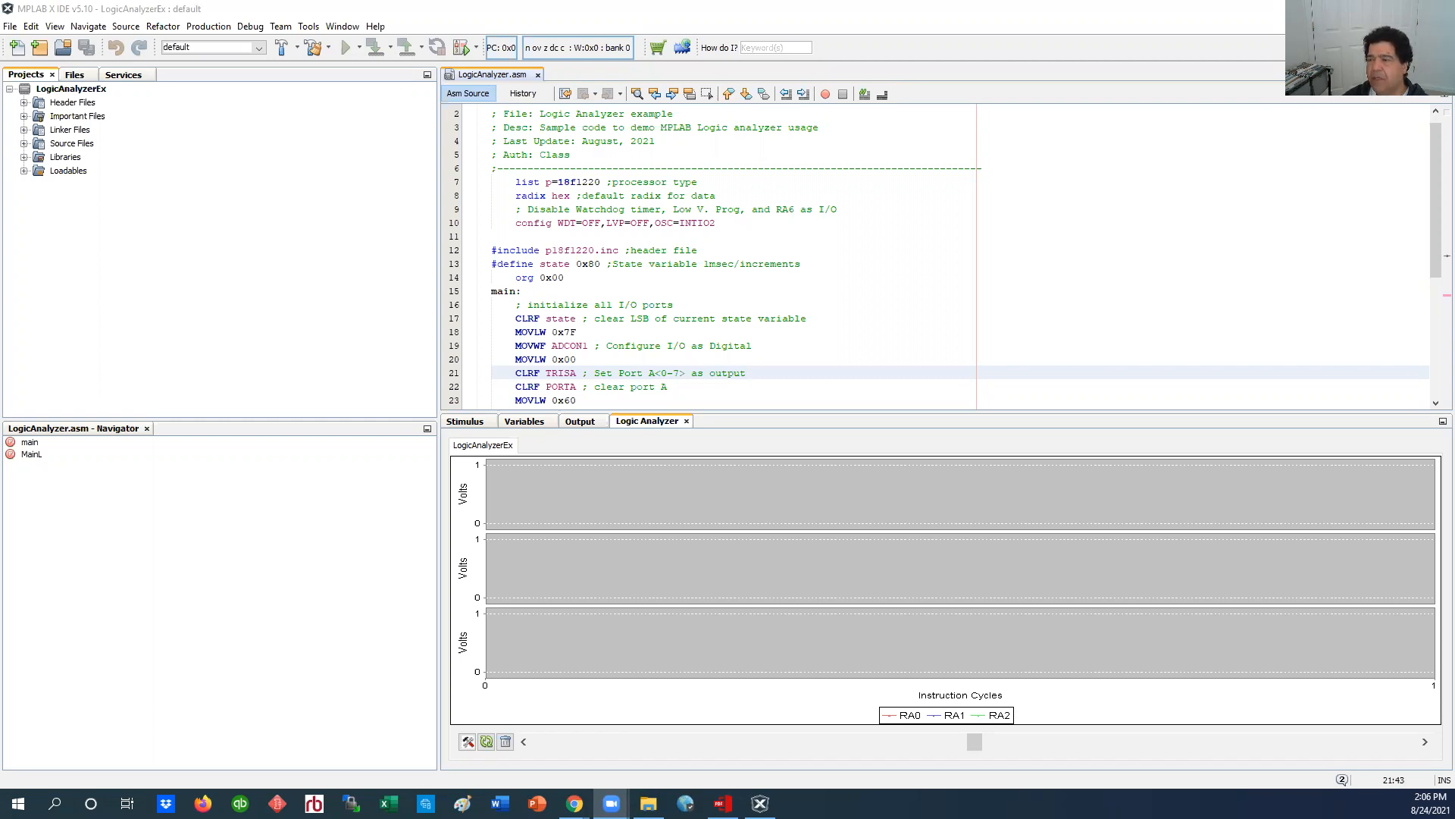
Step: Clean and build LogicAnalyzerEx, then start simulator debugging, halting at the line 27 breakpoint
click(745, 373)
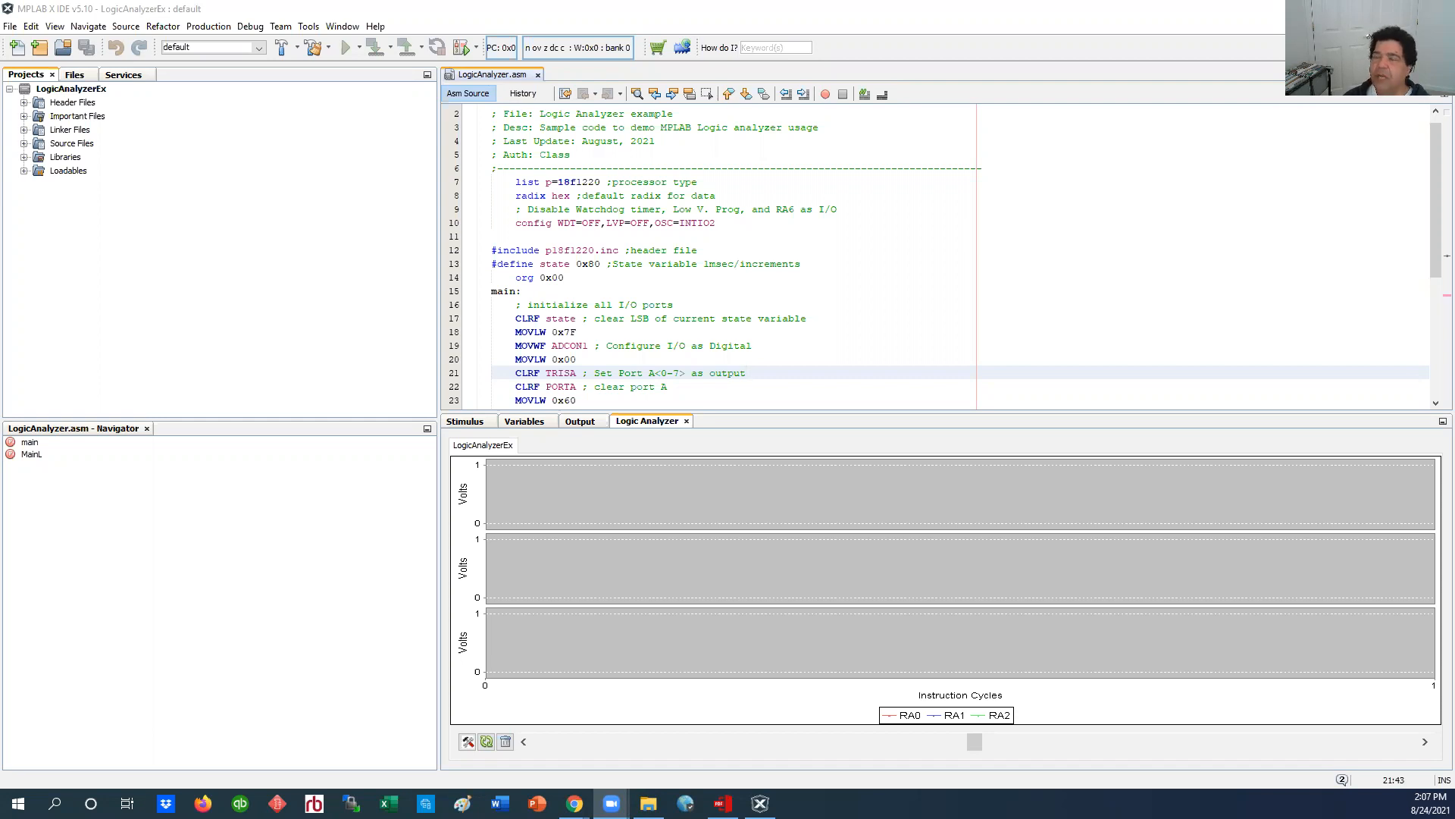
click(746, 373)
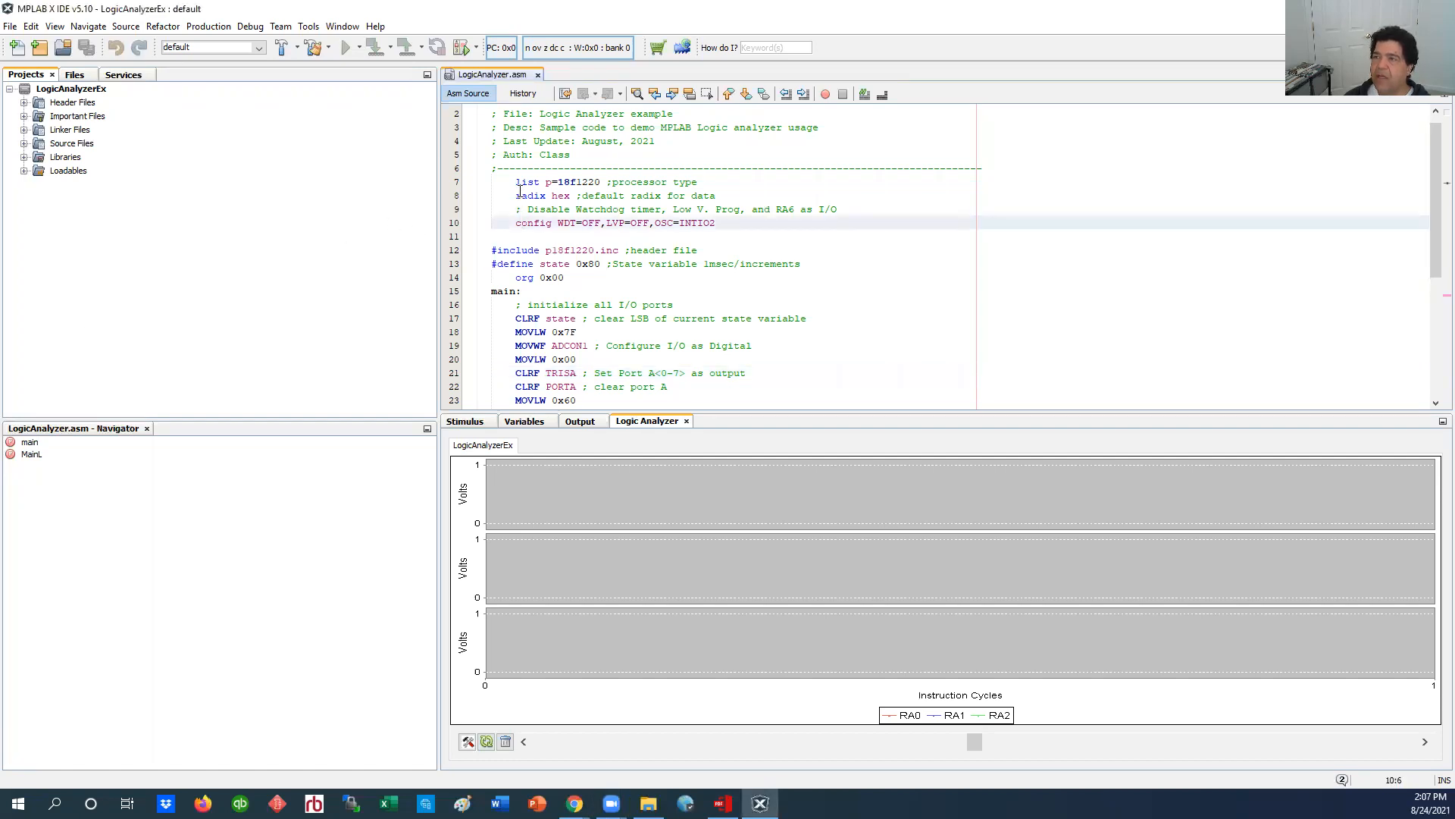
scroll(down, 3)
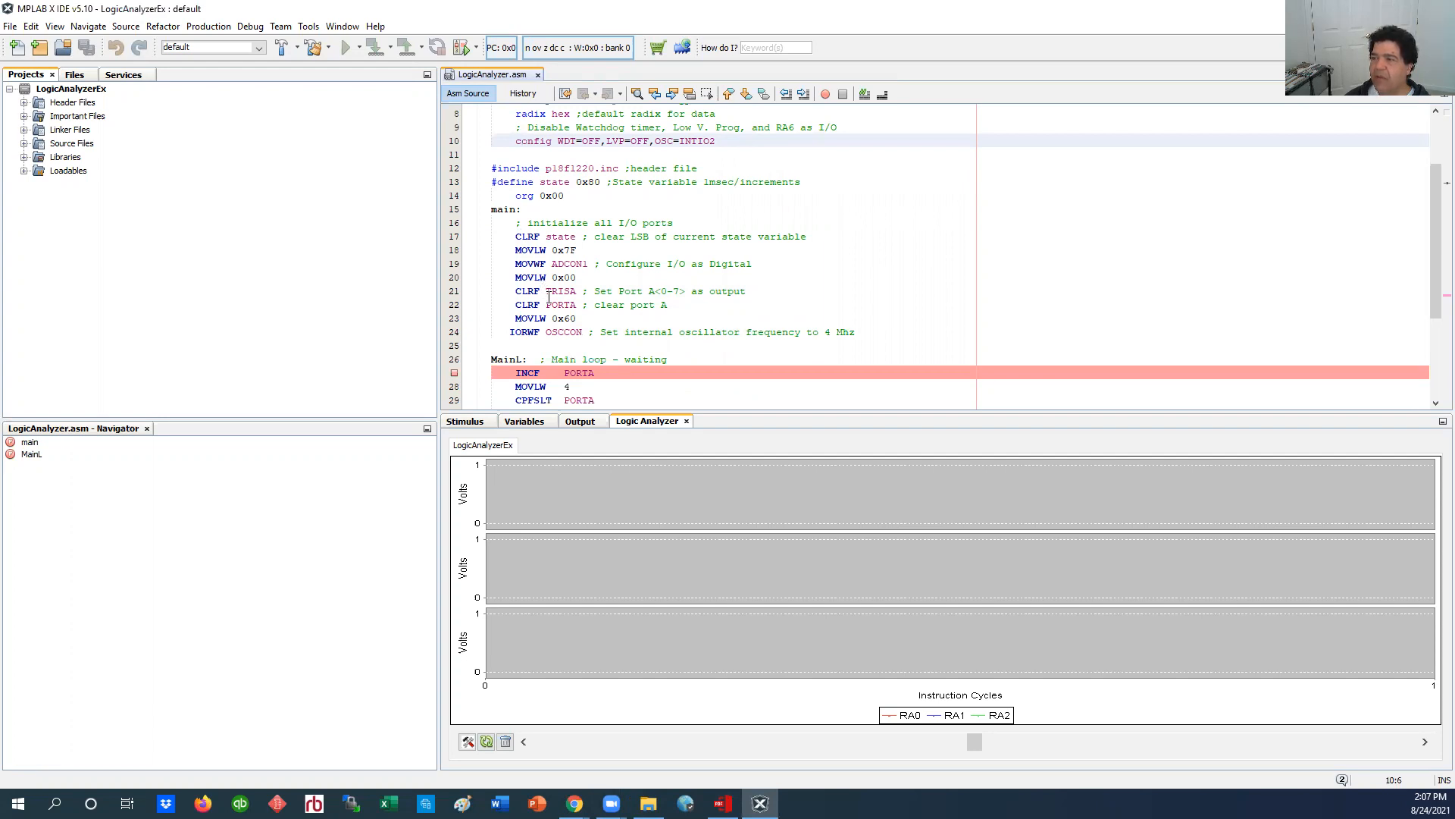
scroll(down, 3)
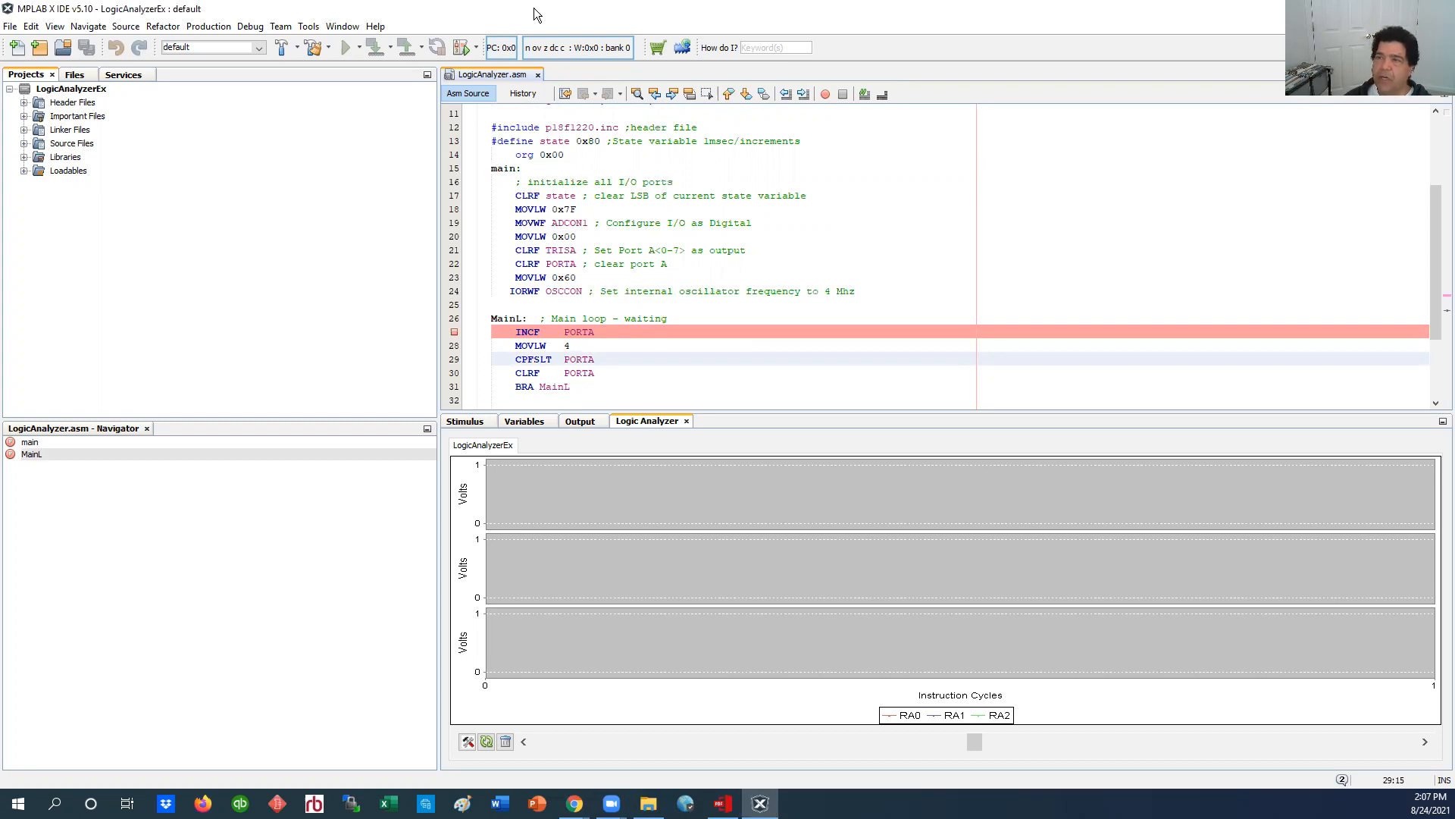
click(307, 47)
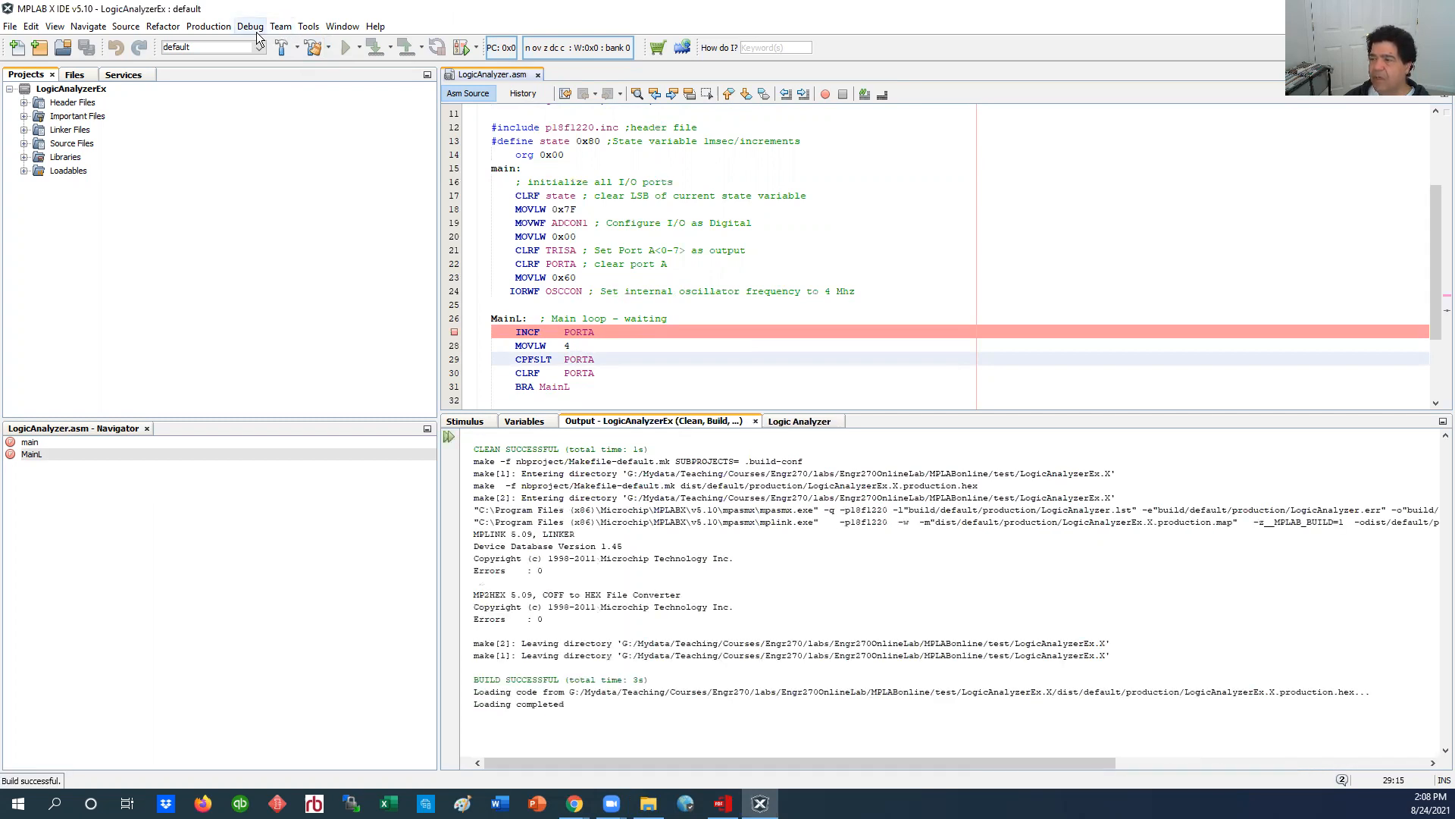
click(243, 25)
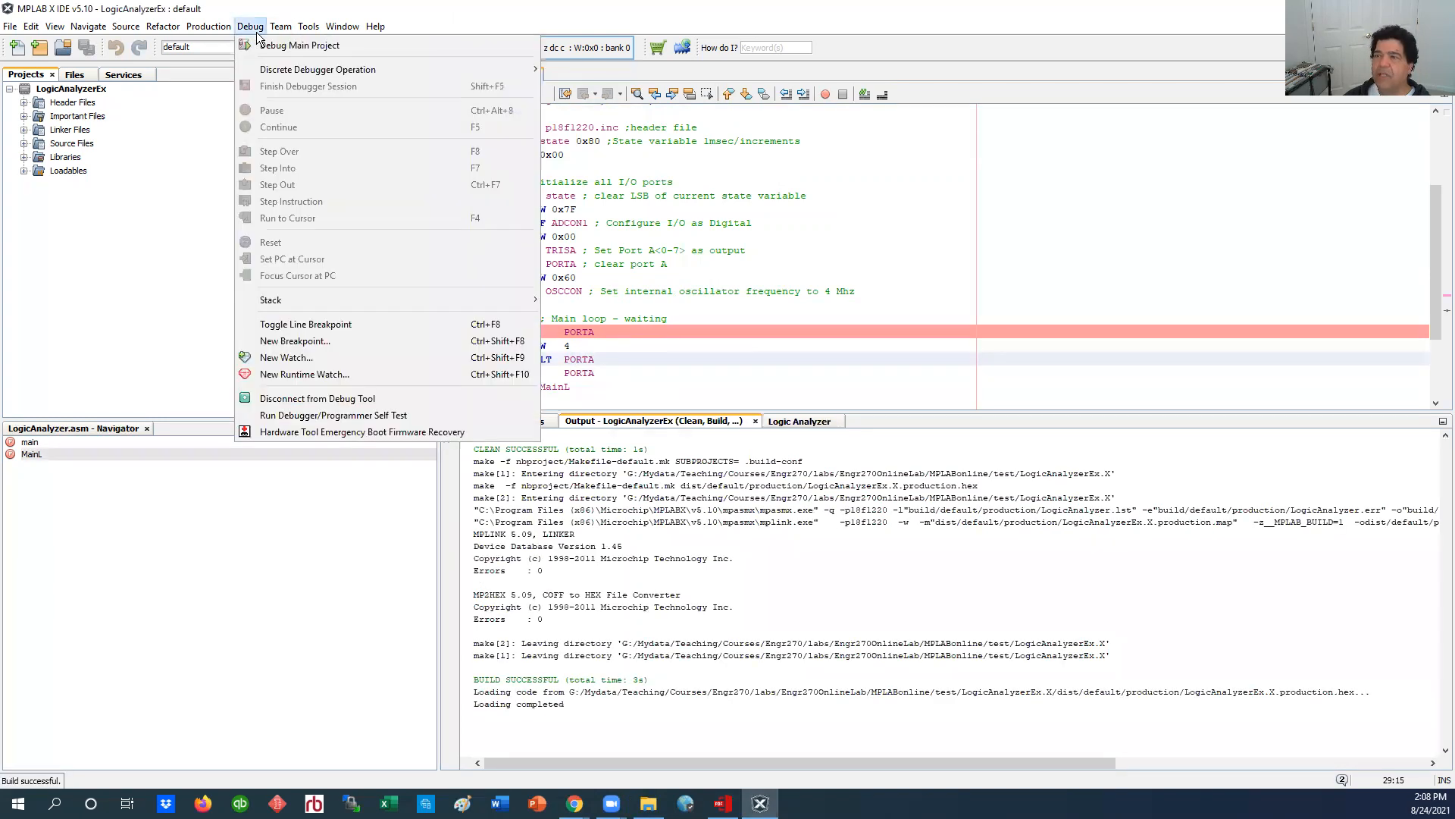
click(305, 44)
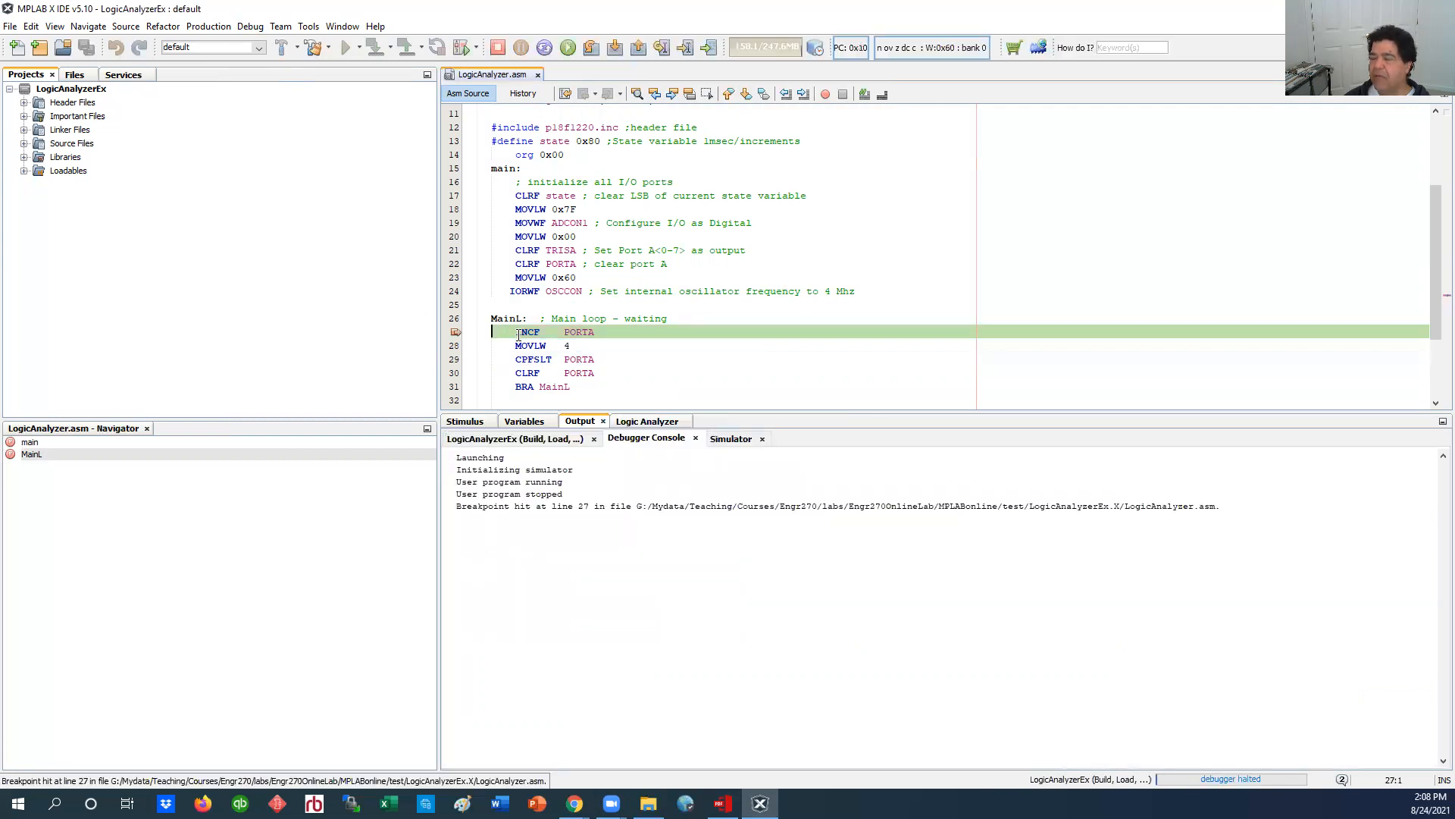
mouse_move(528, 332)
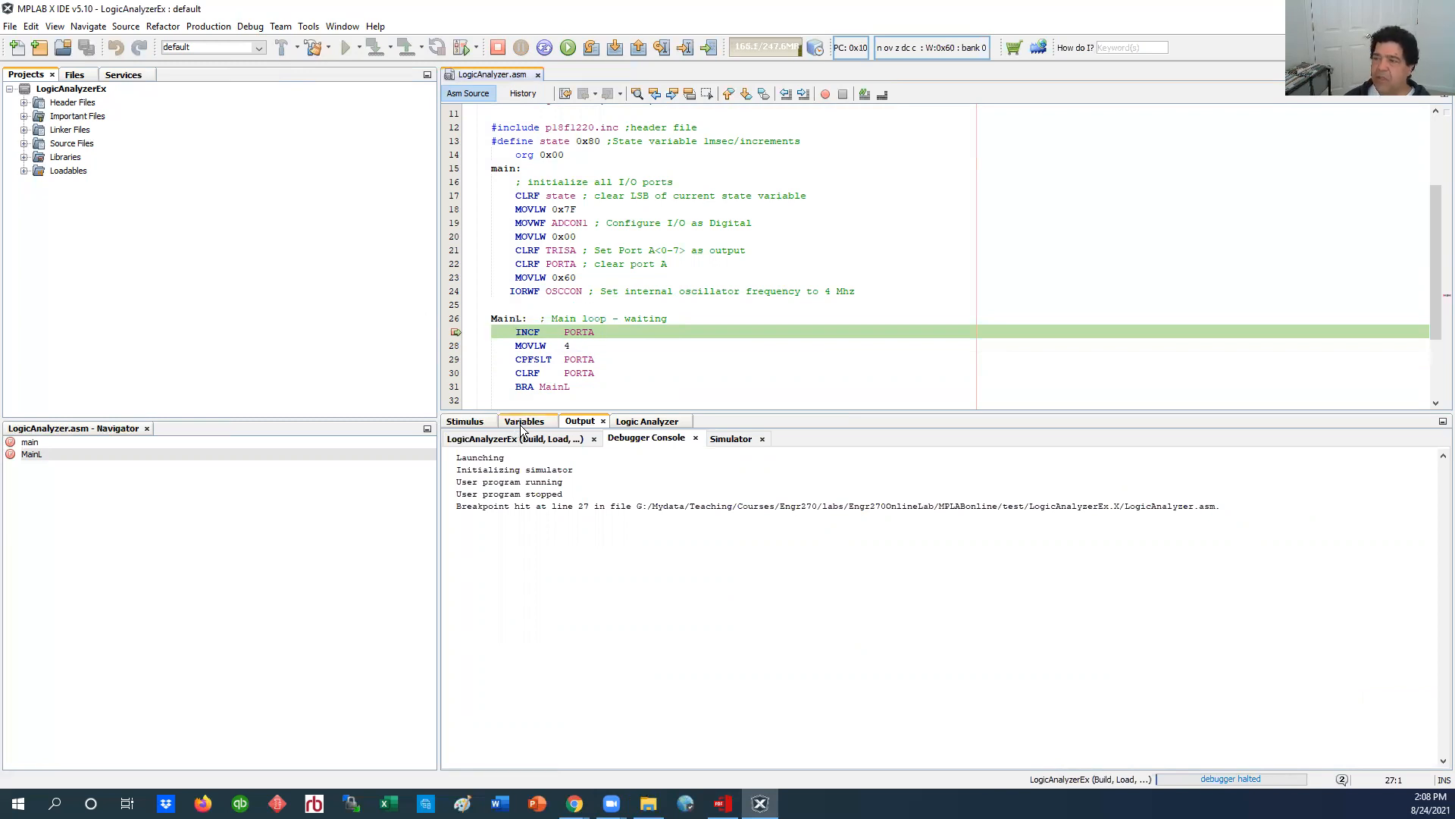
Step: Continue four times as PORTA counts 0x01–0x03 and wraps to 0x00, then view the waveforms
click(525, 421)
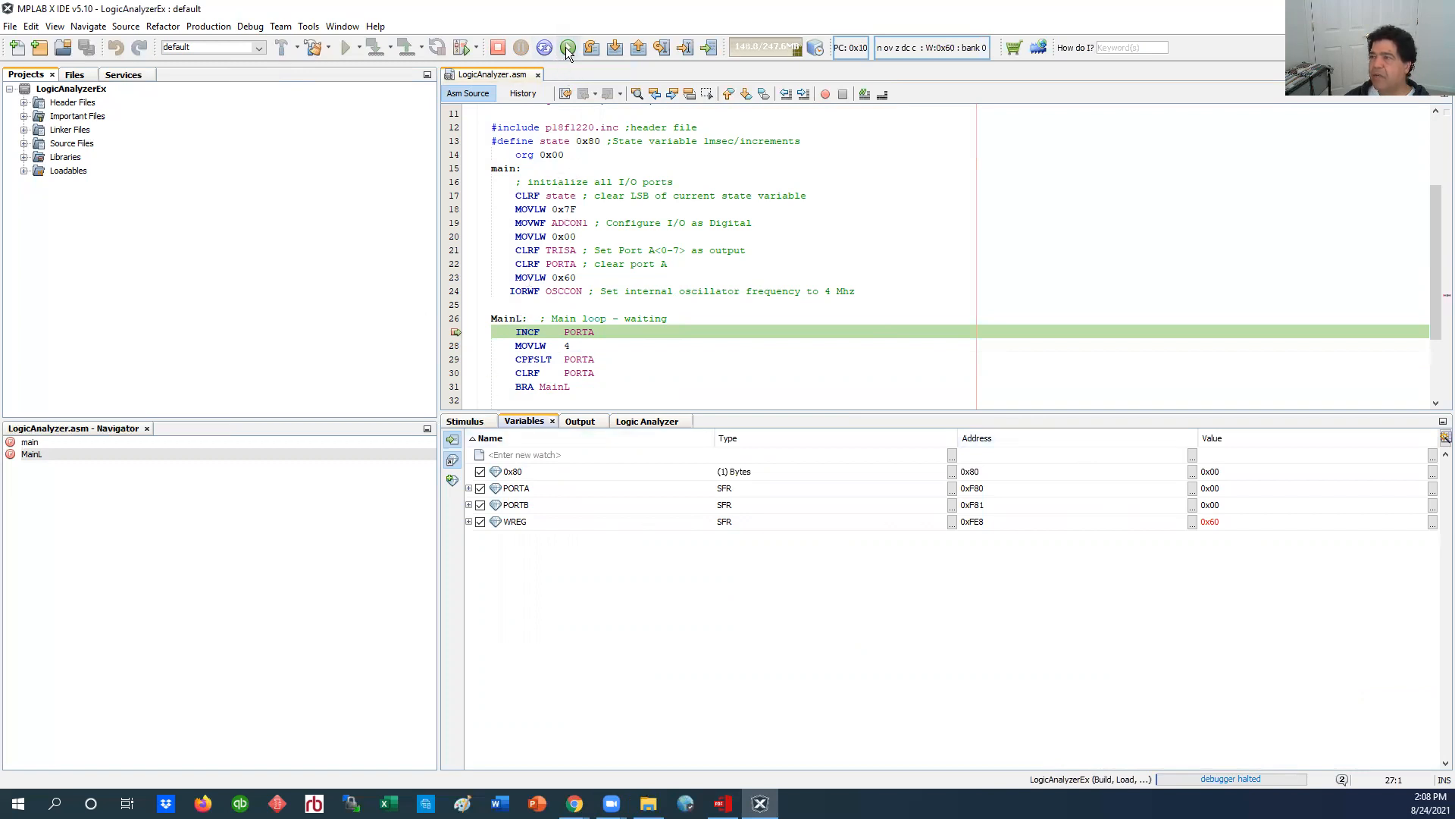
mouse_move(568, 47)
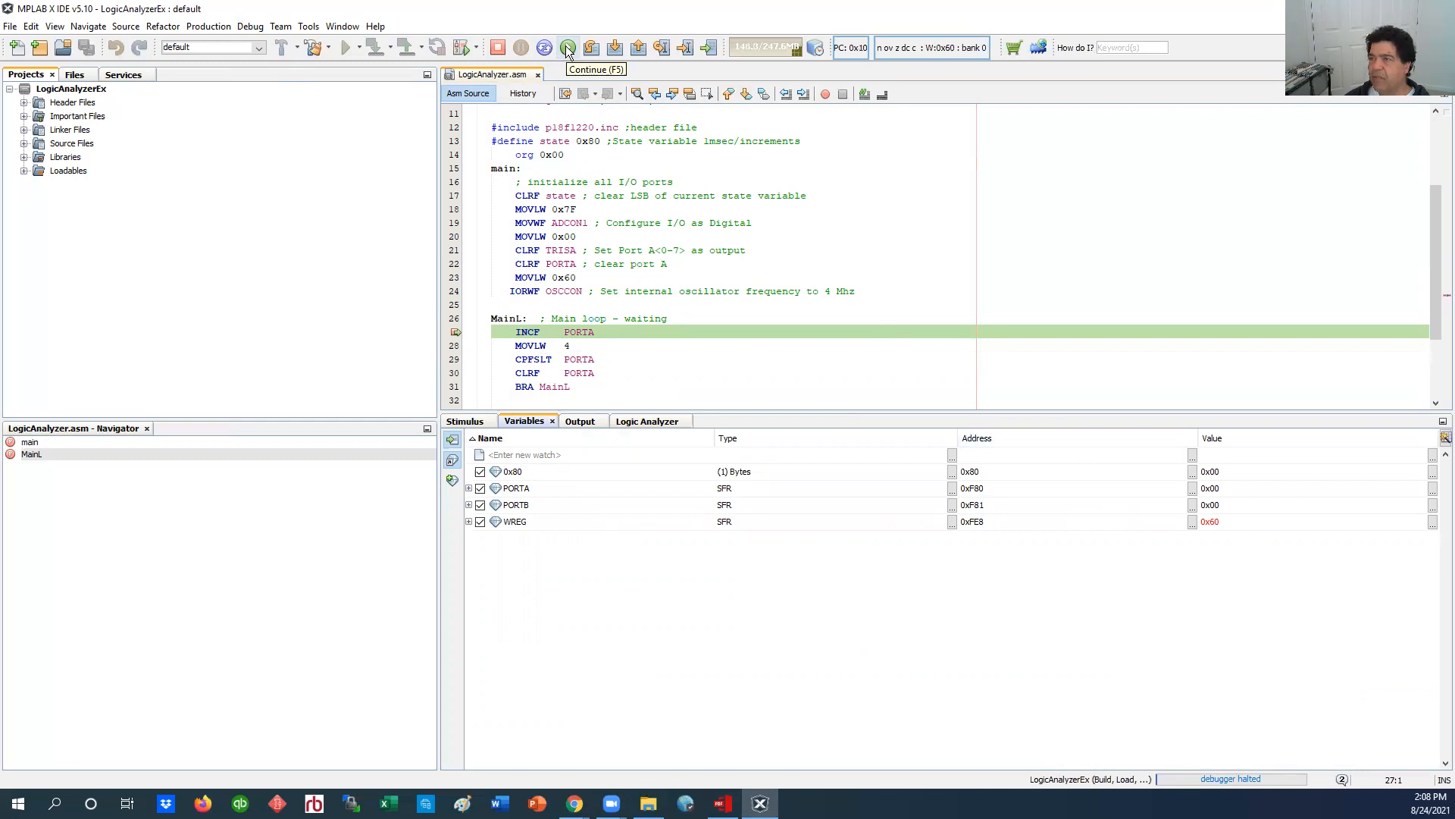
click(567, 46)
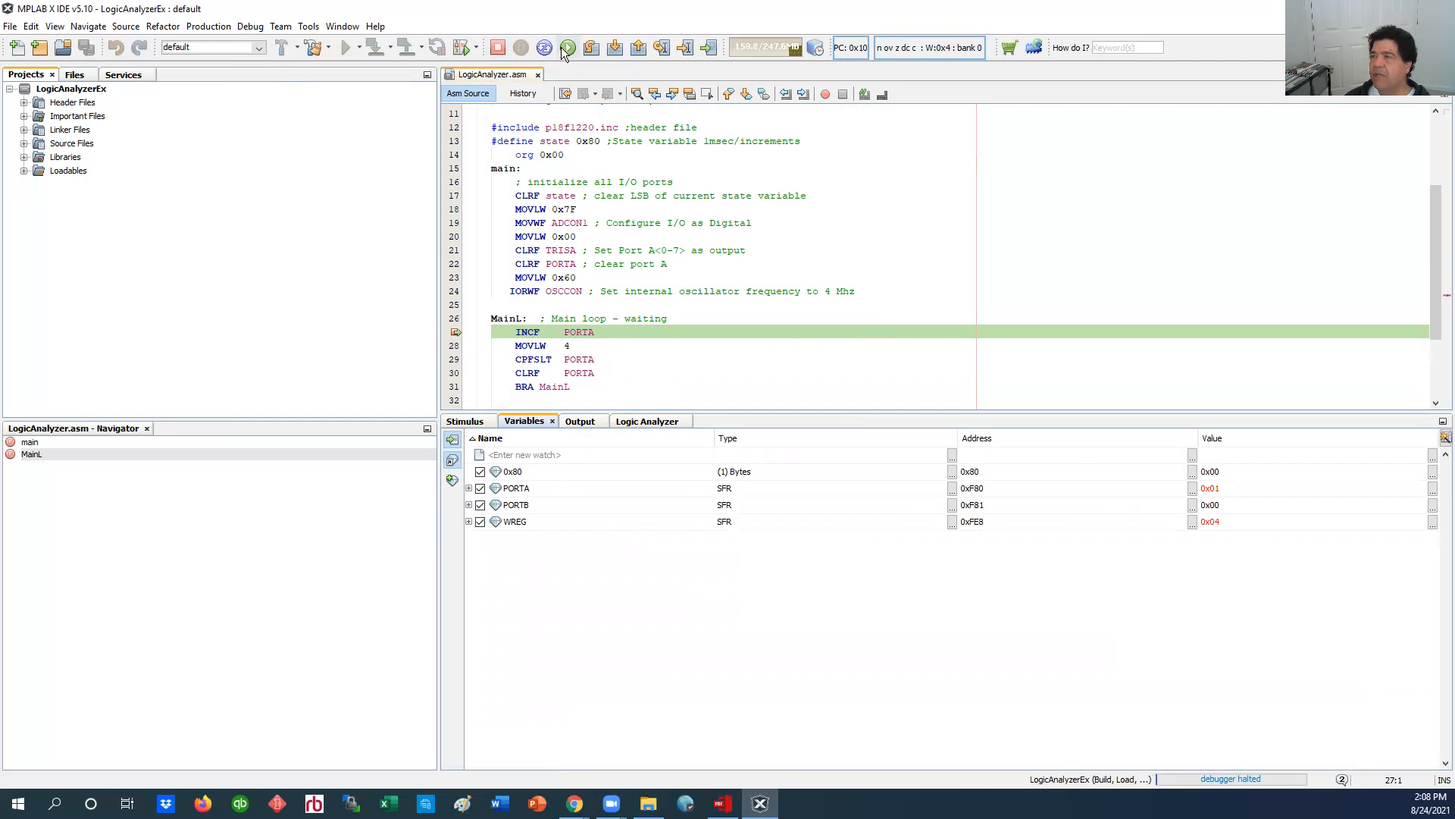
click(568, 47)
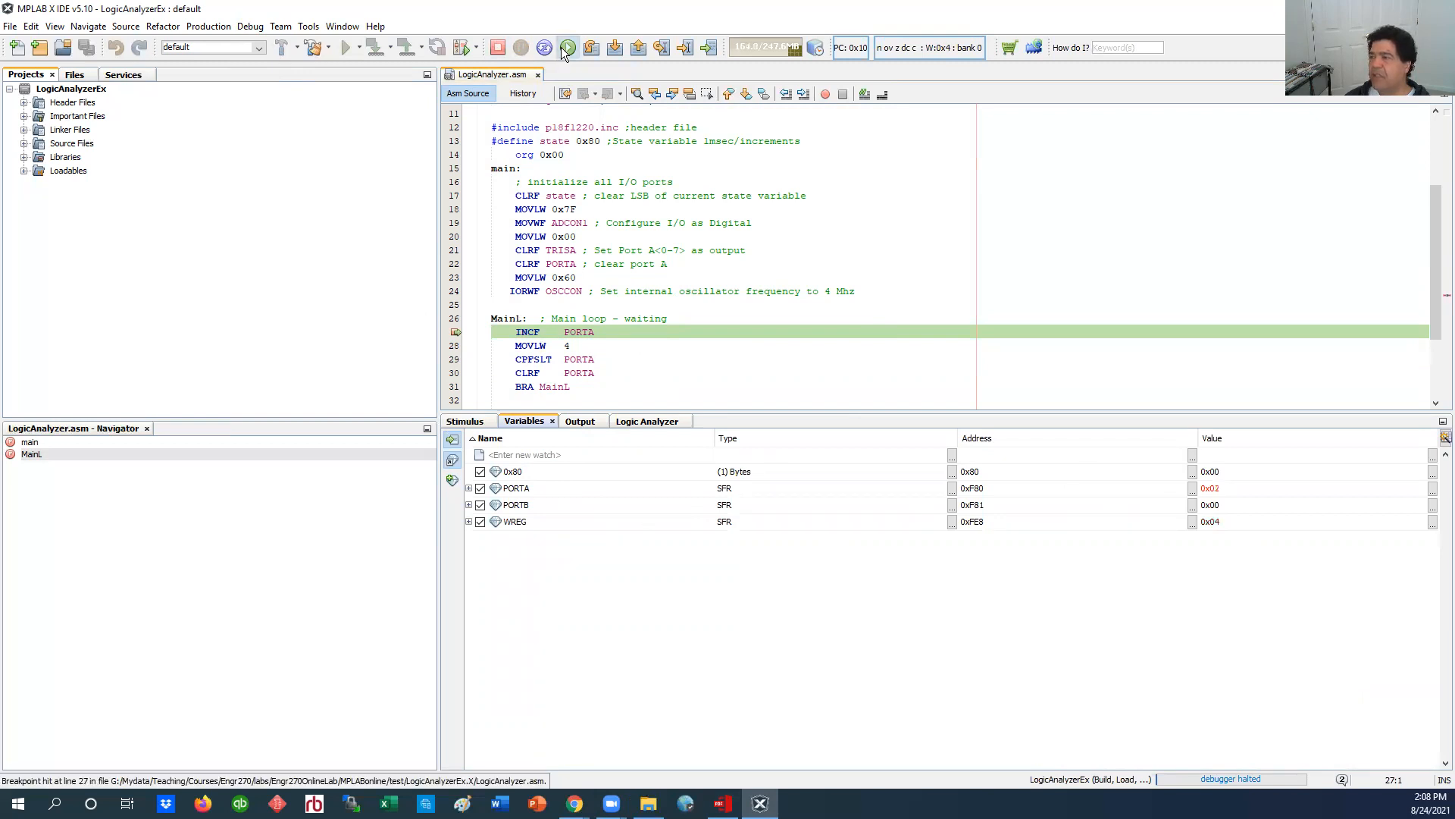
click(567, 47)
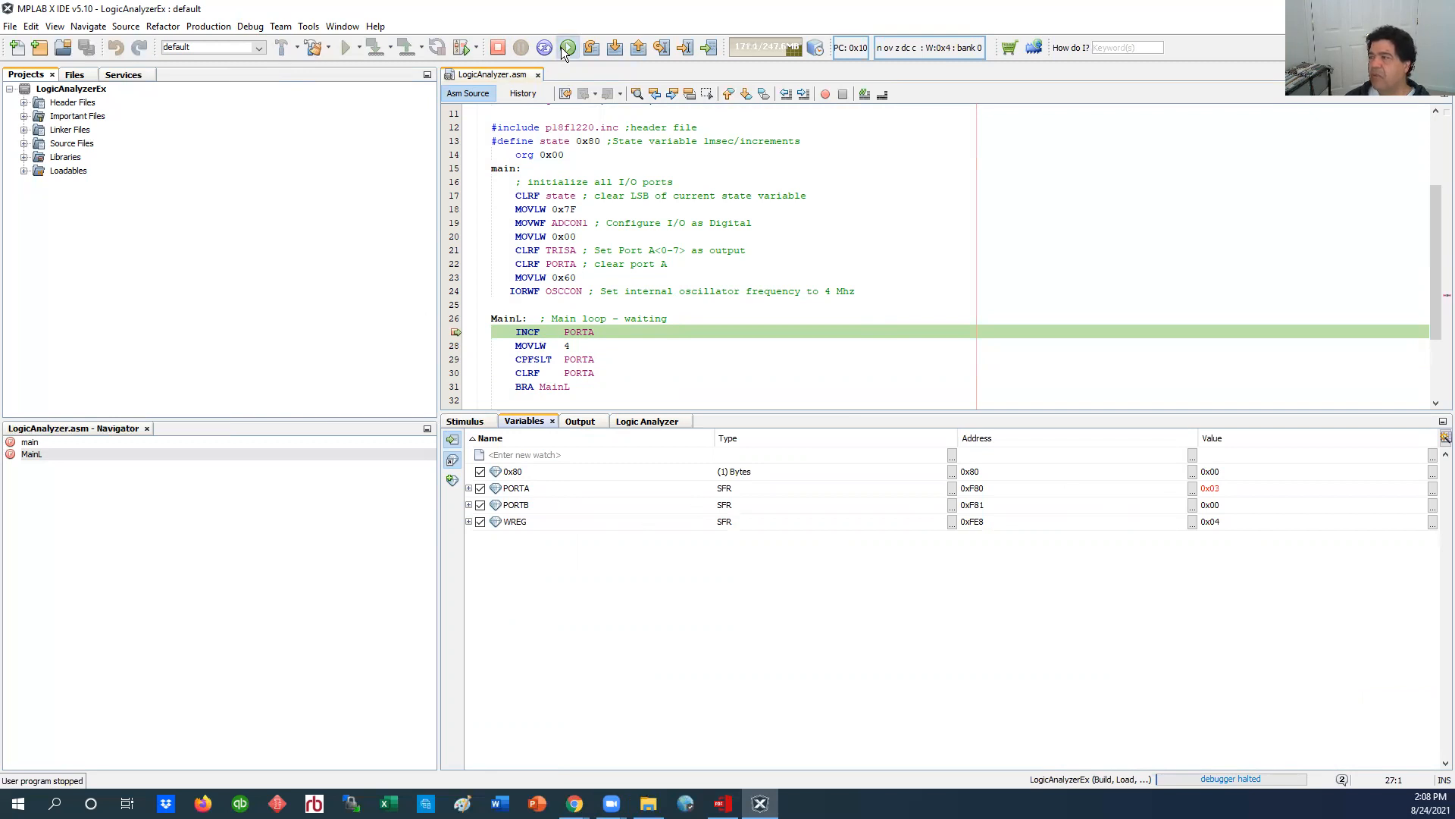
click(568, 47)
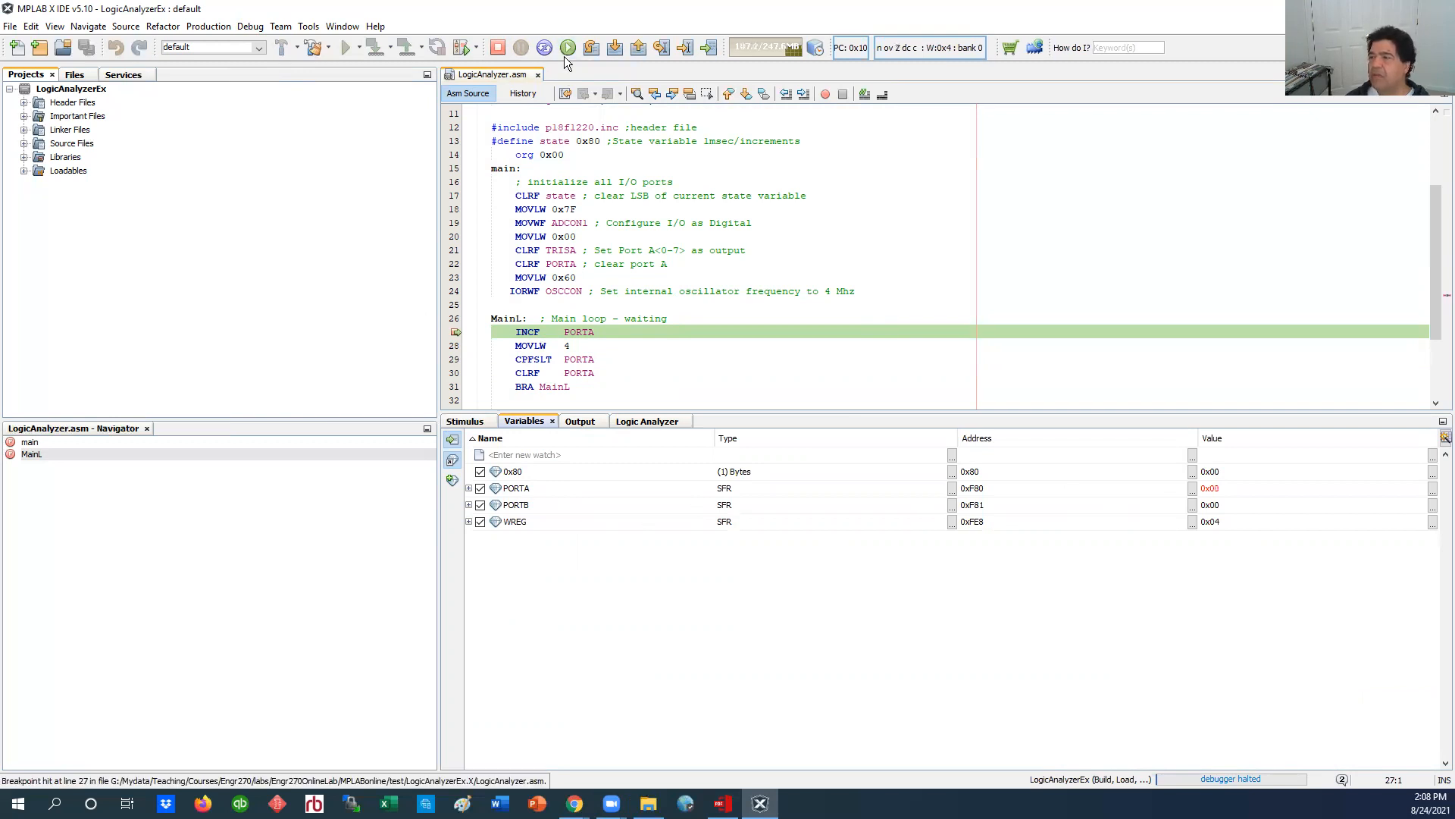
mouse_move(568, 59)
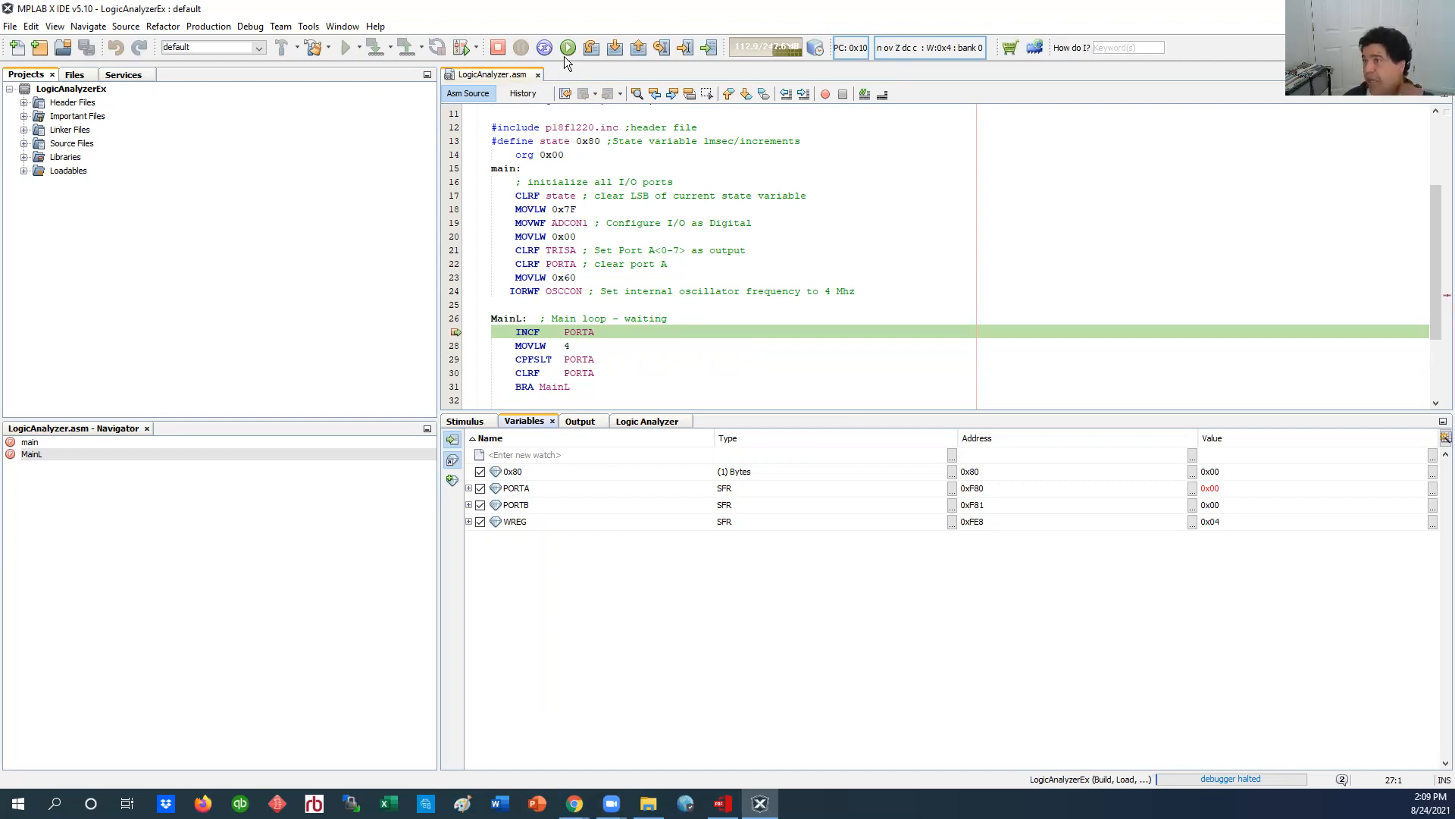
click(343, 26)
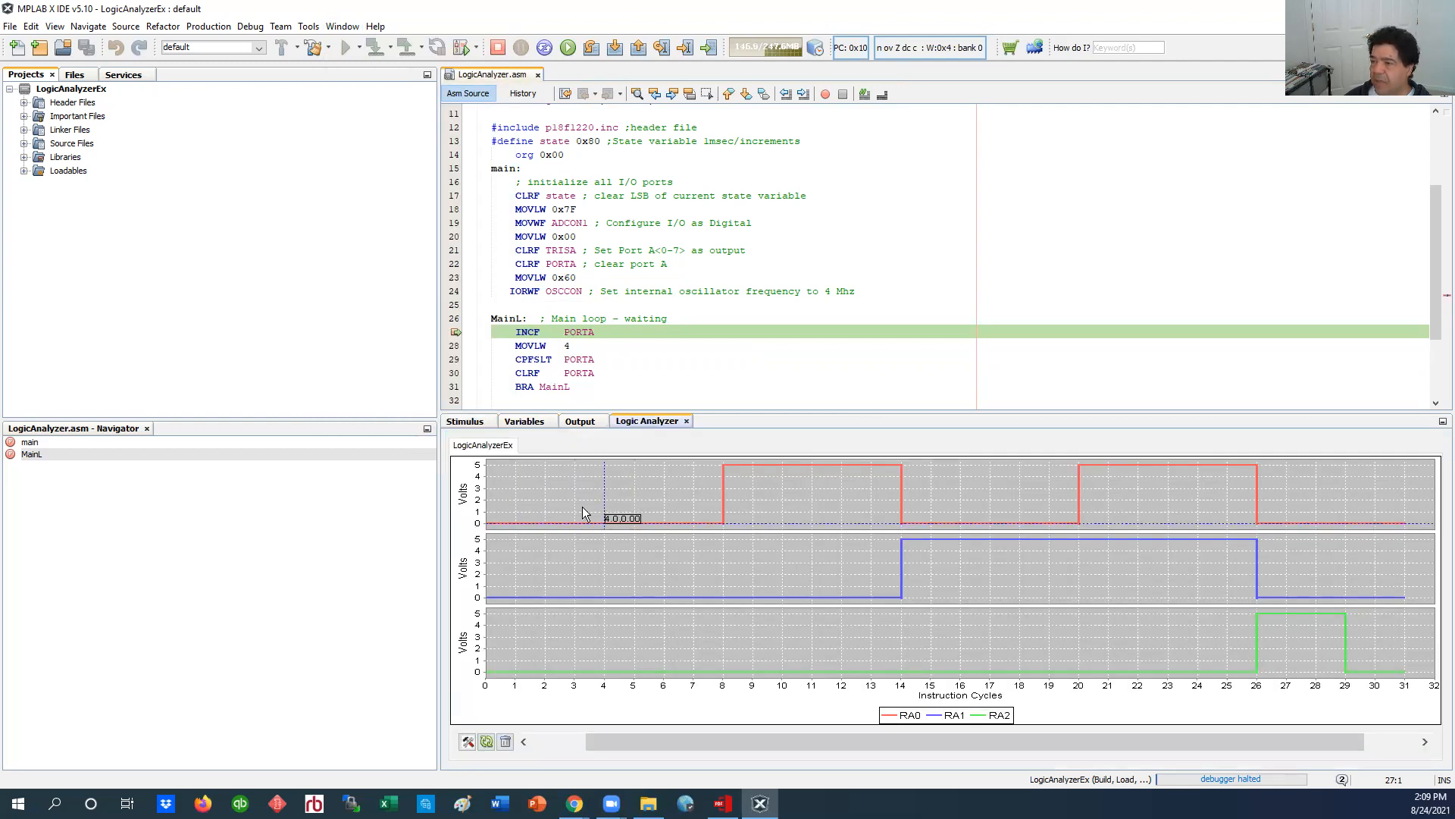
Step: Clear the RA0, RA1 and RA2 plots and open the Logic Analyzer settings
click(505, 741)
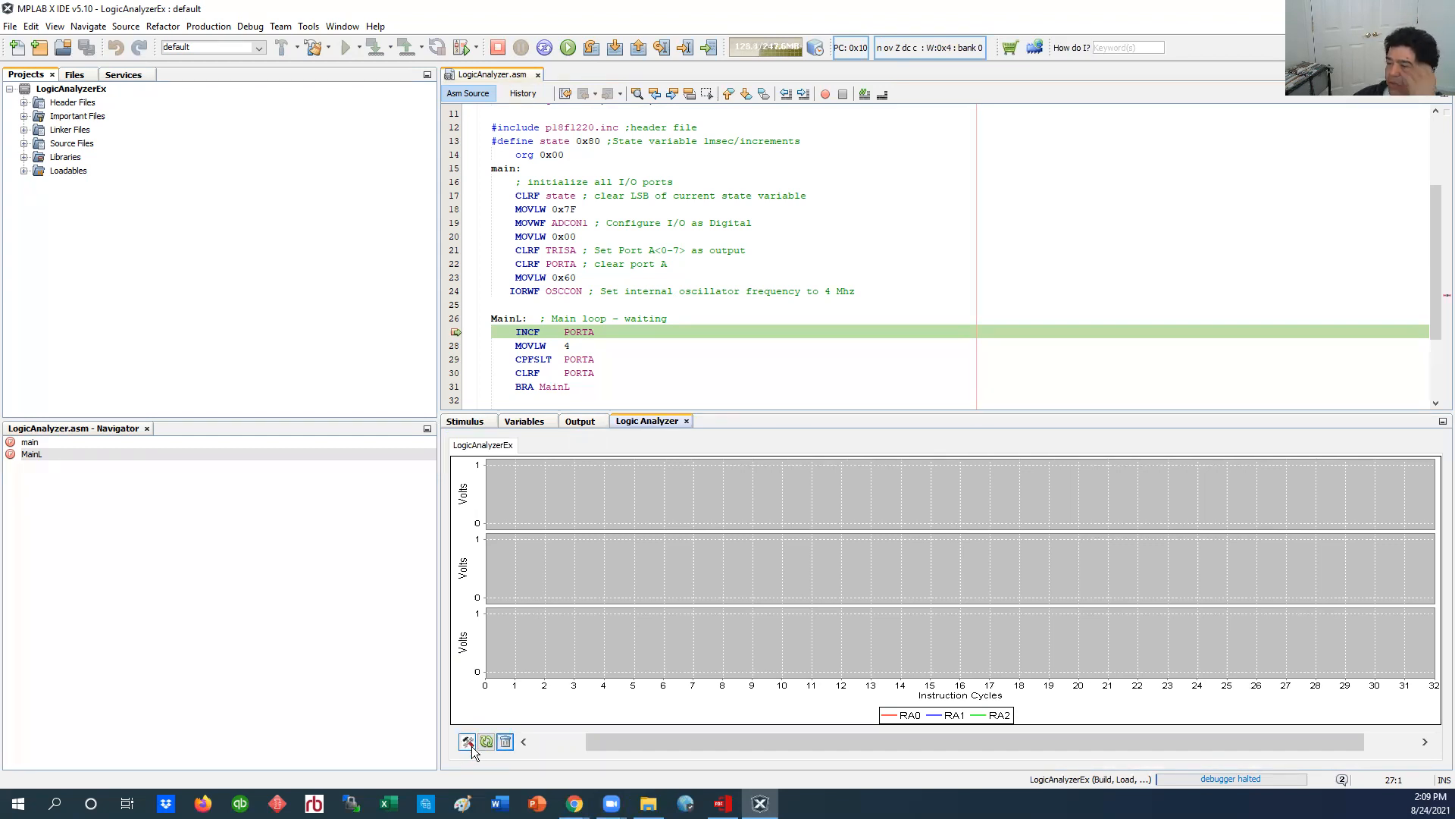
mouse_move(467, 741)
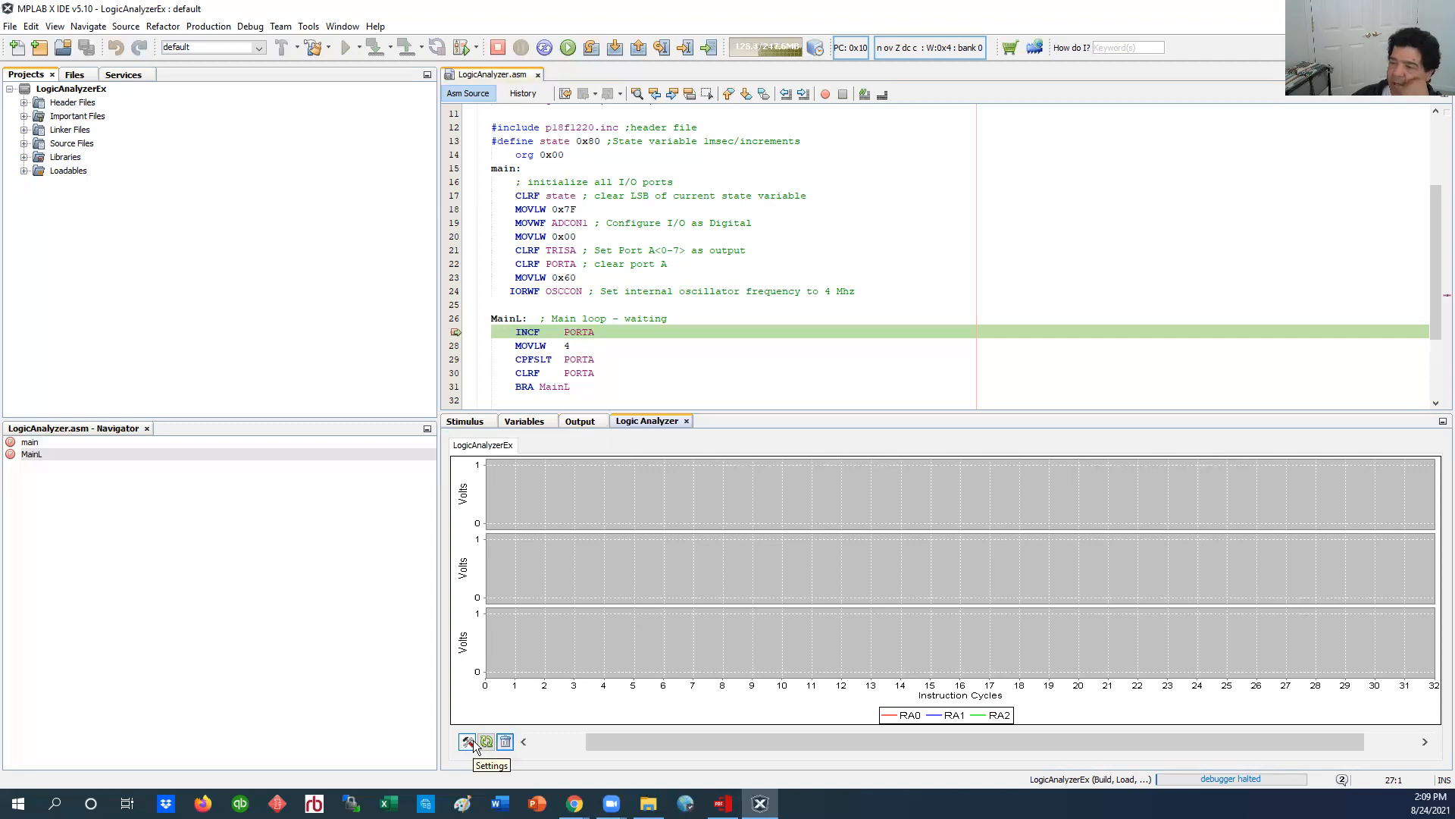
click(466, 741)
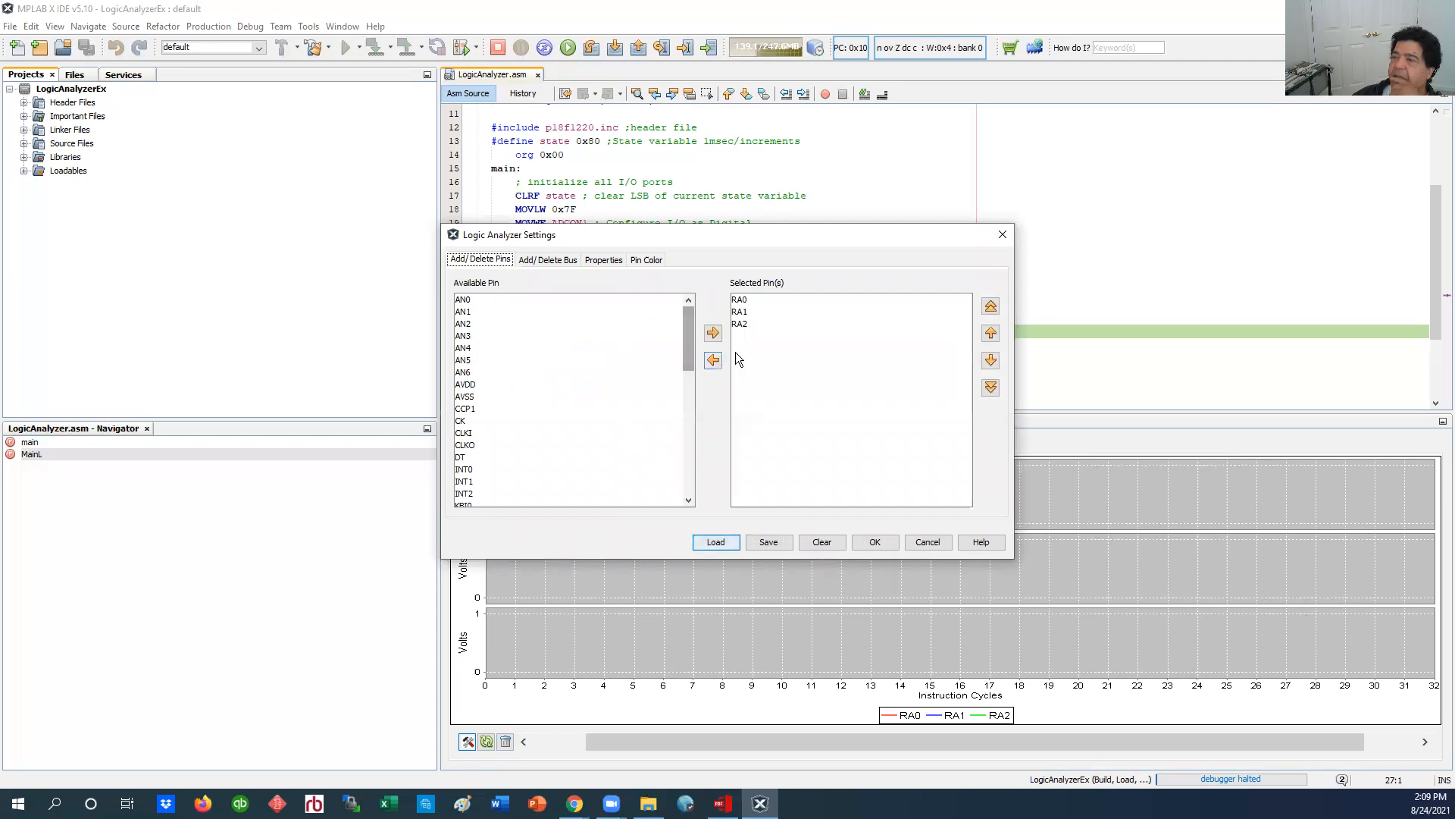
mouse_move(697, 325)
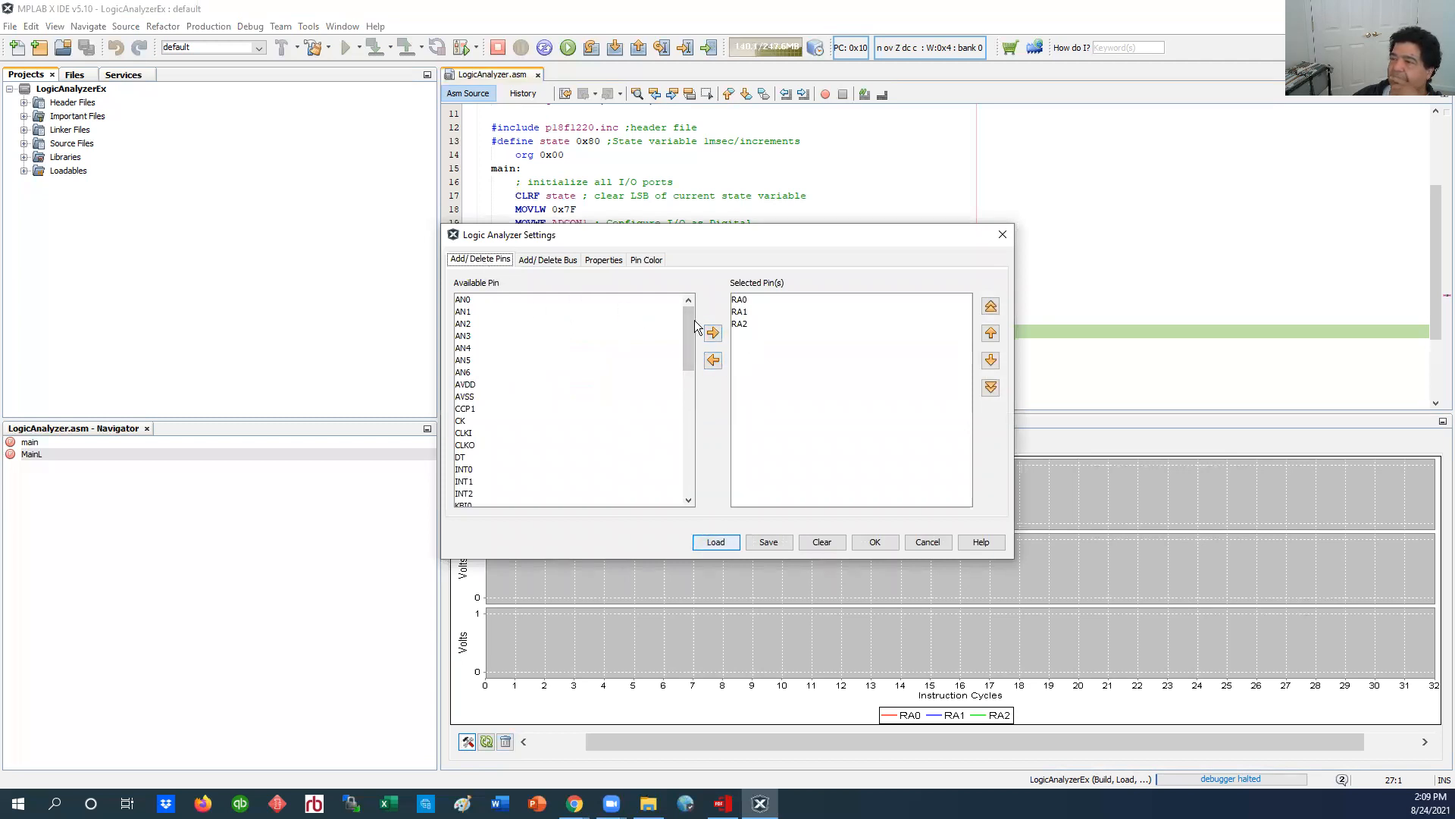
Step: Remove RA2 from the selected pins, keeping RA0 and RA1, and view the Properties options
click(769, 323)
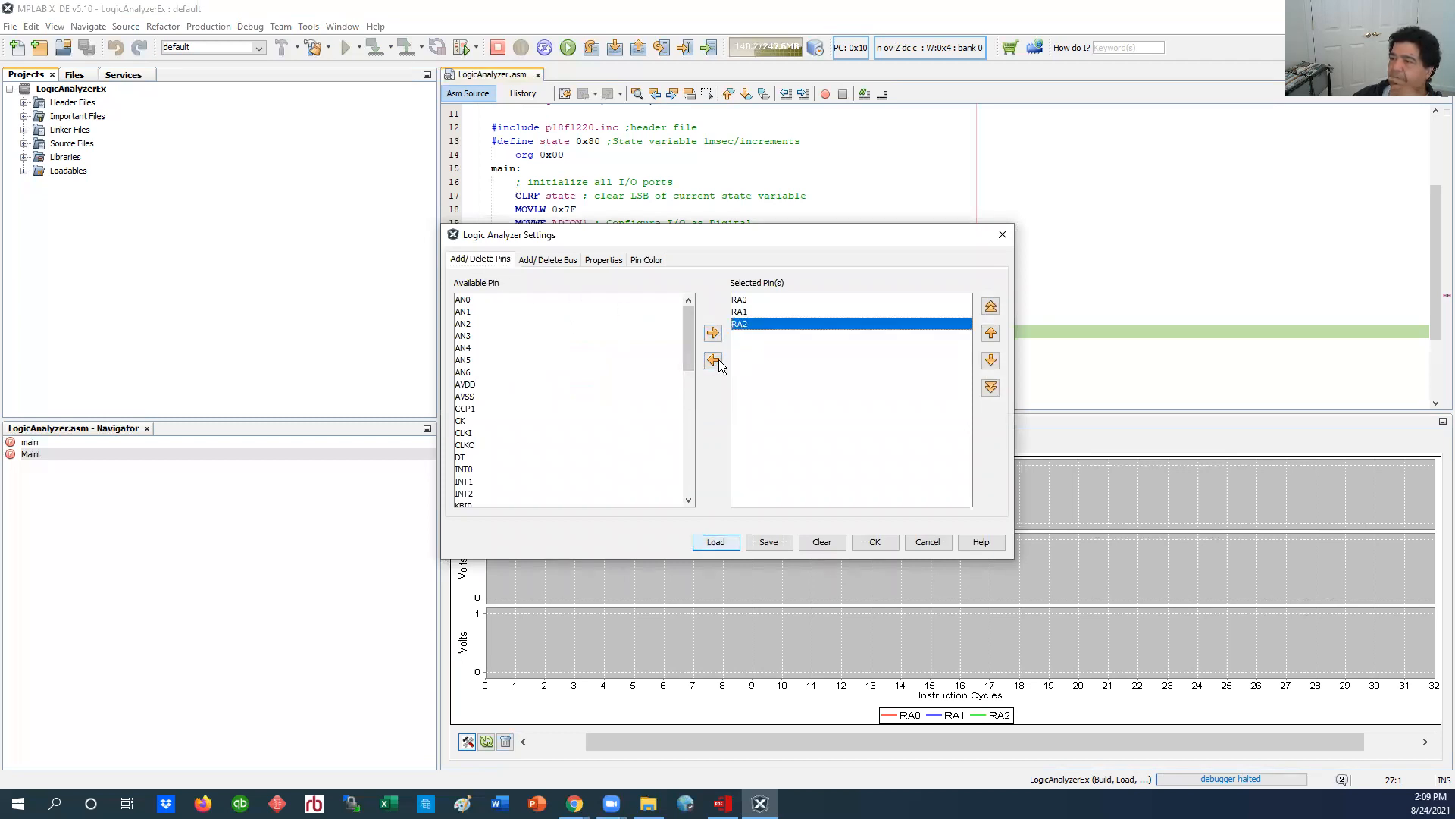
click(713, 360)
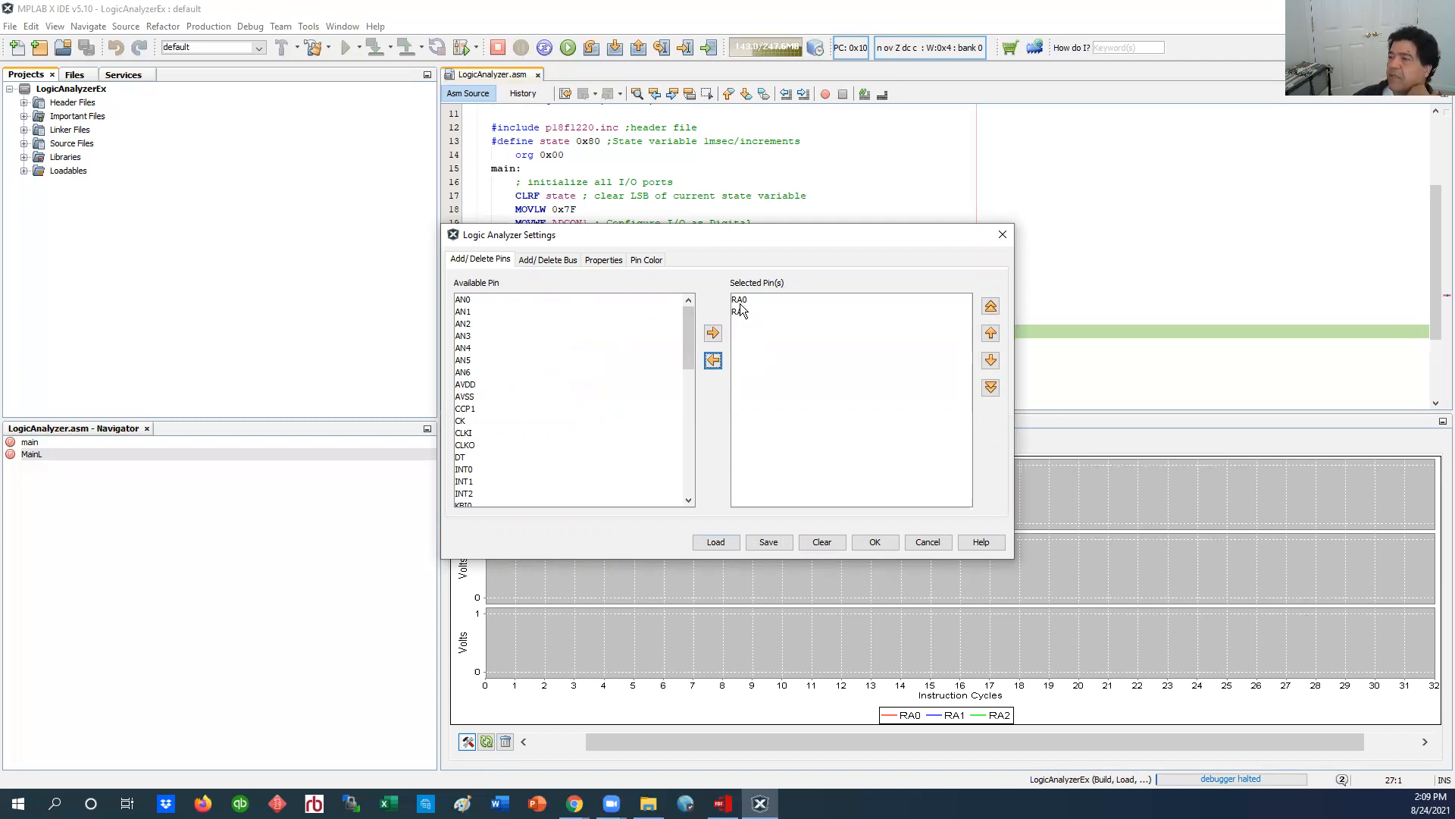
mouse_move(746, 315)
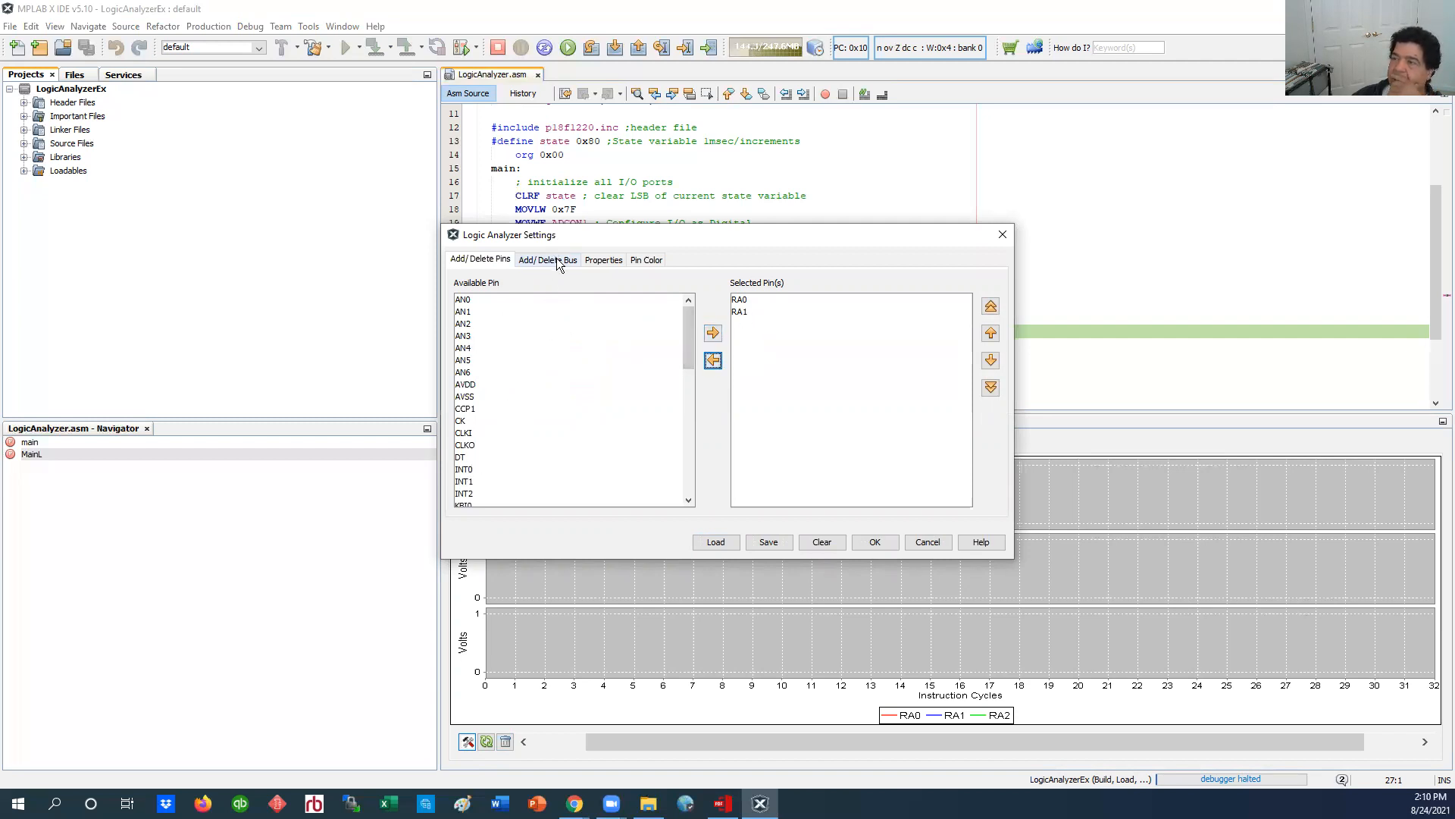
click(603, 259)
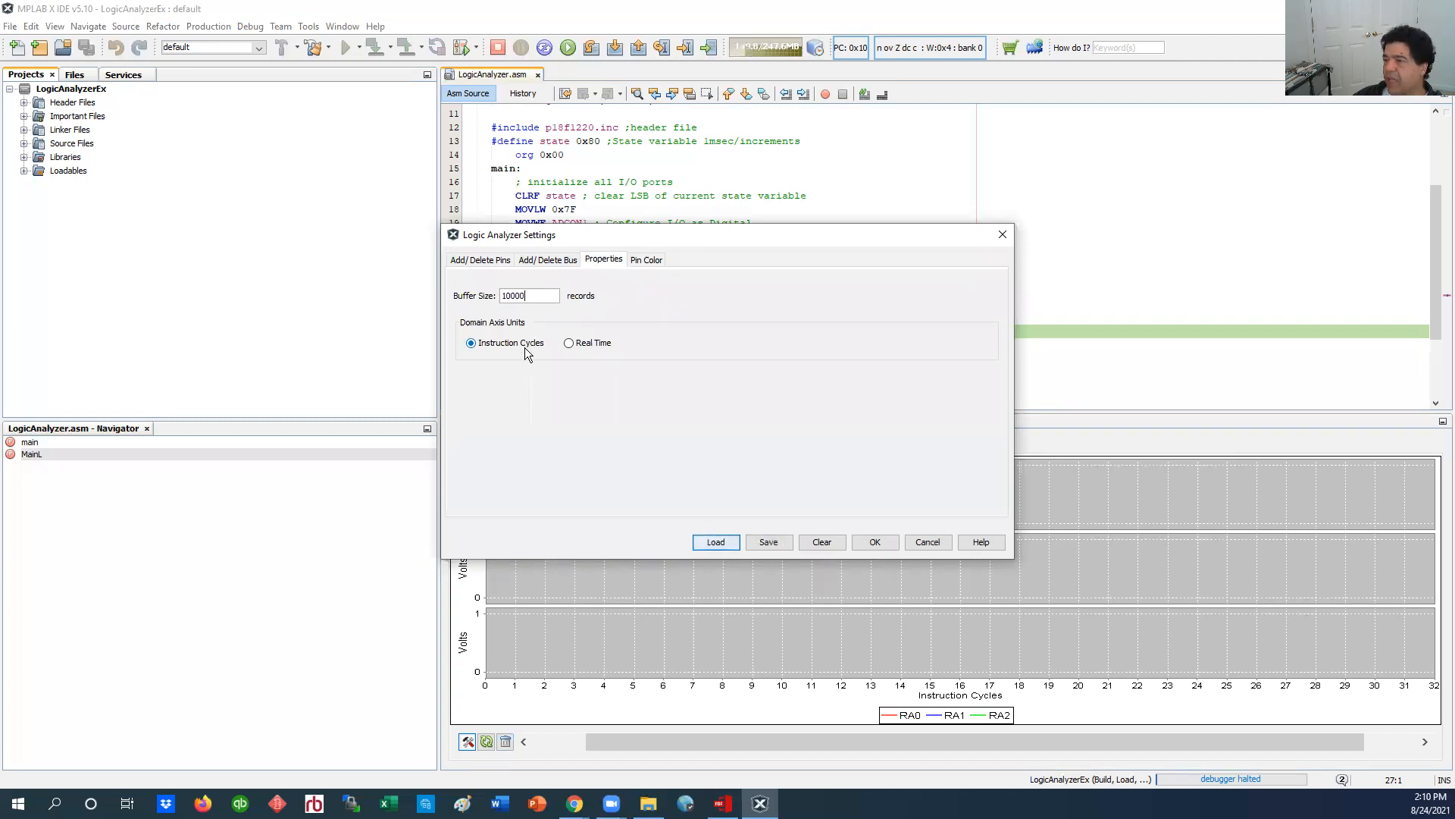
Step: Toggle the time axis to Real Time and back to Instruction Cycles, then view pin colours
click(568, 343)
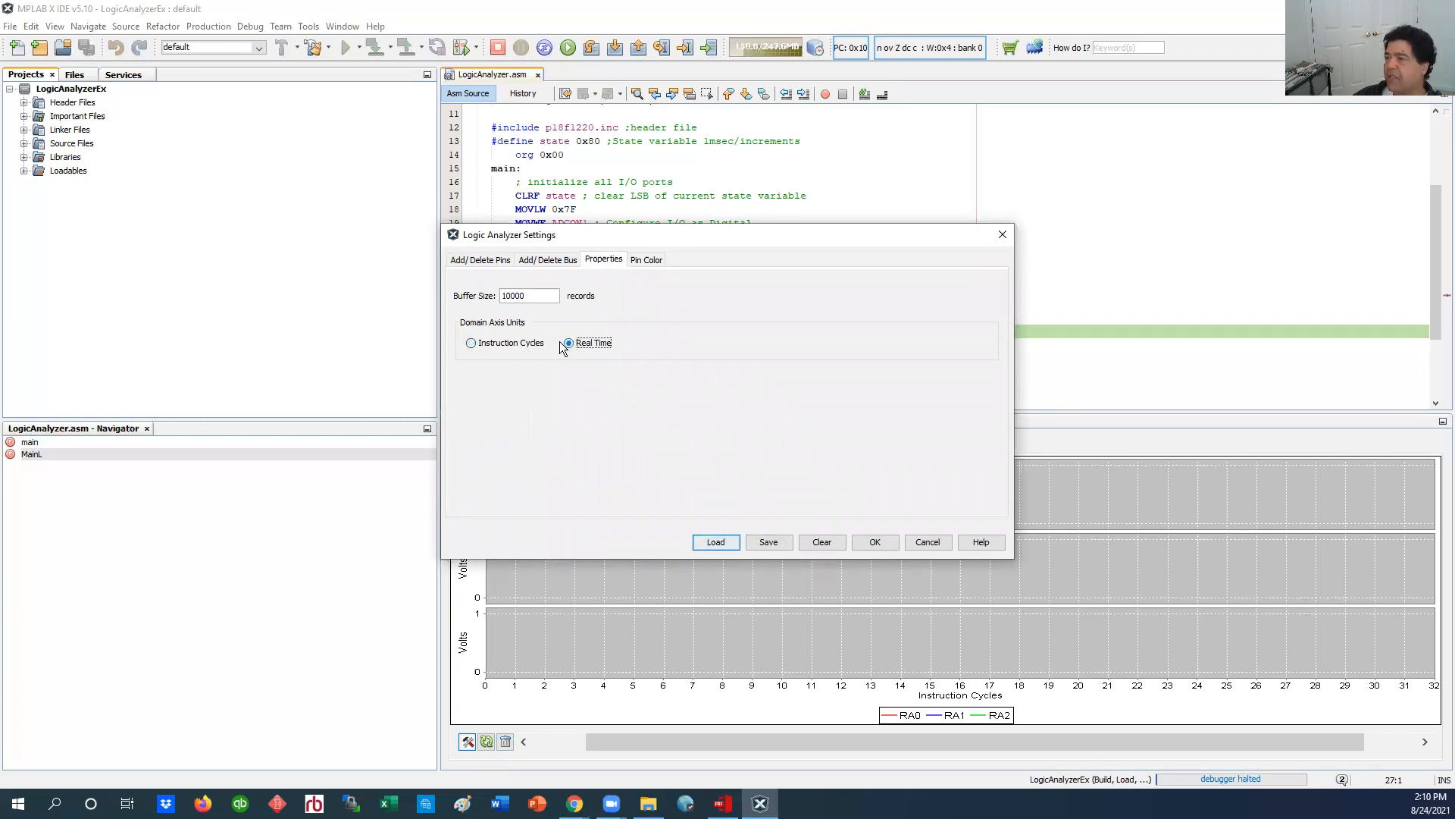
click(470, 343)
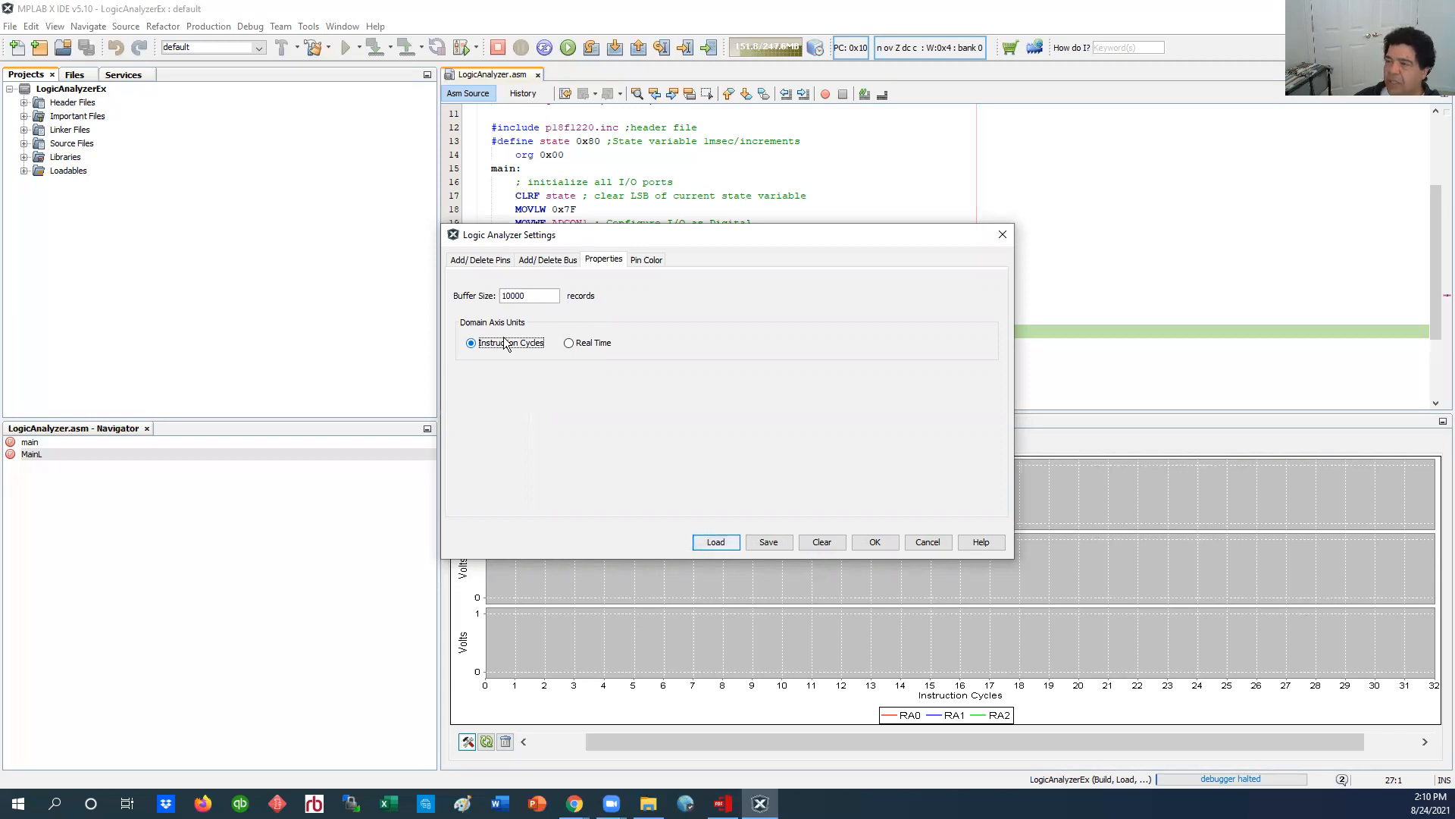
click(646, 259)
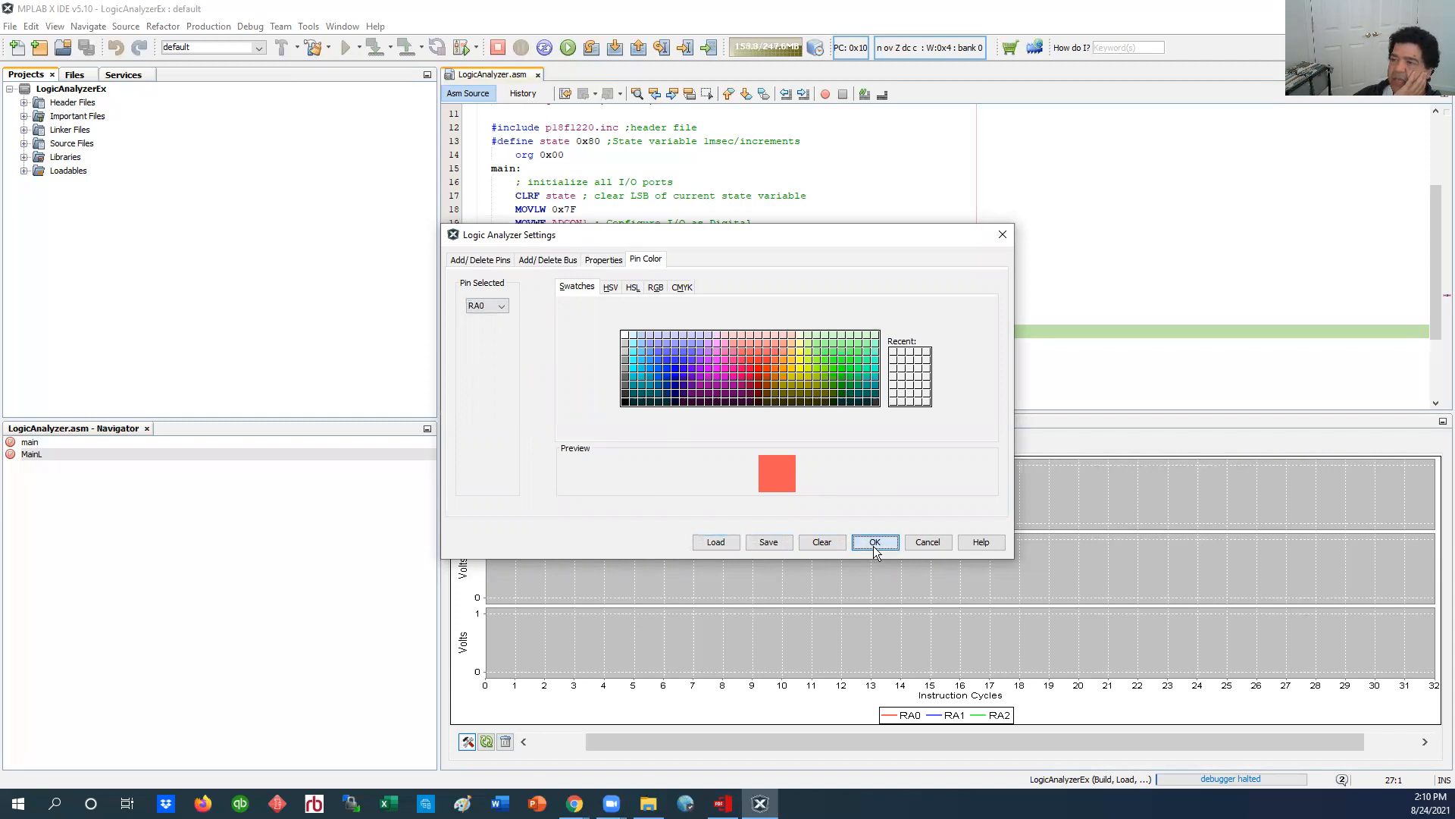
Step: Review the Add/Delete Bus and Properties tabs, then cancel the Logic Analyzer settings
click(875, 542)
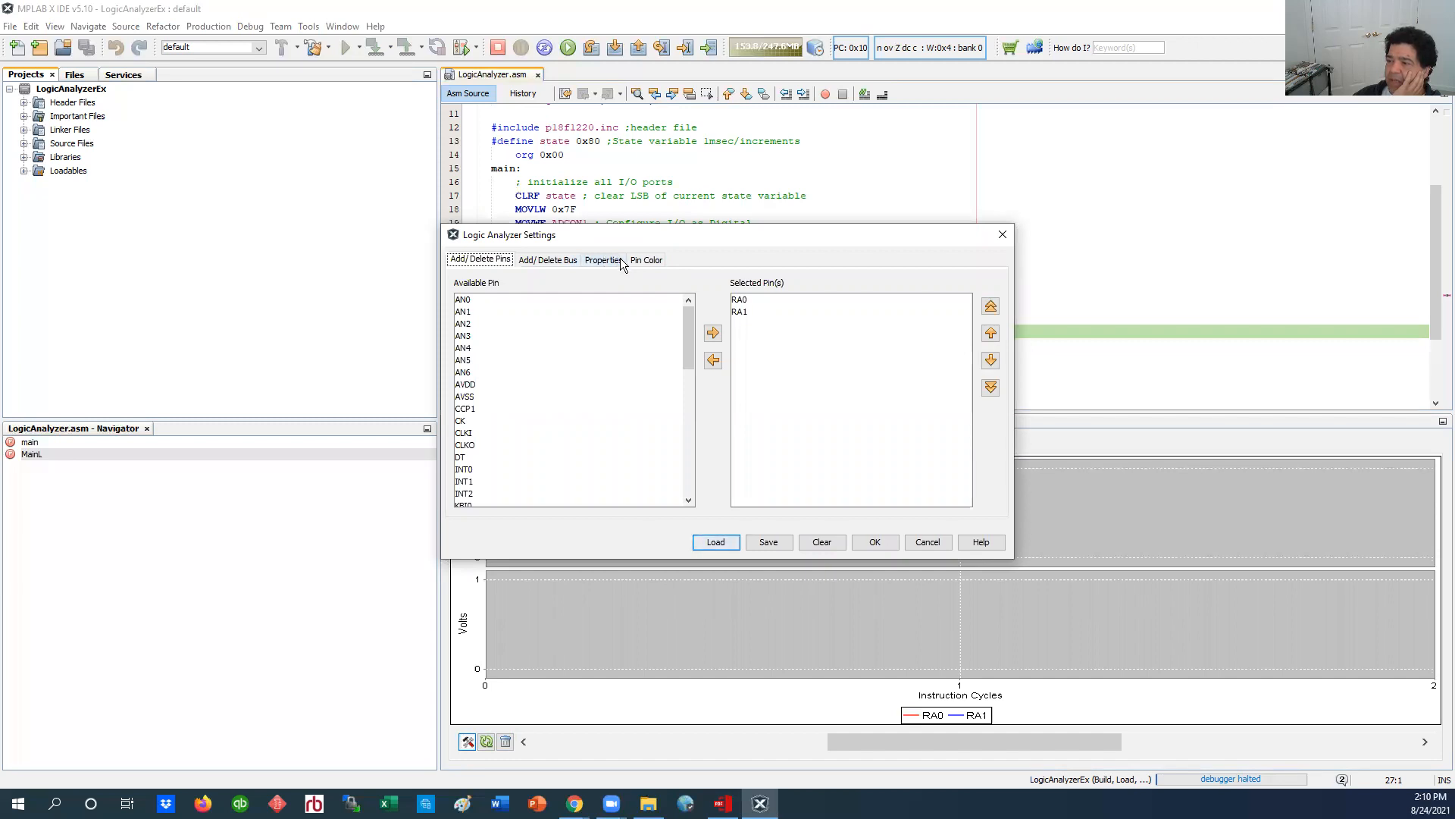
mouse_move(603, 270)
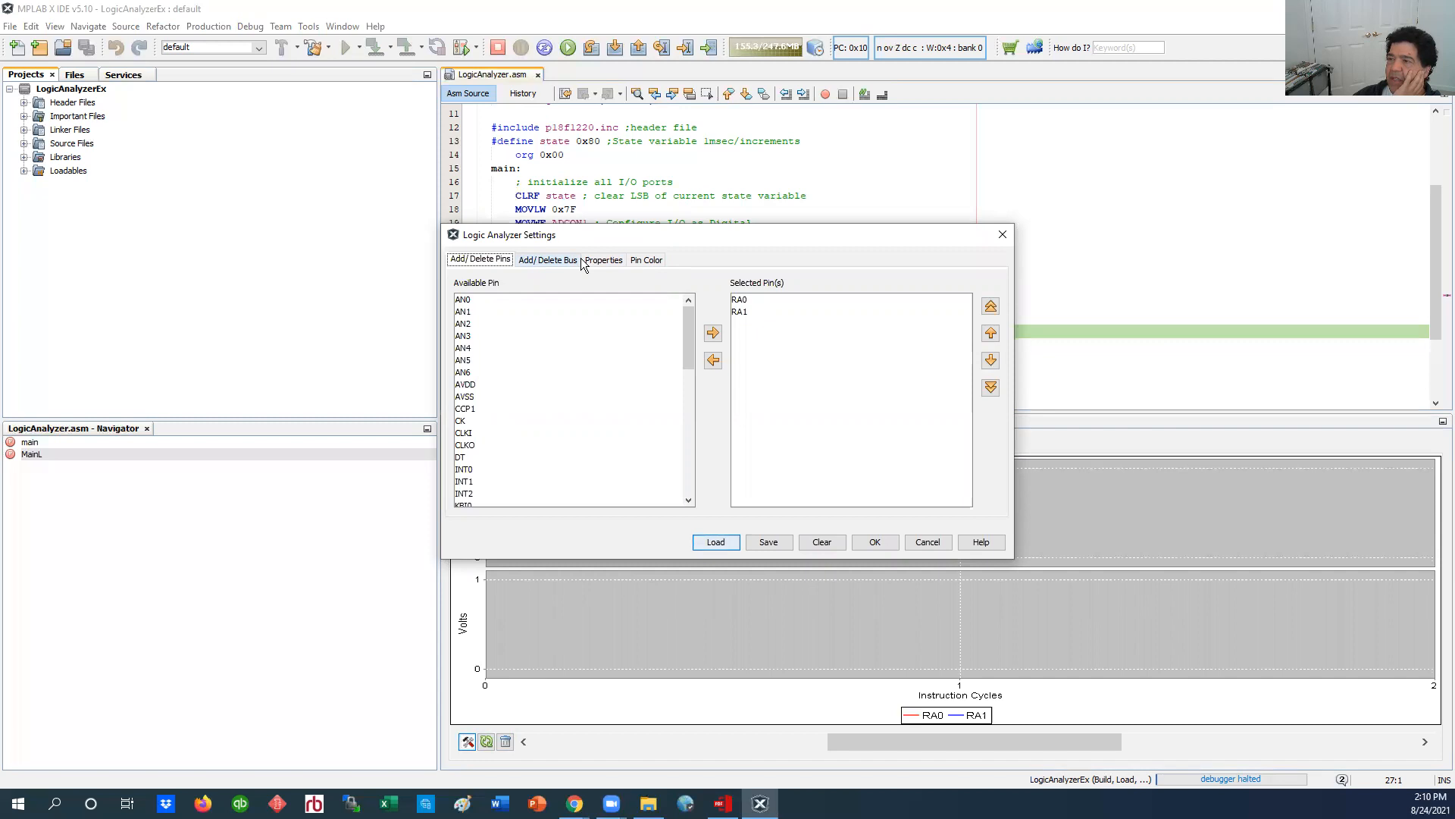
click(547, 259)
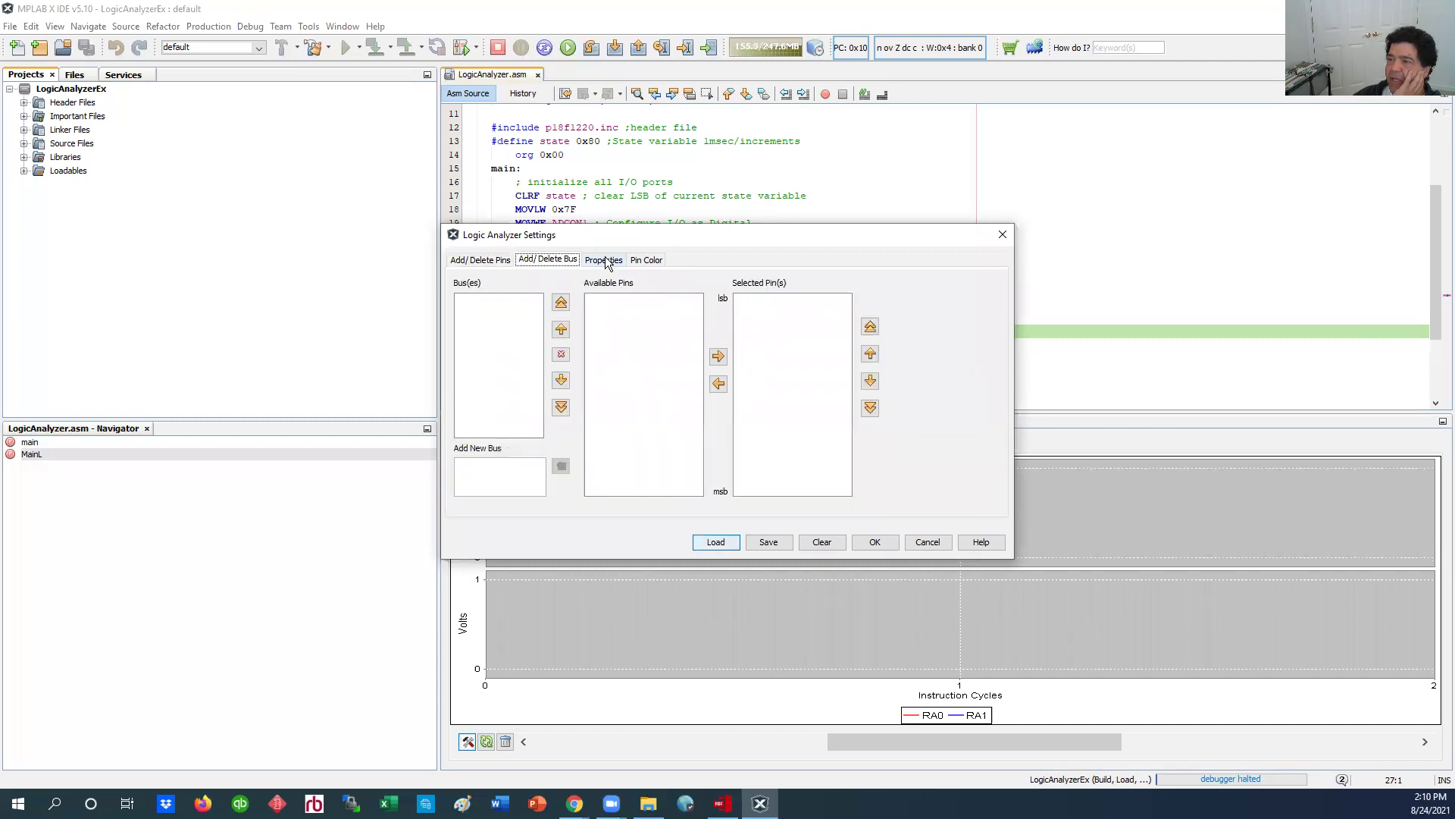
click(603, 259)
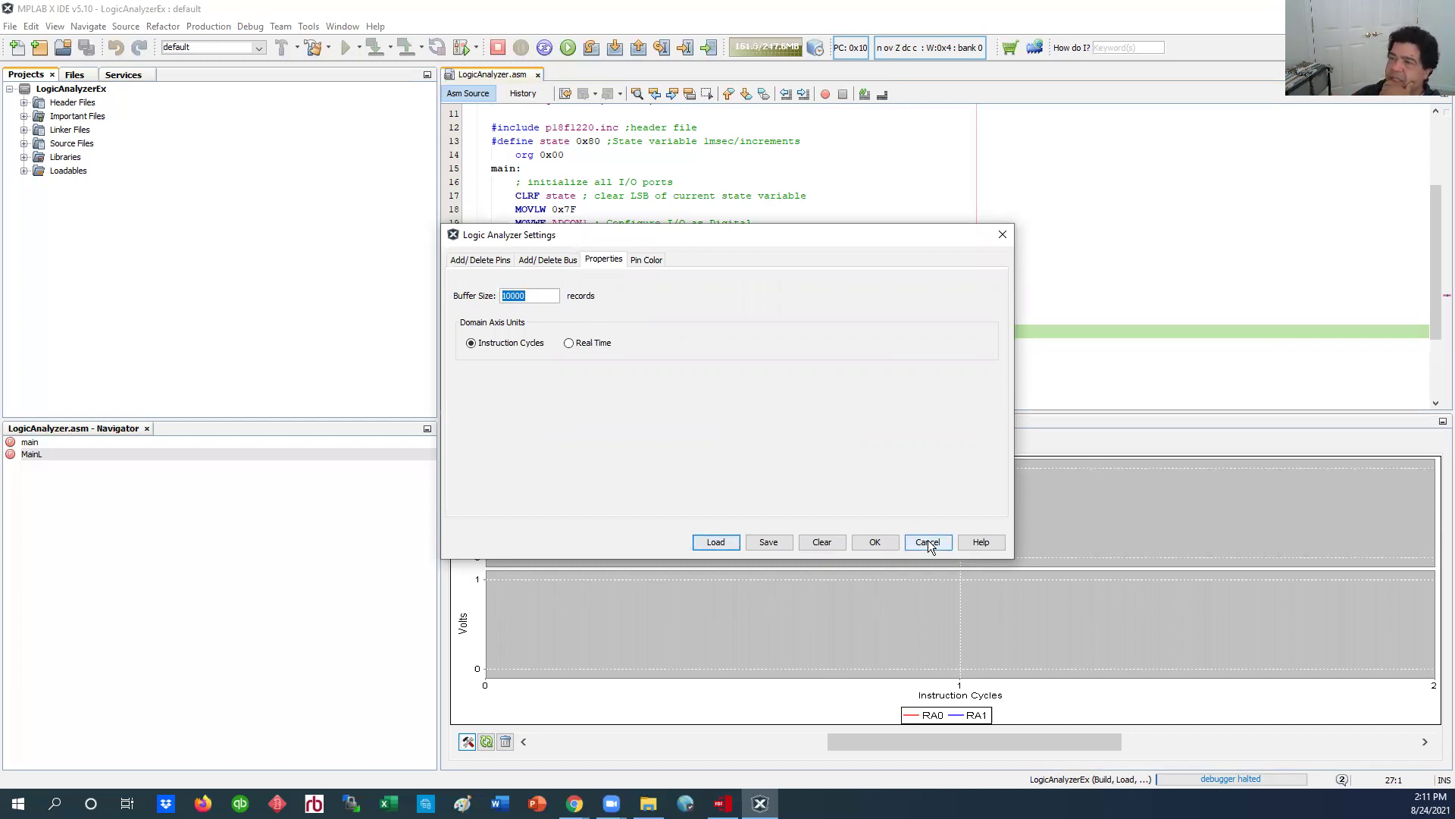
mouse_move(924, 528)
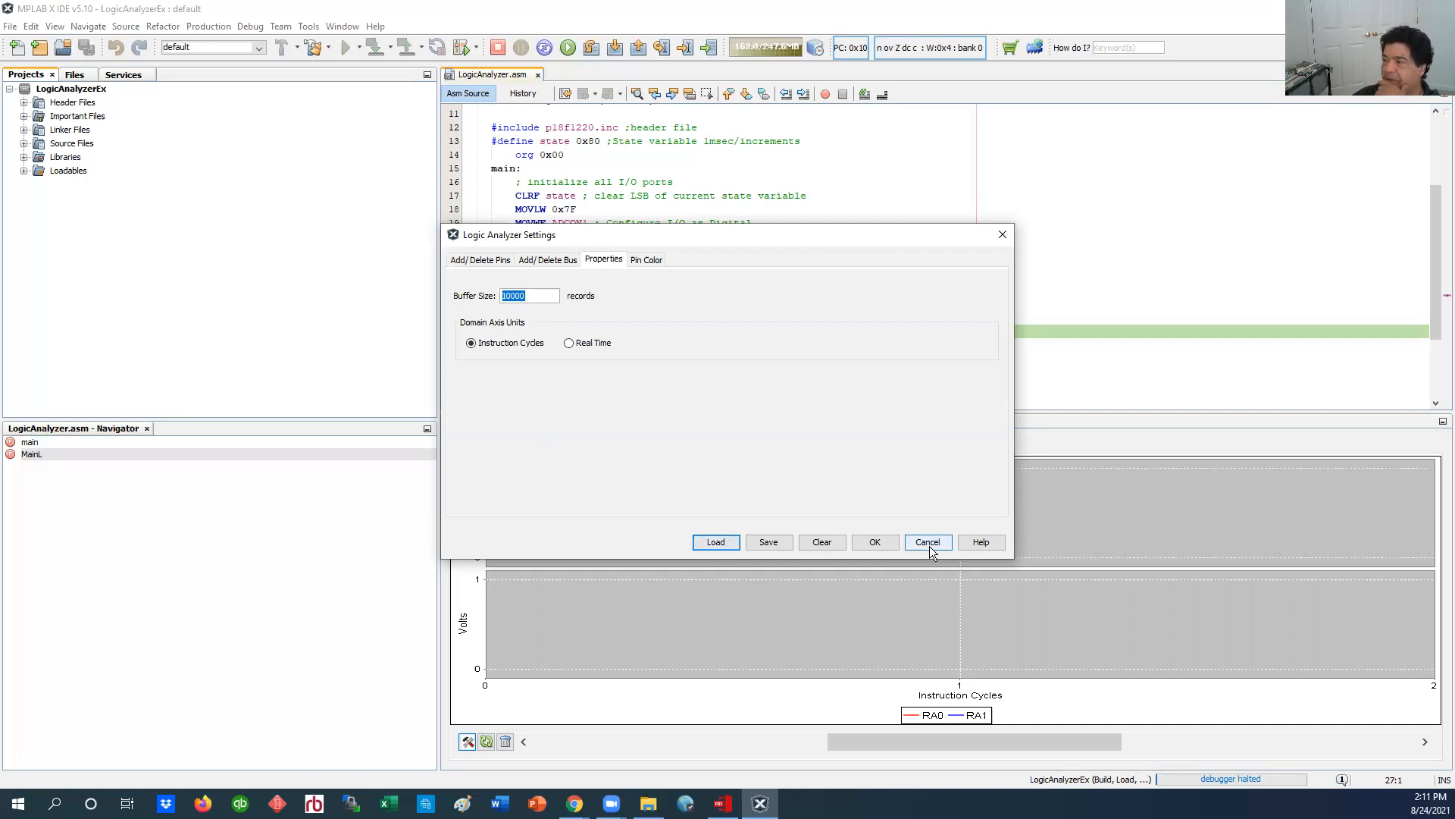
click(928, 542)
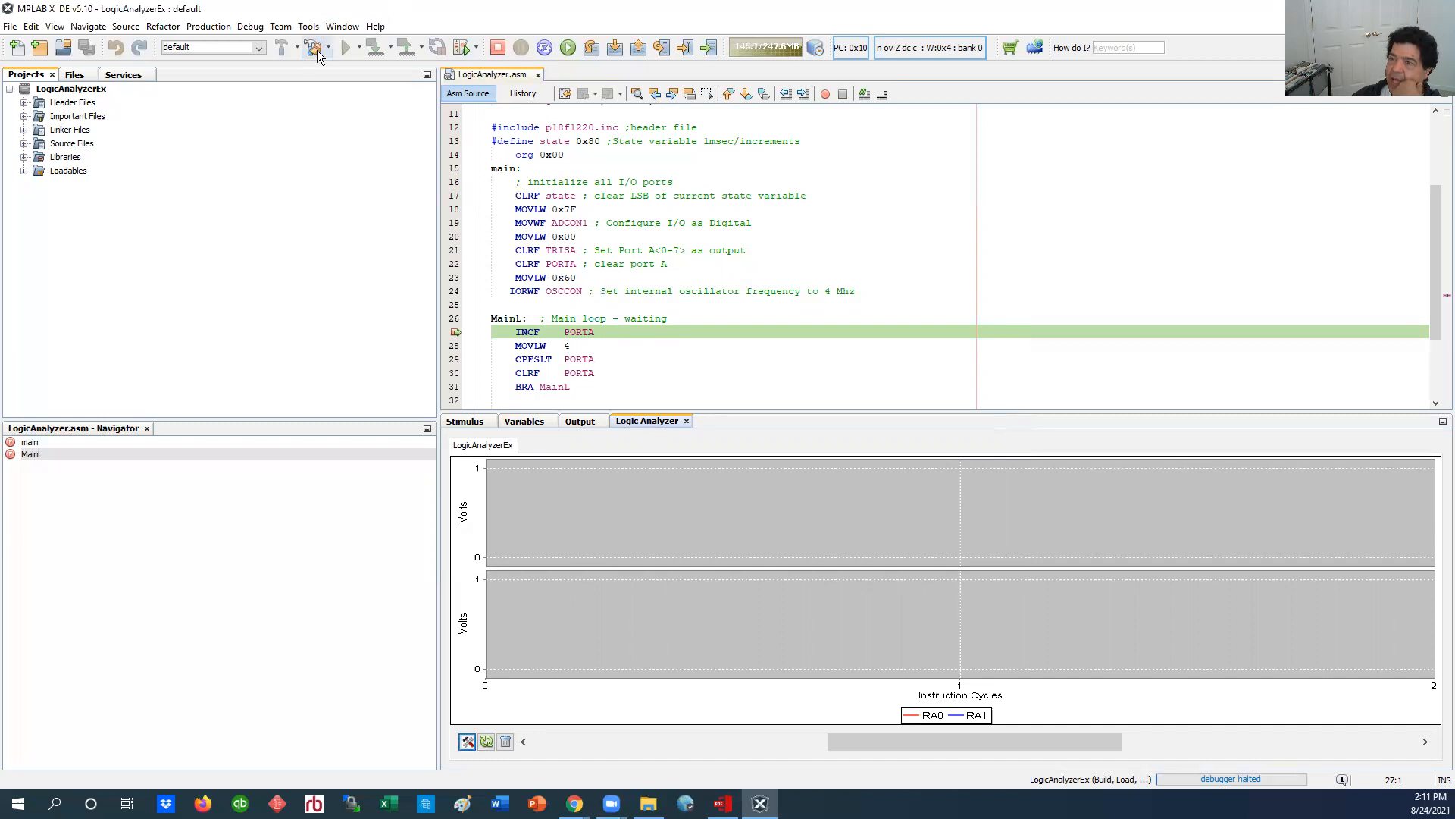
Step: Clean and build LogicAnalyzerEx until the Output window reports BUILD SUCCESSFUL
click(313, 46)
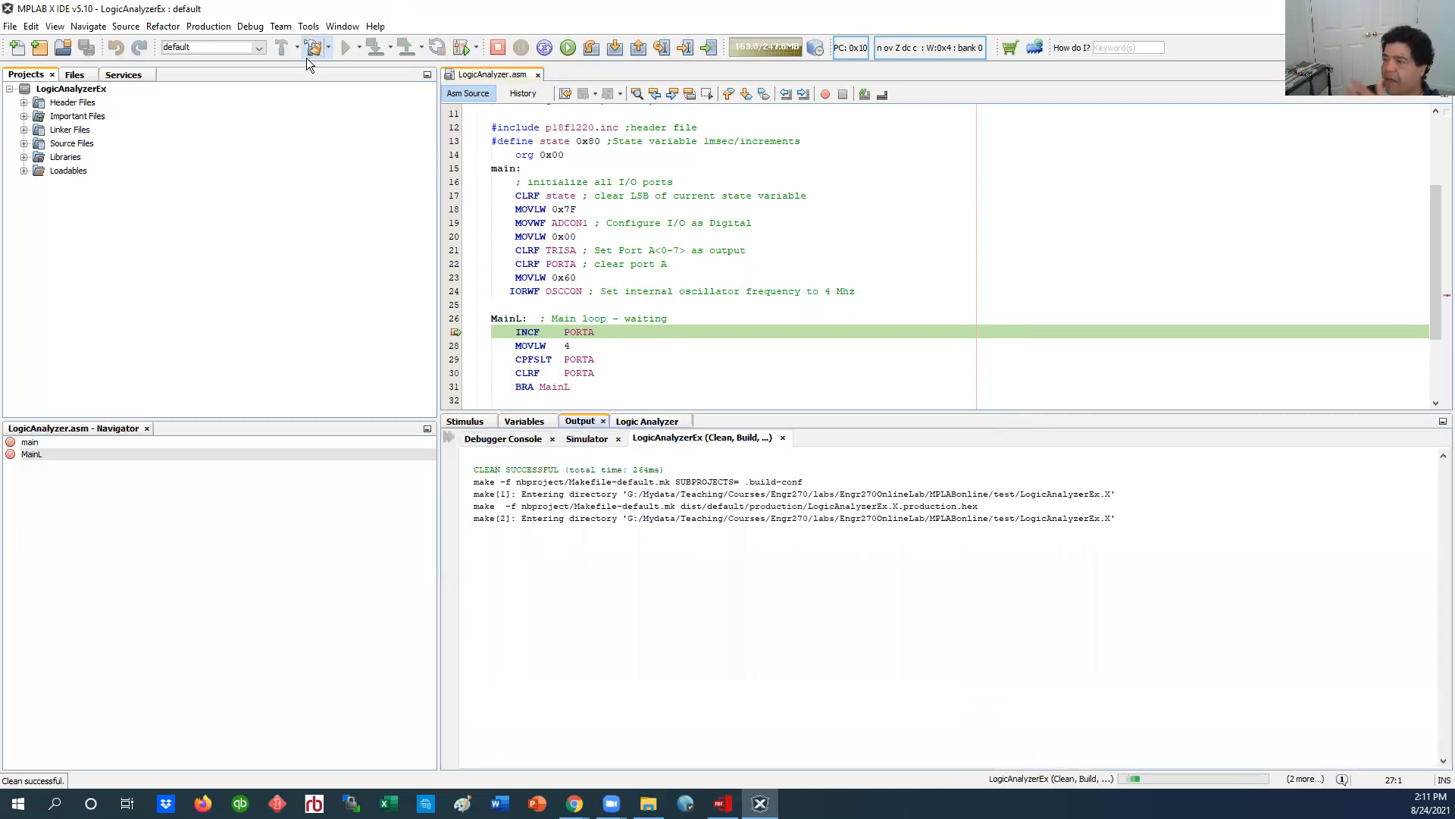
click(310, 47)
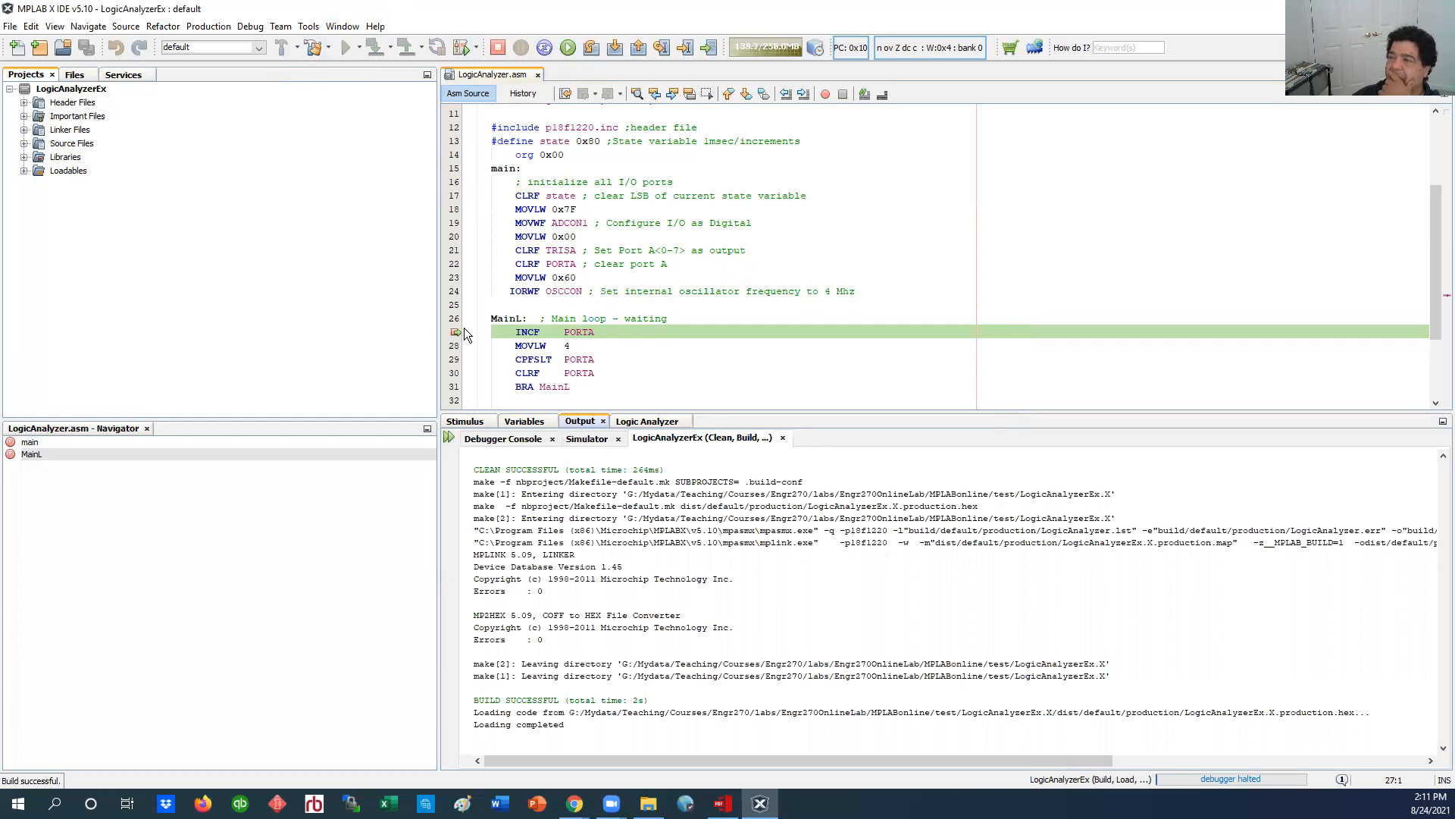
mouse_move(456, 332)
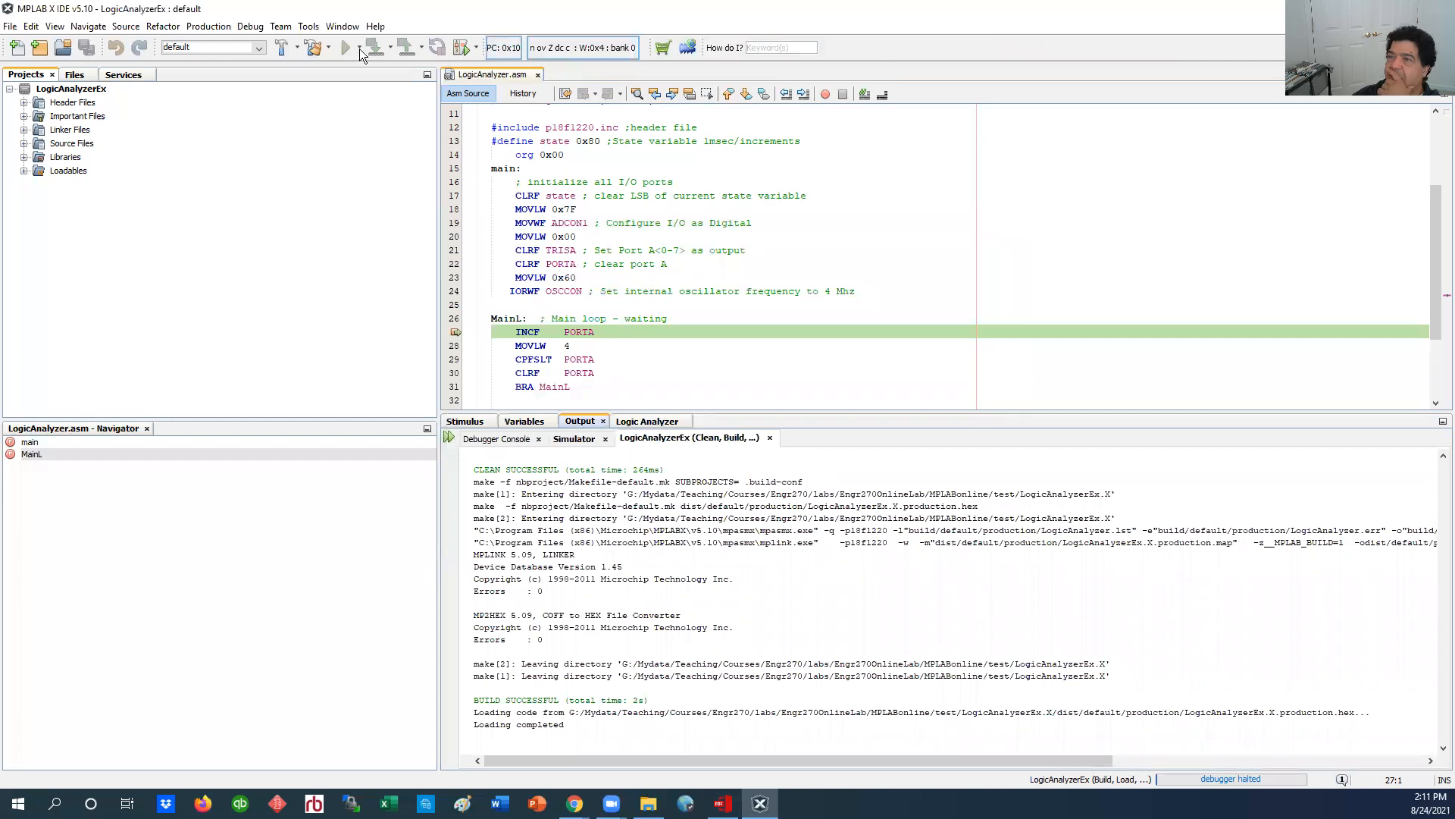
Step: Launch a fresh simulator debug session of LogicAnalyzerEx, stopping at the line 27 INCF PORTA breakpoint
click(250, 26)
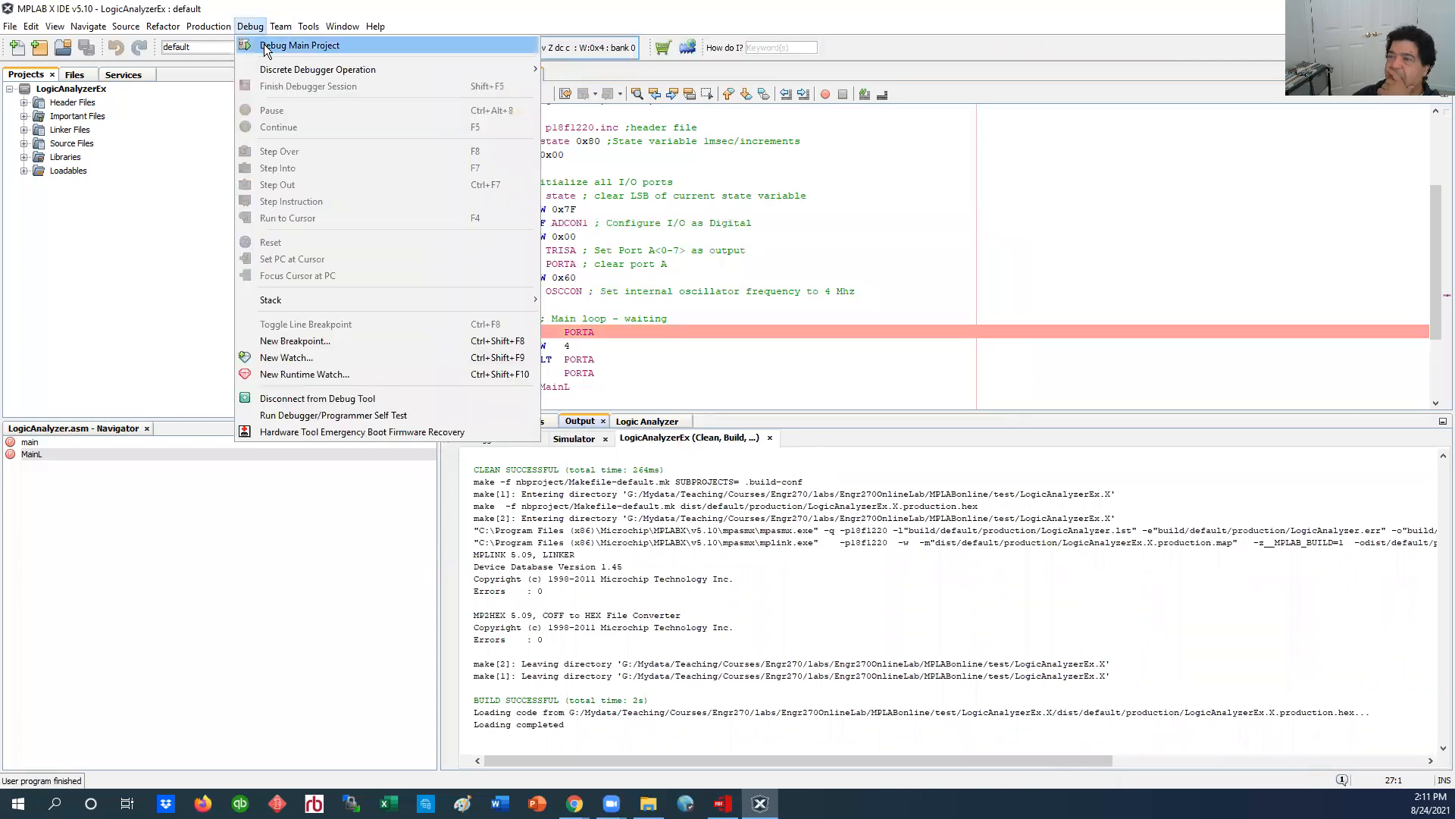
click(300, 46)
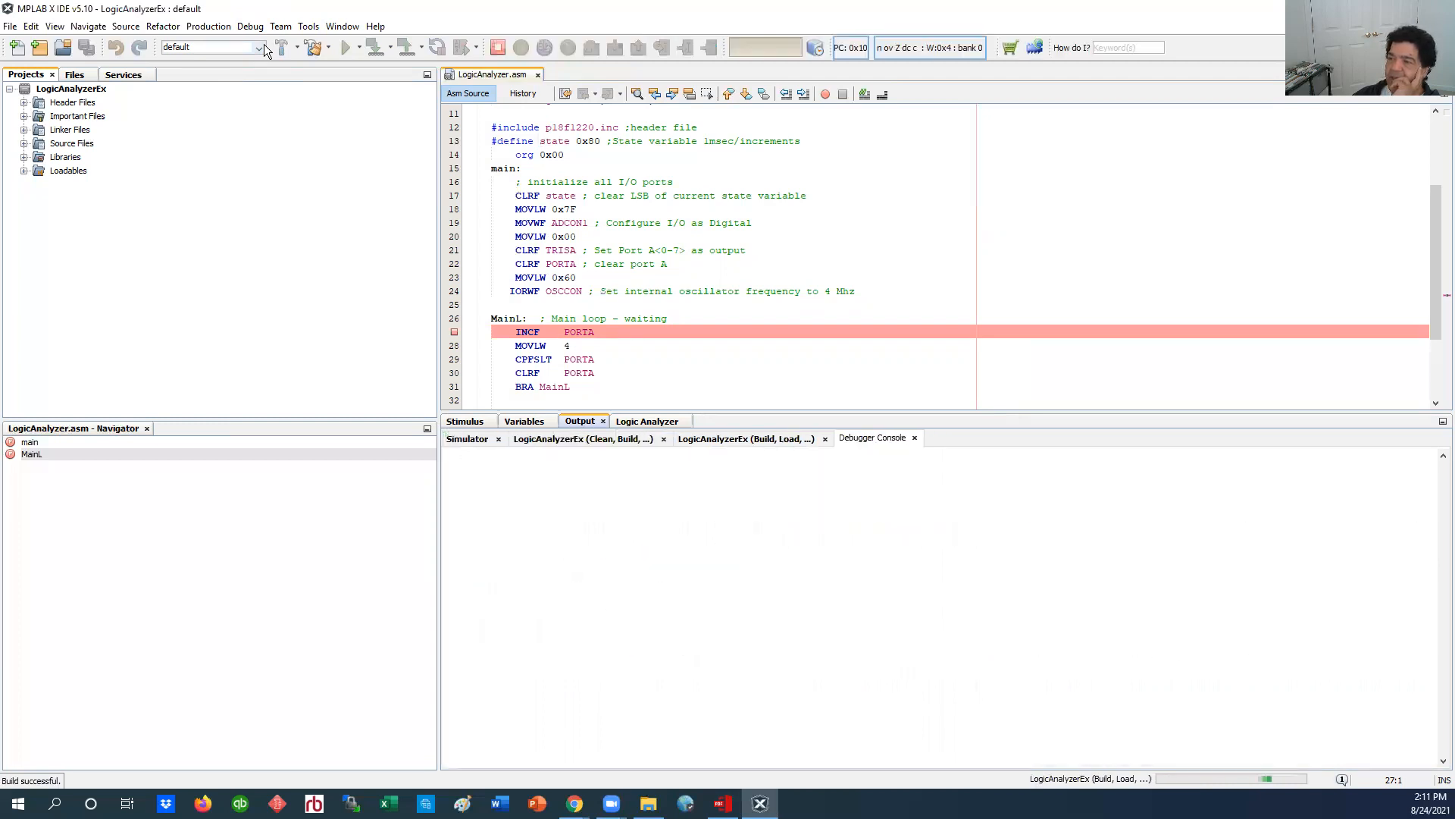
click(567, 47)
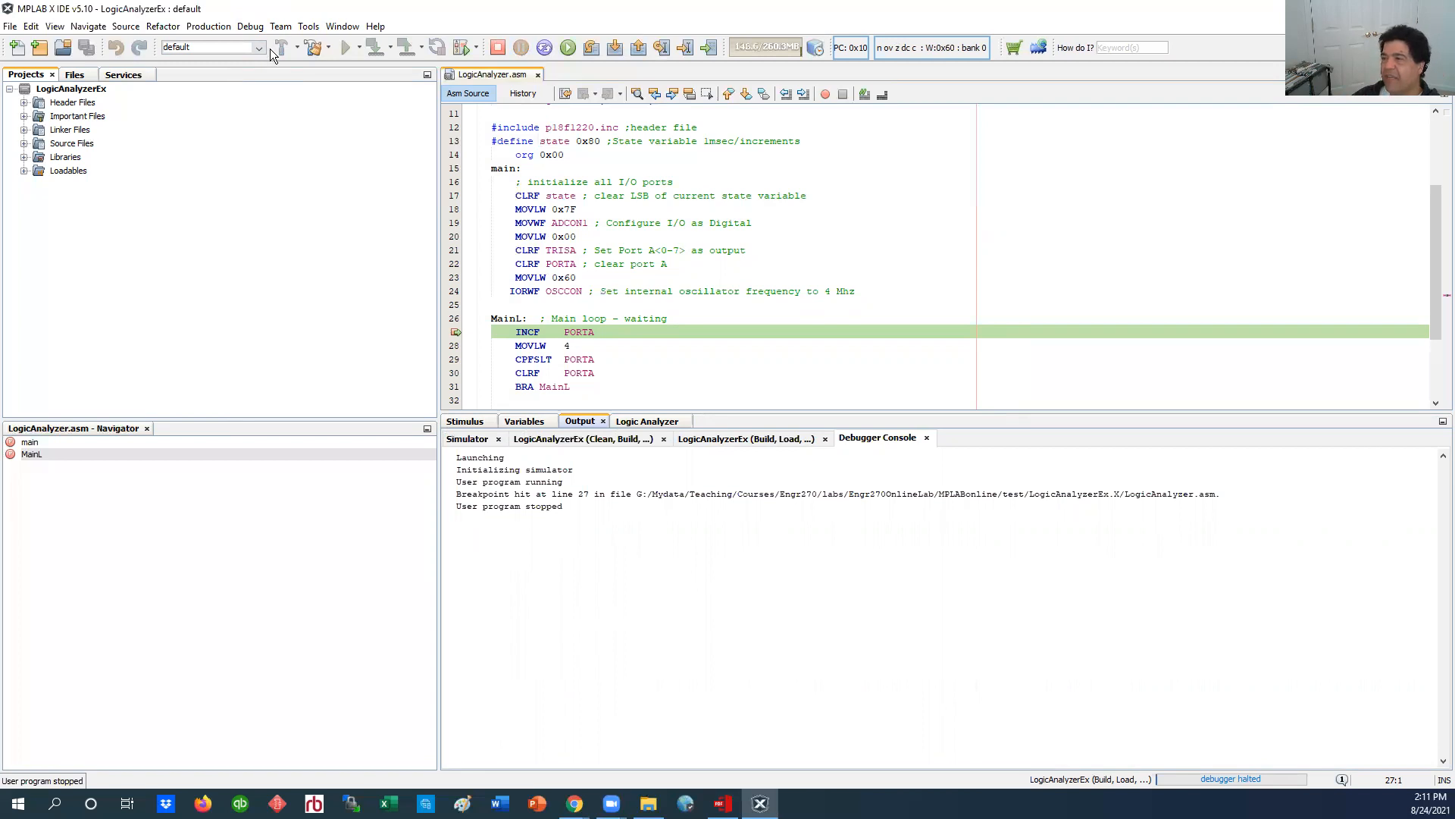
mouse_move(249, 91)
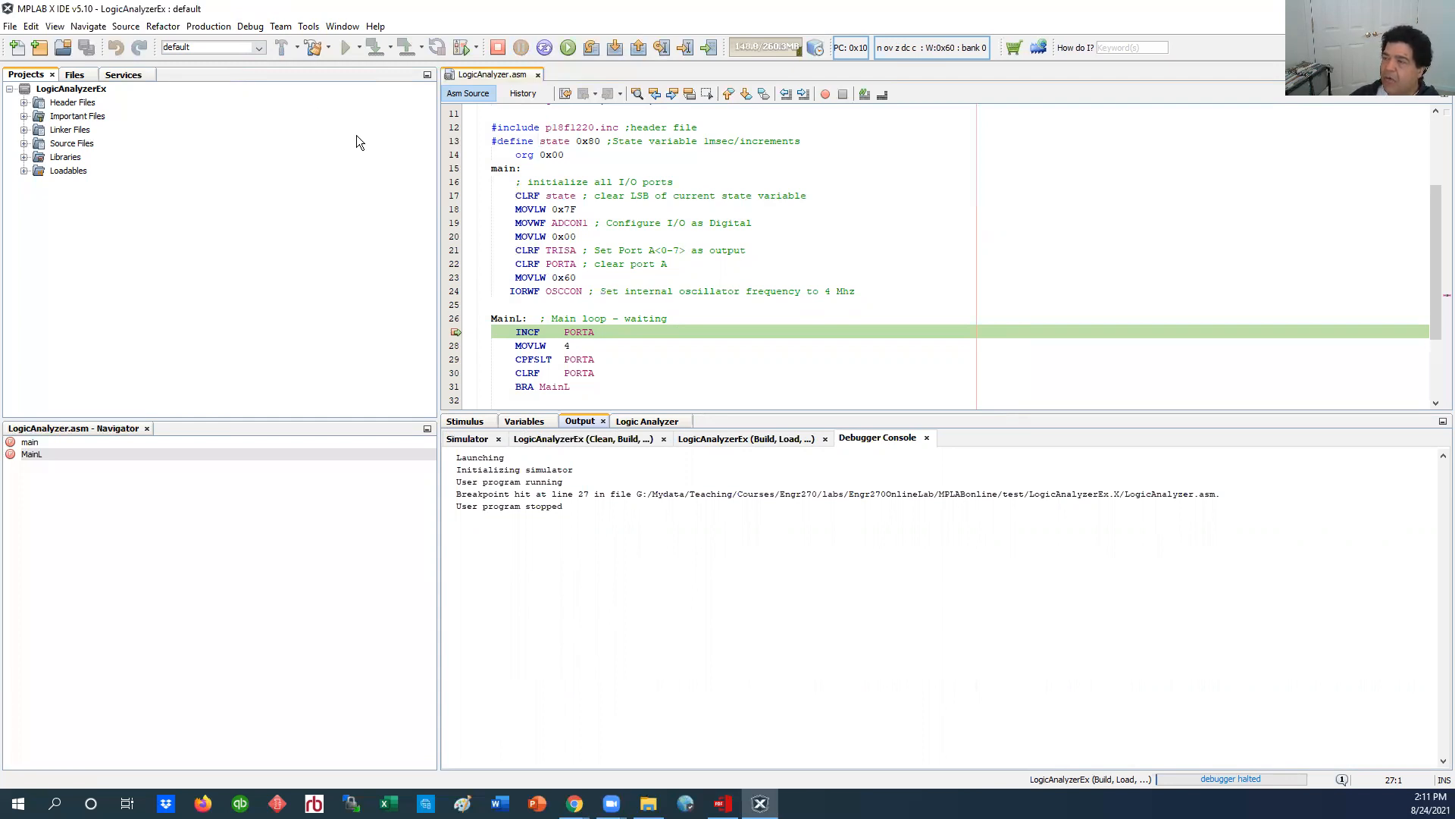
Step: Show the Logic Analyzer plotting RA0 and RA1 flat at 0 V
click(647, 421)
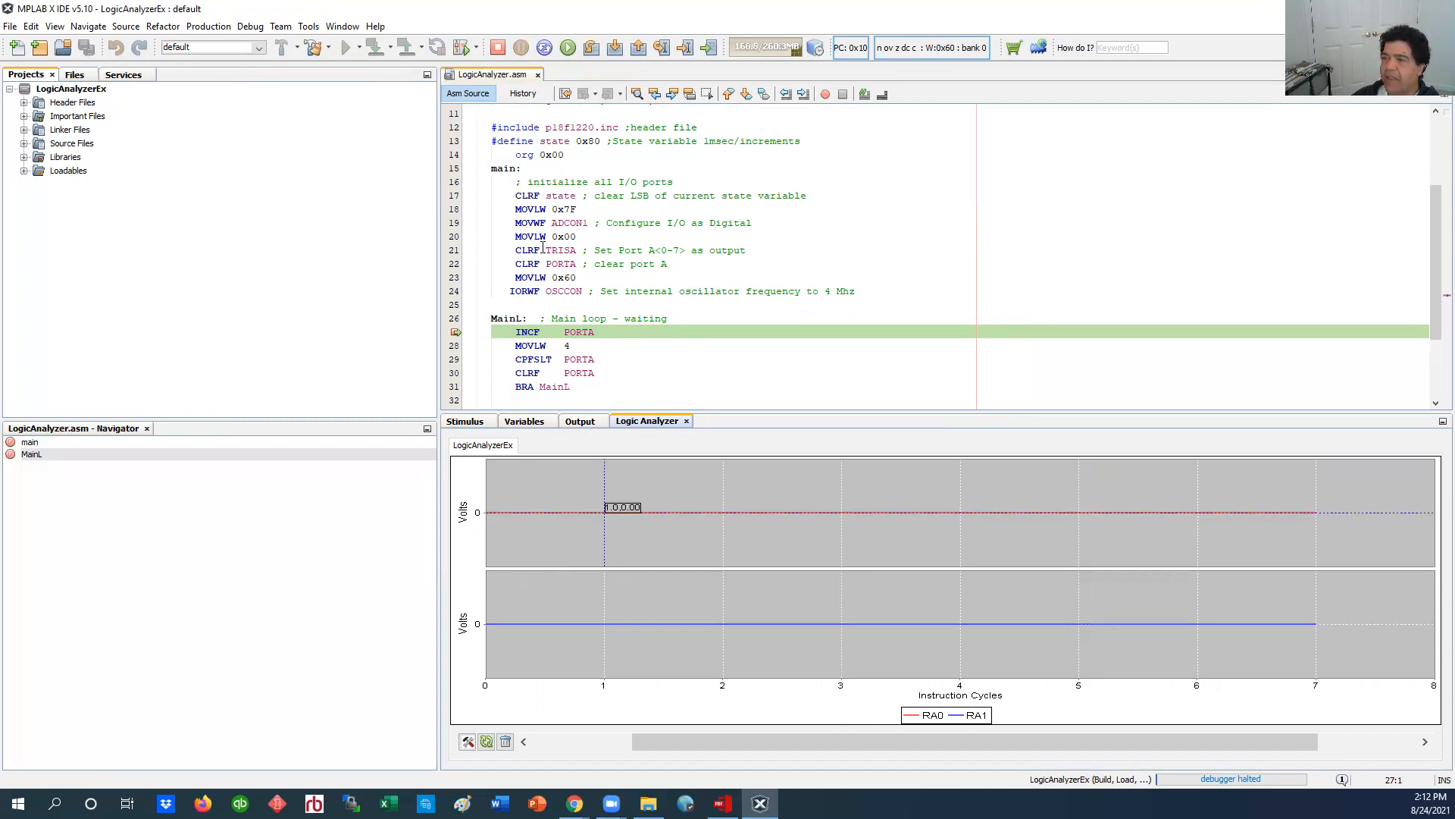
mouse_move(567, 47)
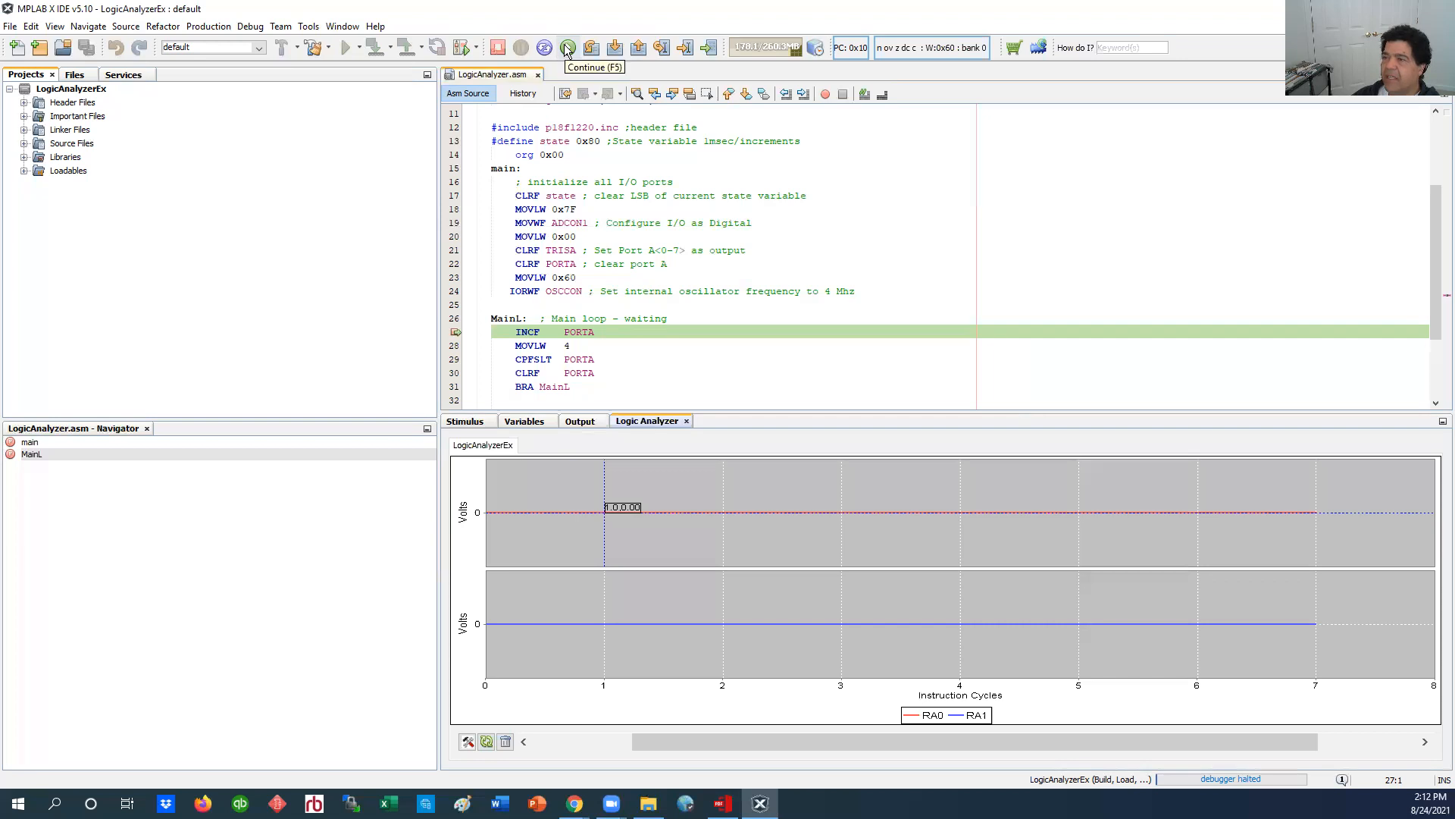
Step: Continue five loop passes so RA0 and RA1 trace square waves over about 56 cycles
click(567, 47)
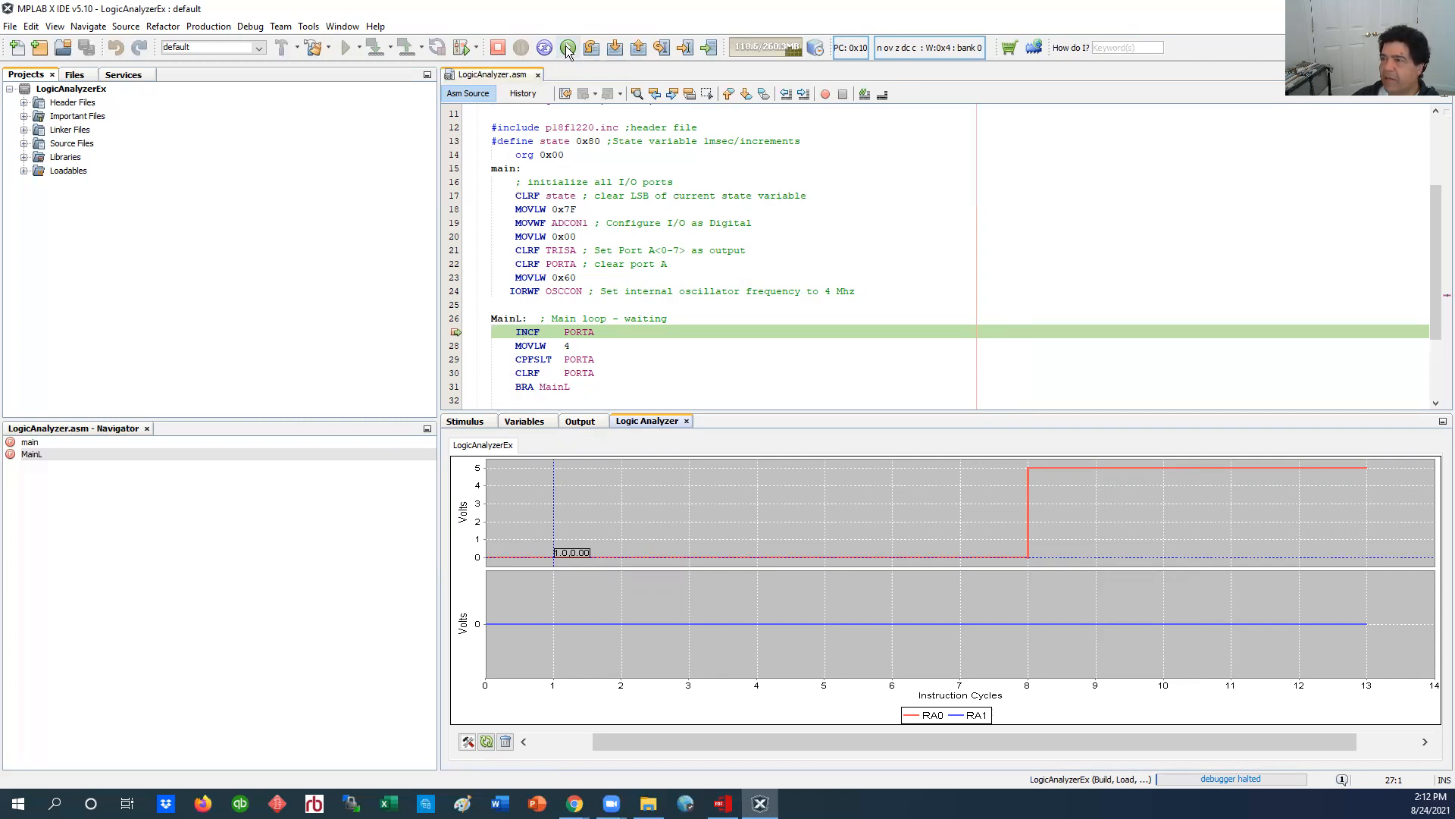
mouse_move(569, 47)
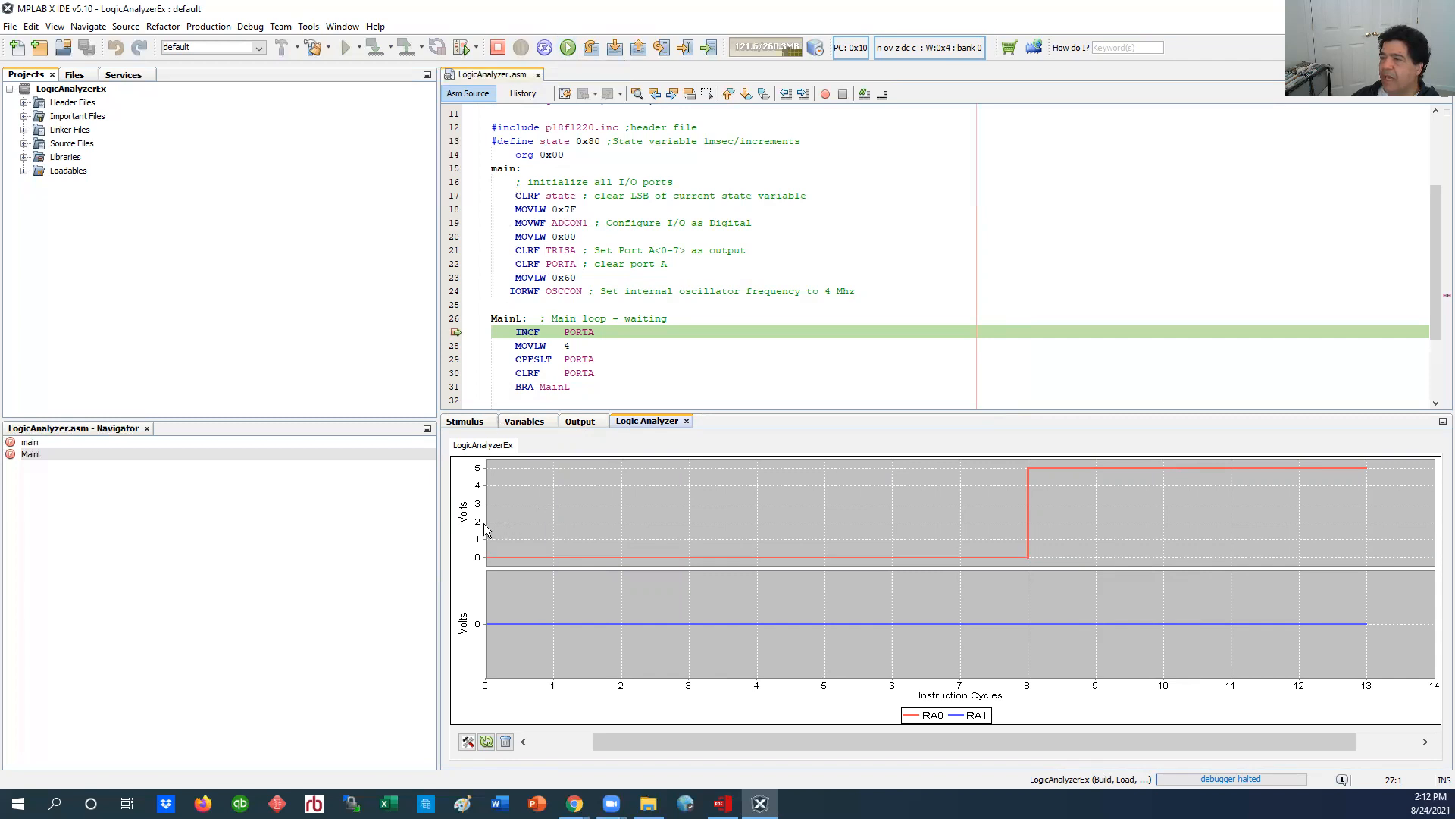
mouse_move(1011, 513)
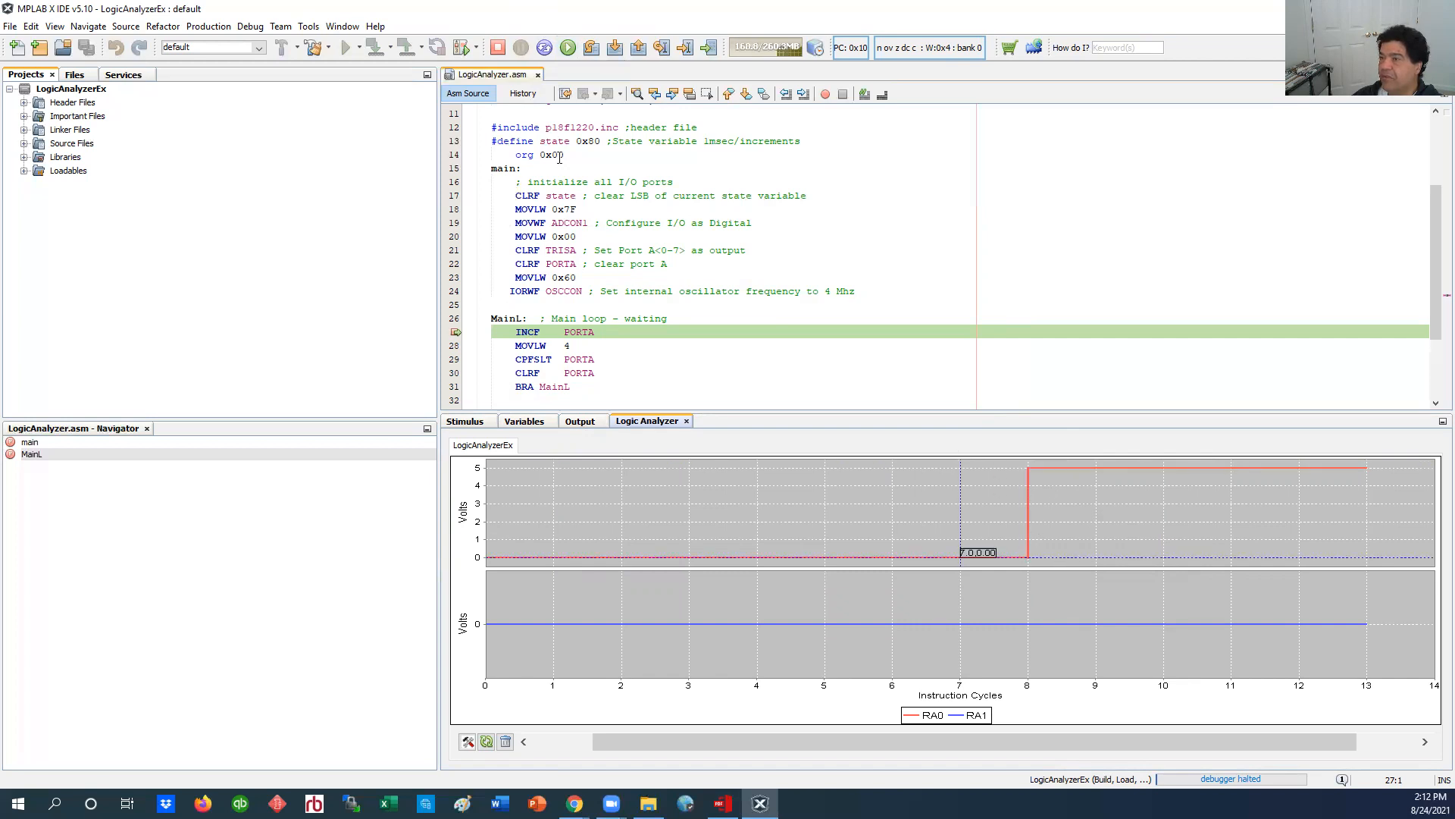
click(543, 47)
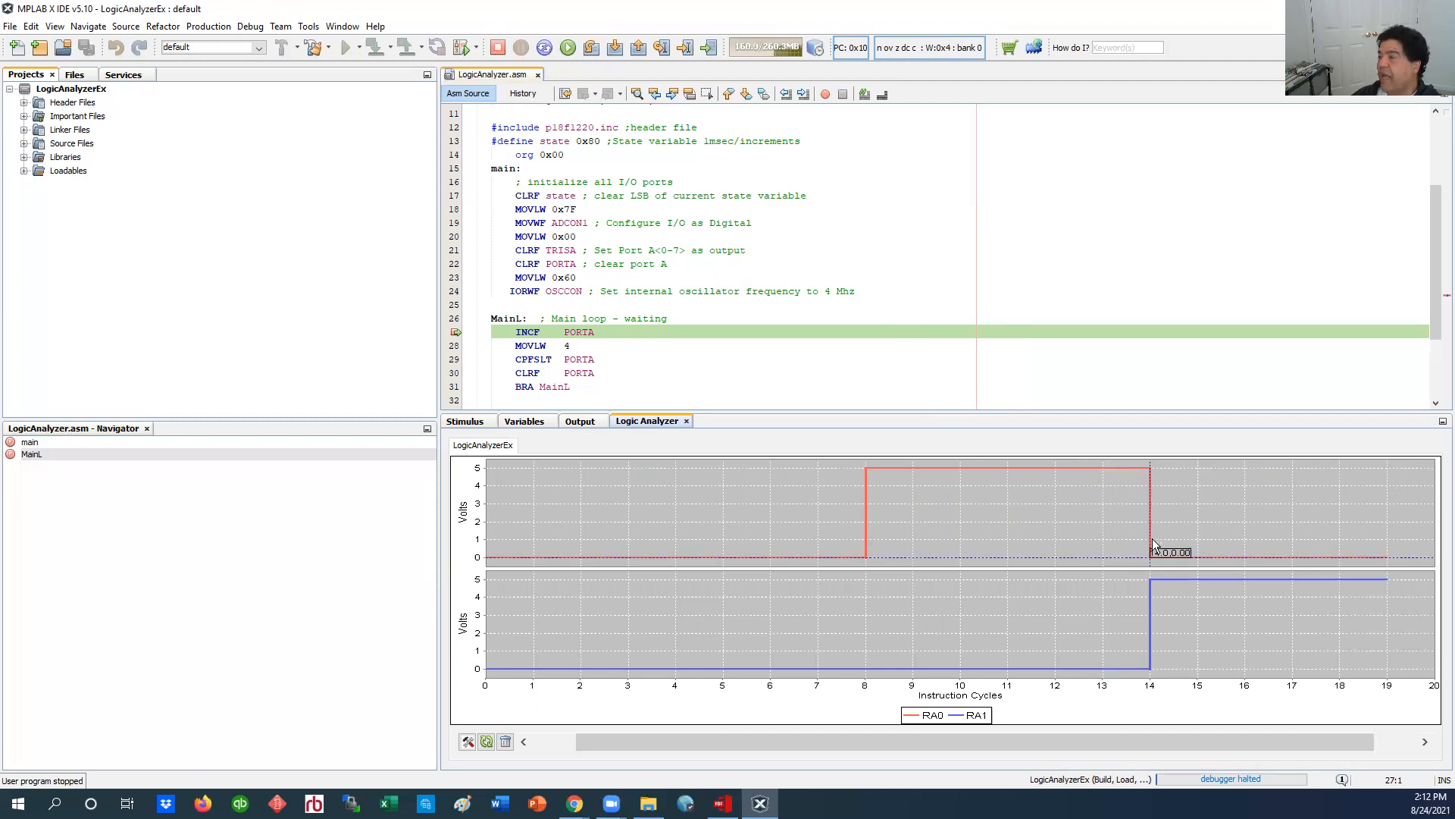
mouse_move(1164, 589)
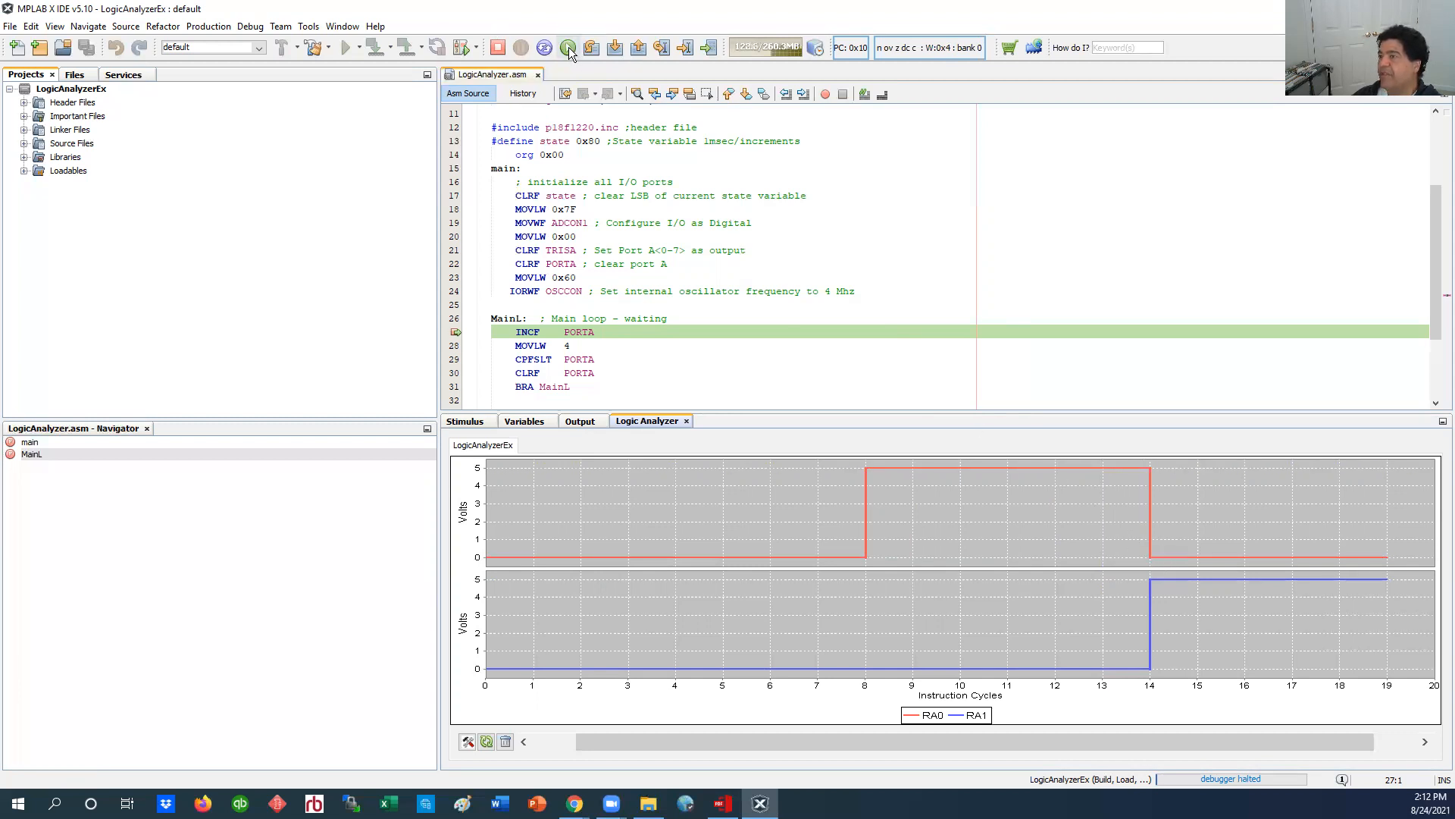
click(567, 47)
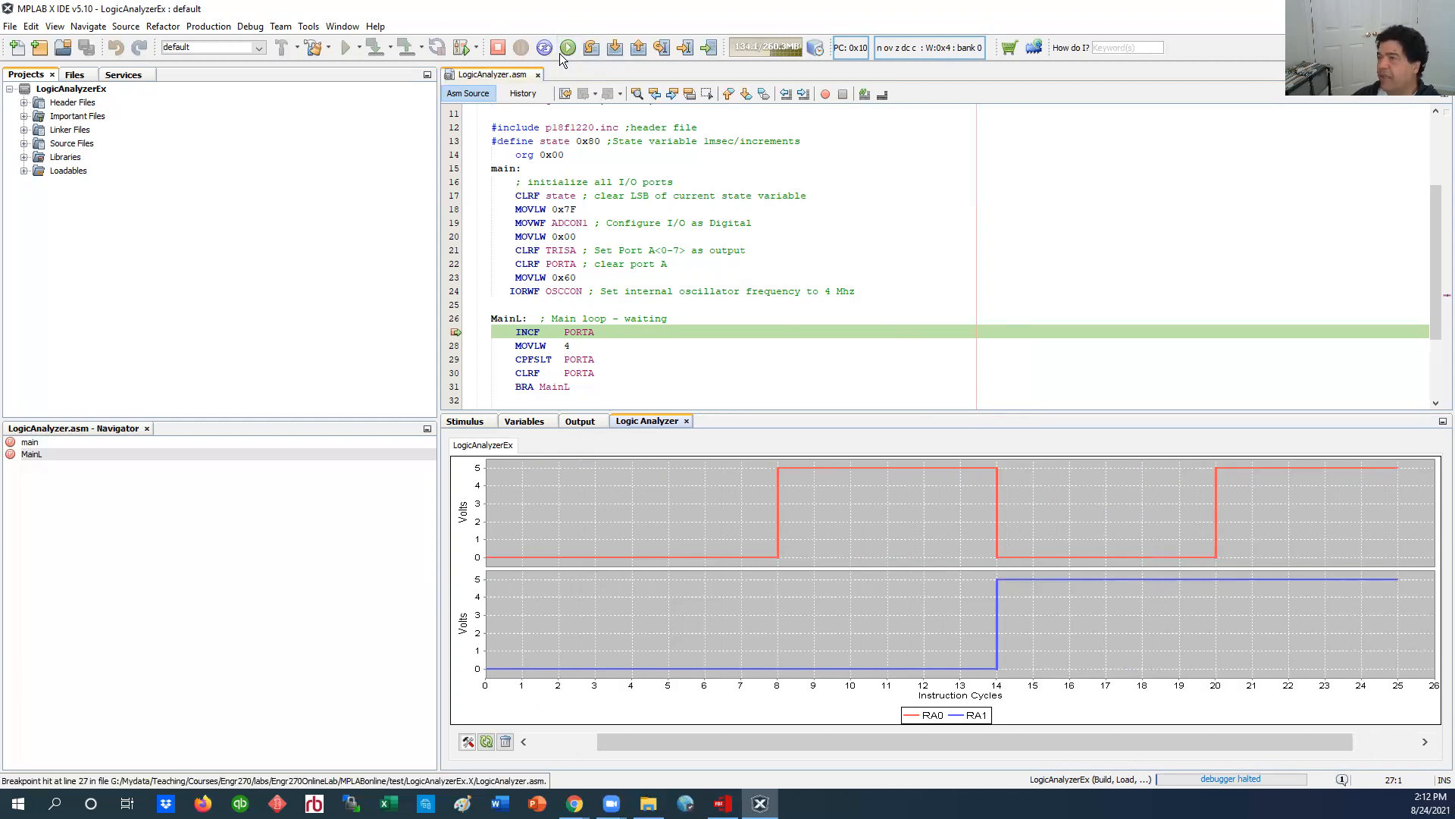
click(567, 47)
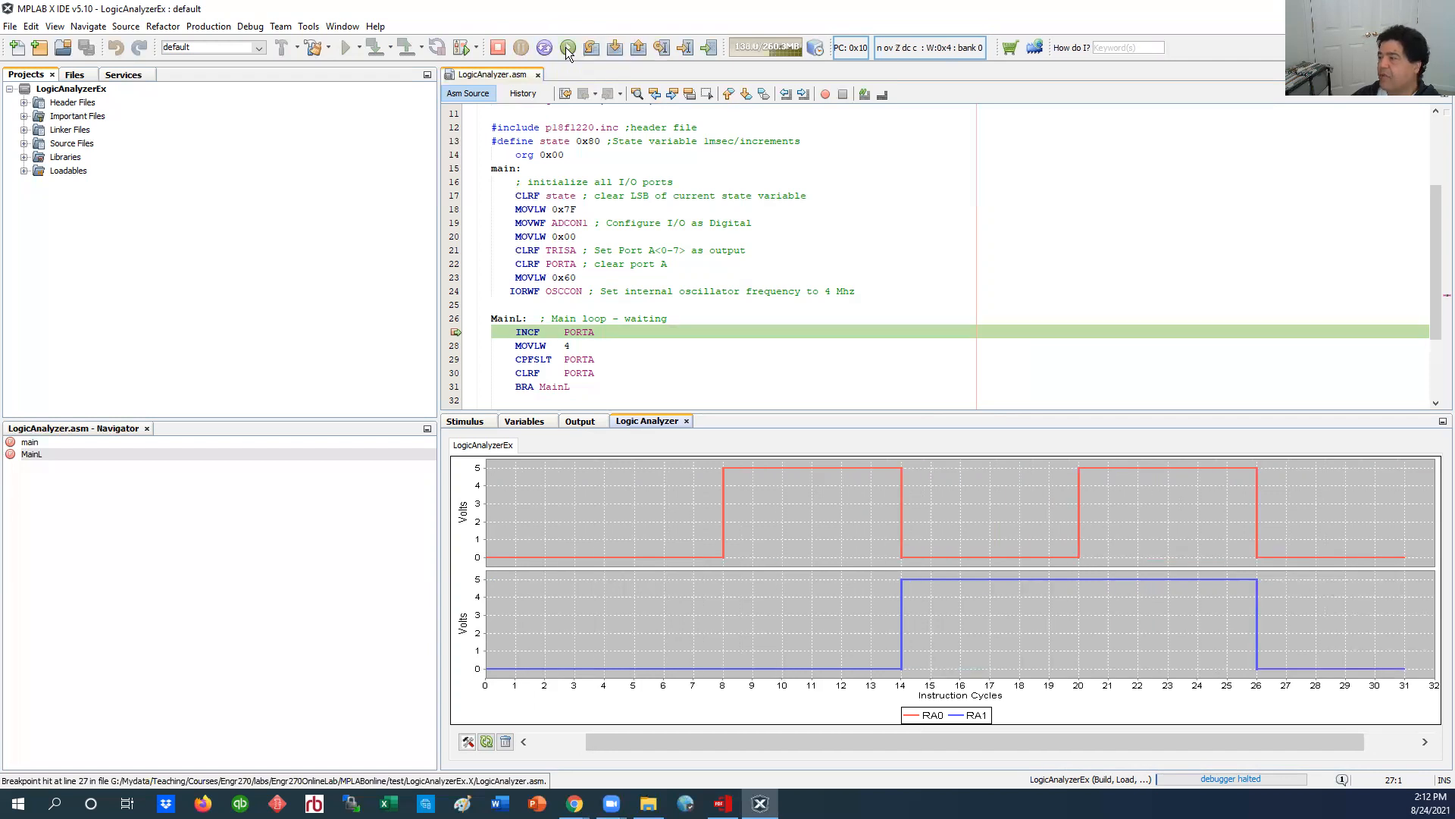
click(566, 48)
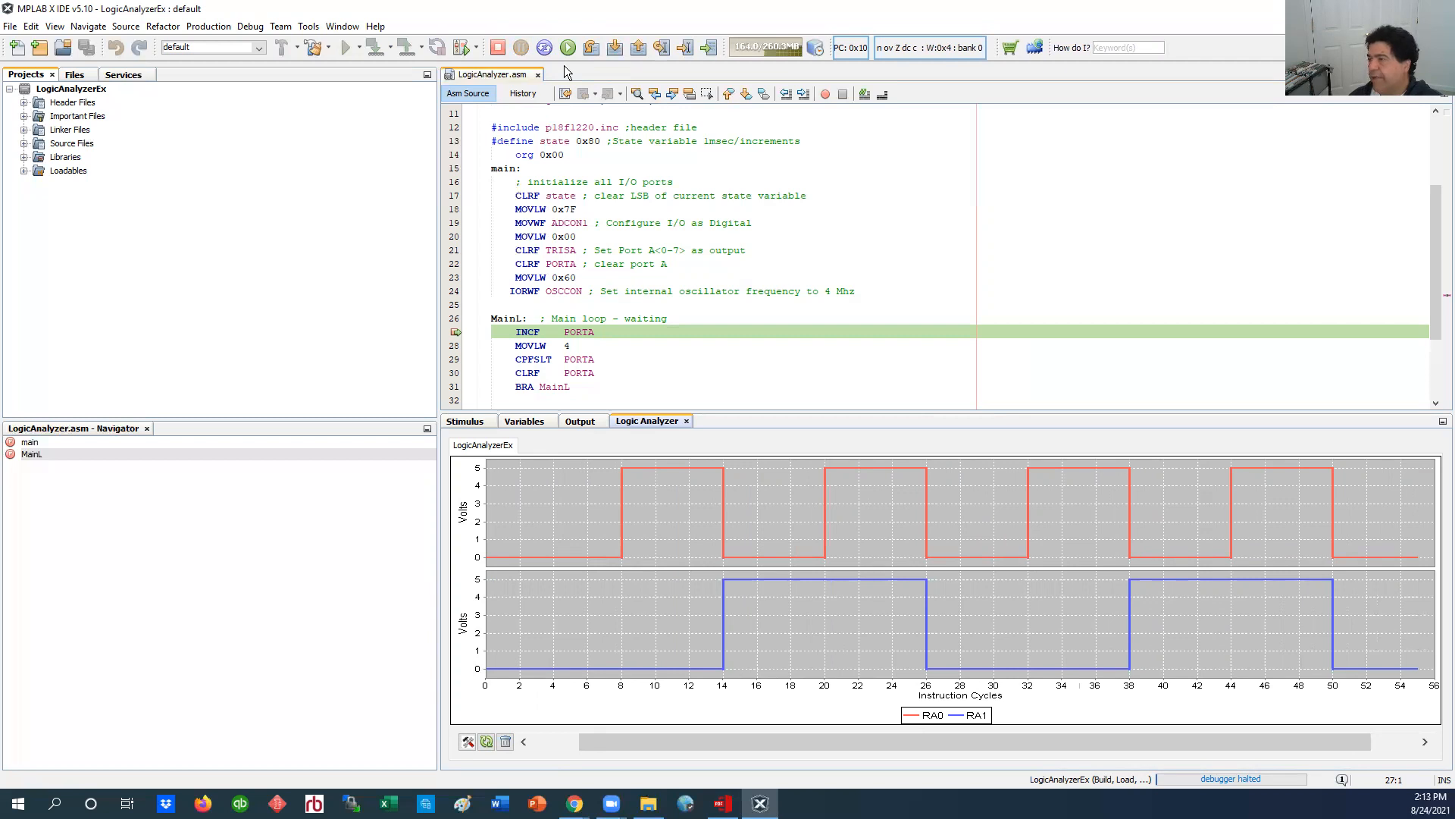
mouse_move(612, 66)
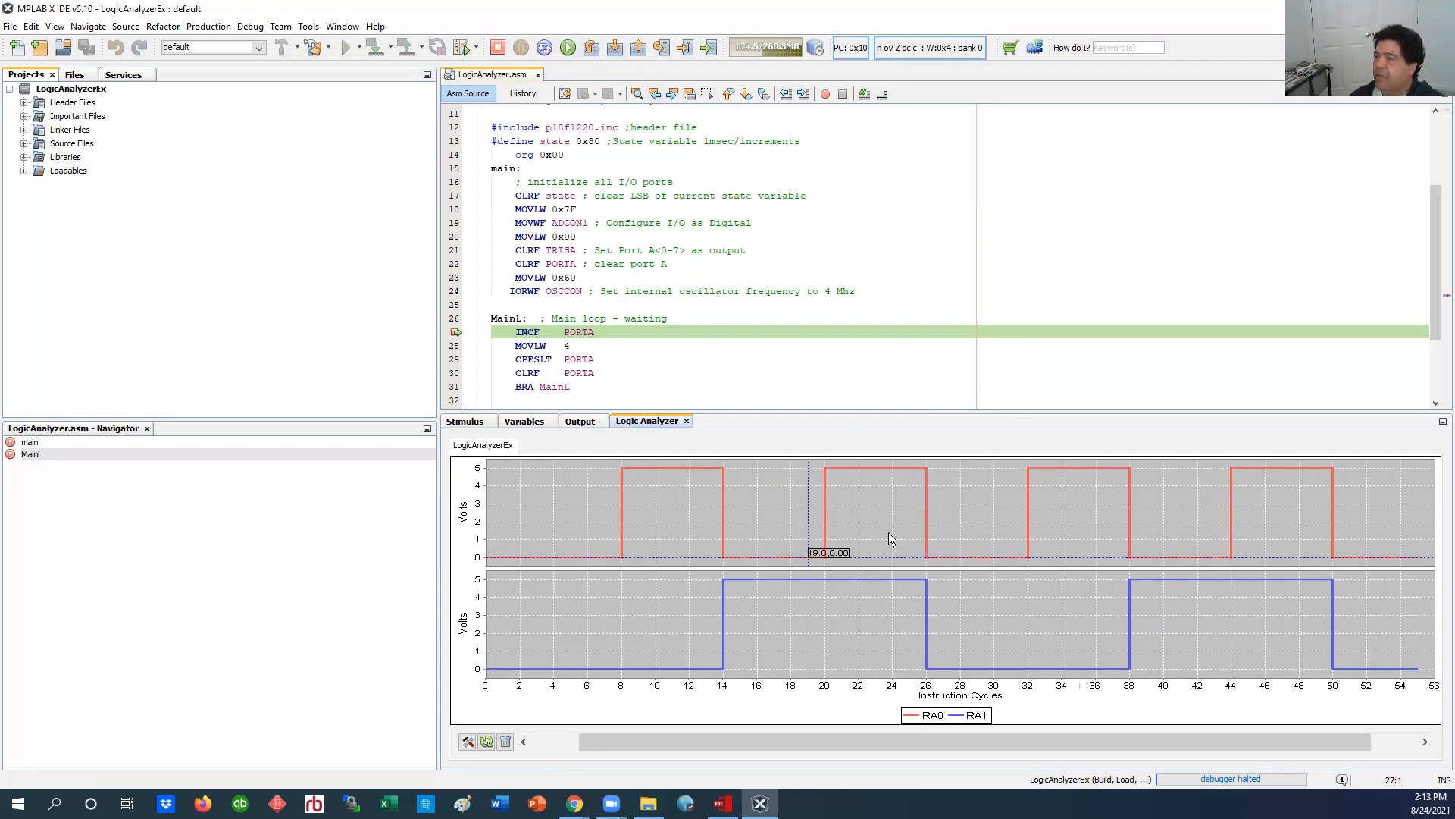
Step: Open the Logic Analyzer chart's Properties dialog from its context menu, showing title settings
right_click(946, 550)
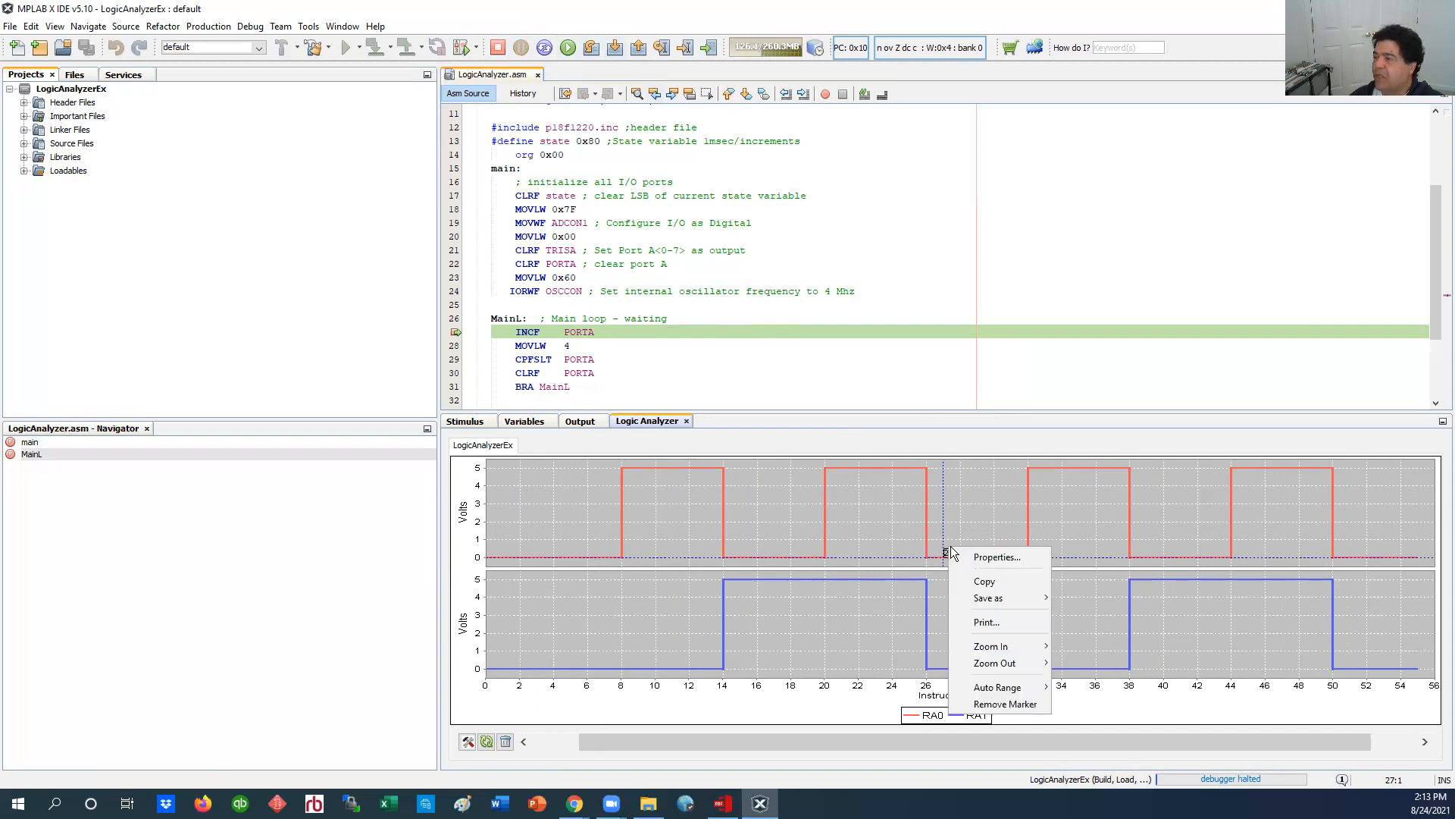
mouse_move(990, 646)
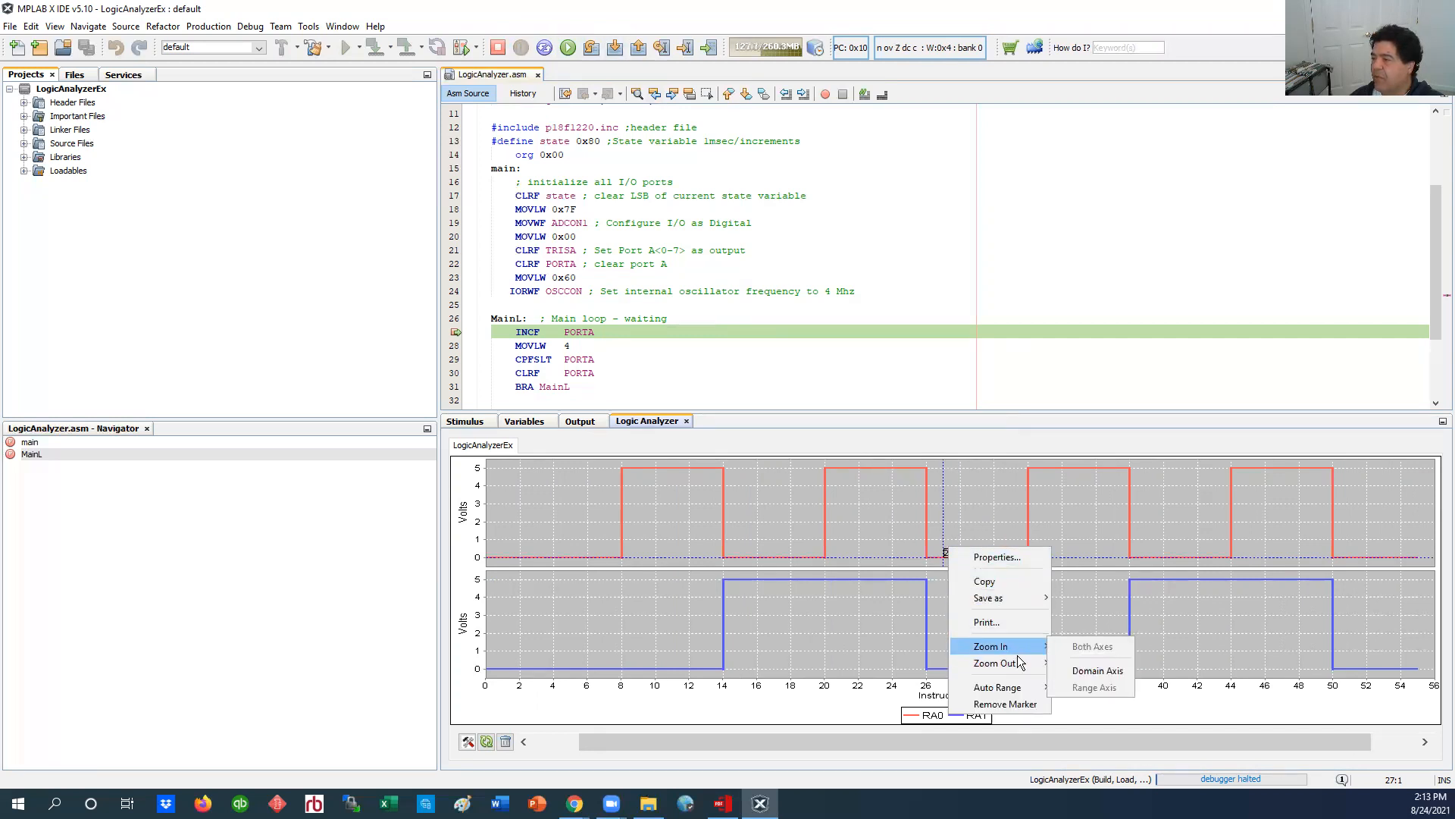
mouse_move(998, 686)
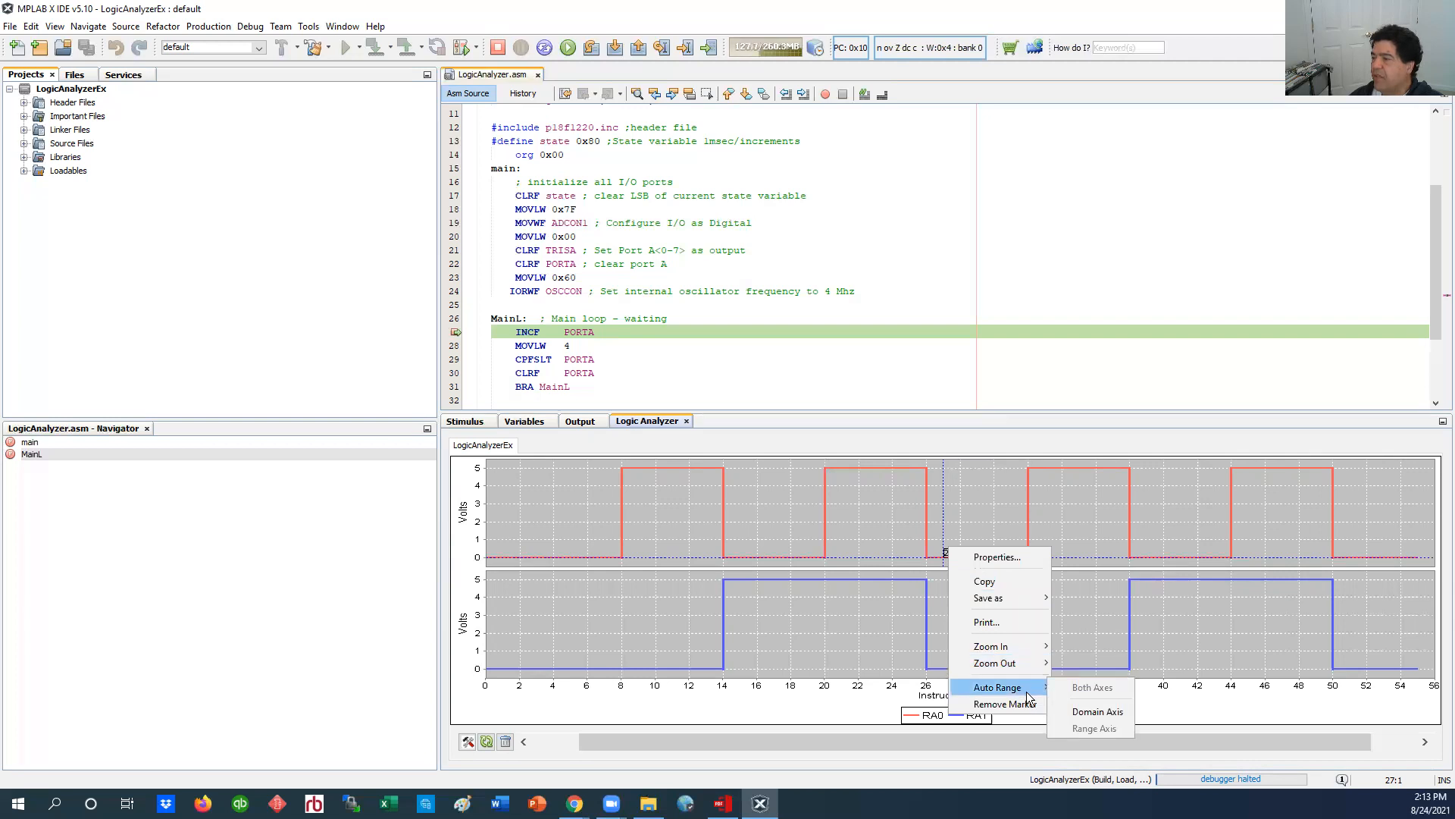
mouse_move(1049, 714)
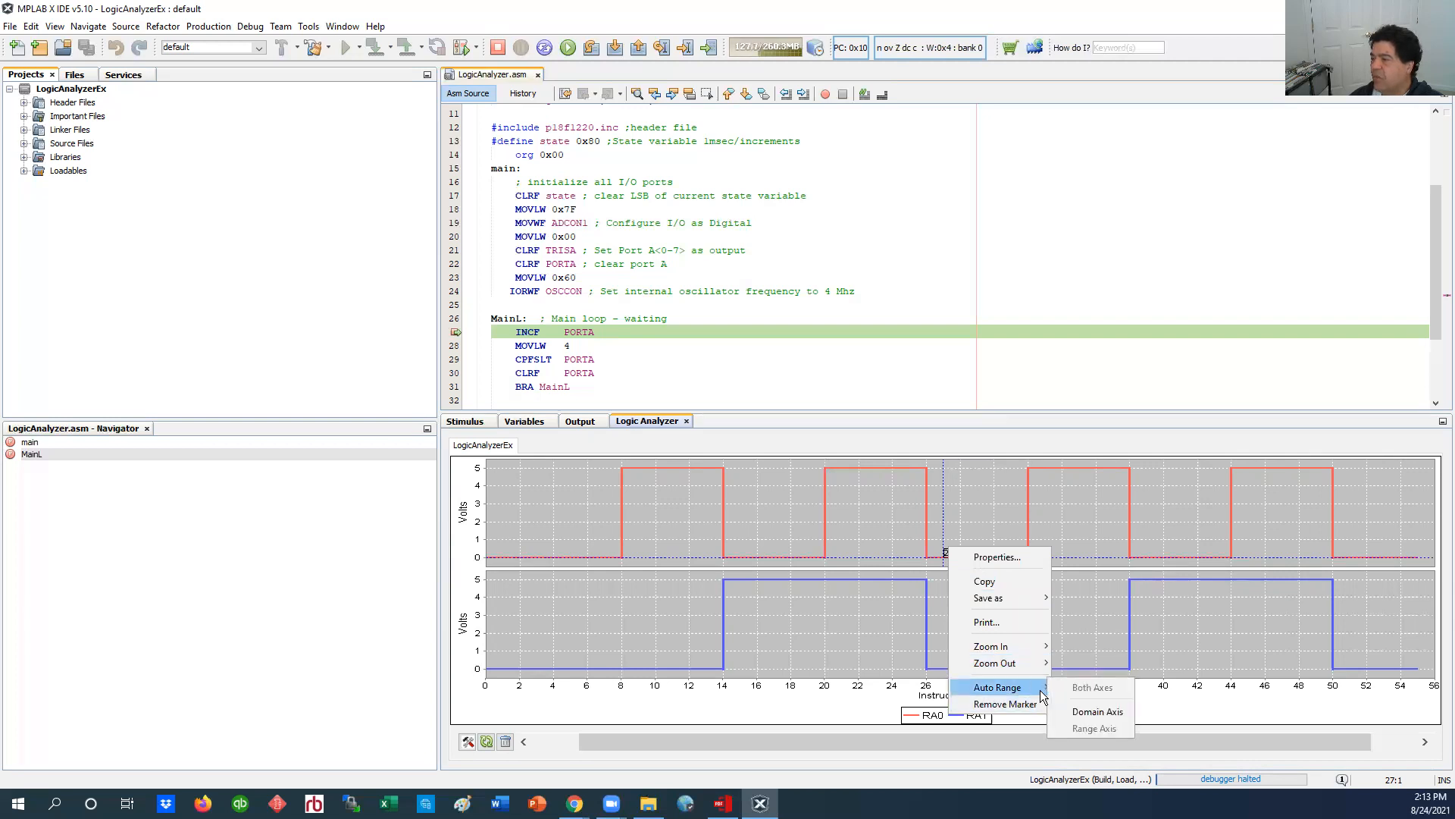
mouse_move(1098, 711)
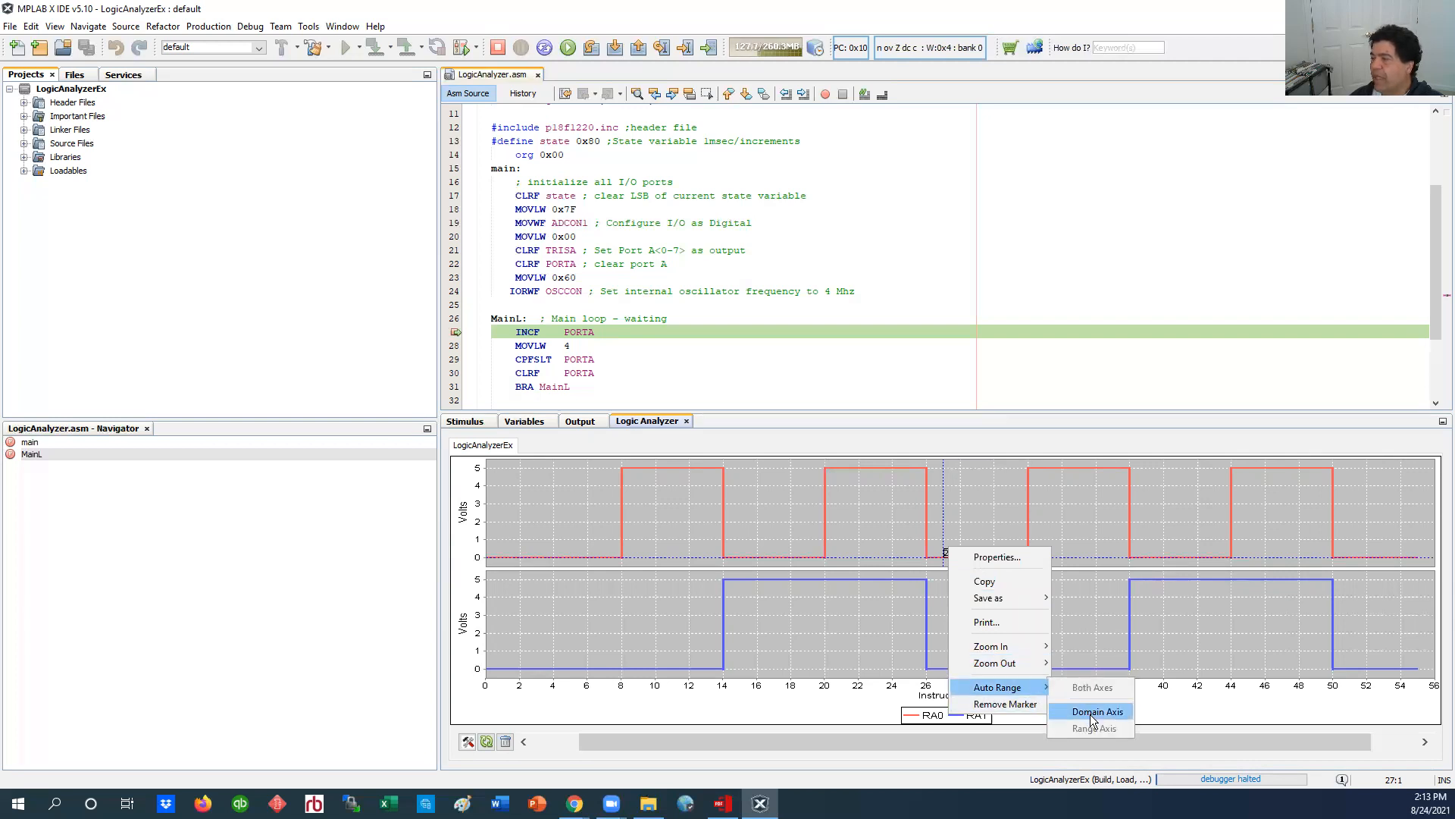
mouse_move(1044, 705)
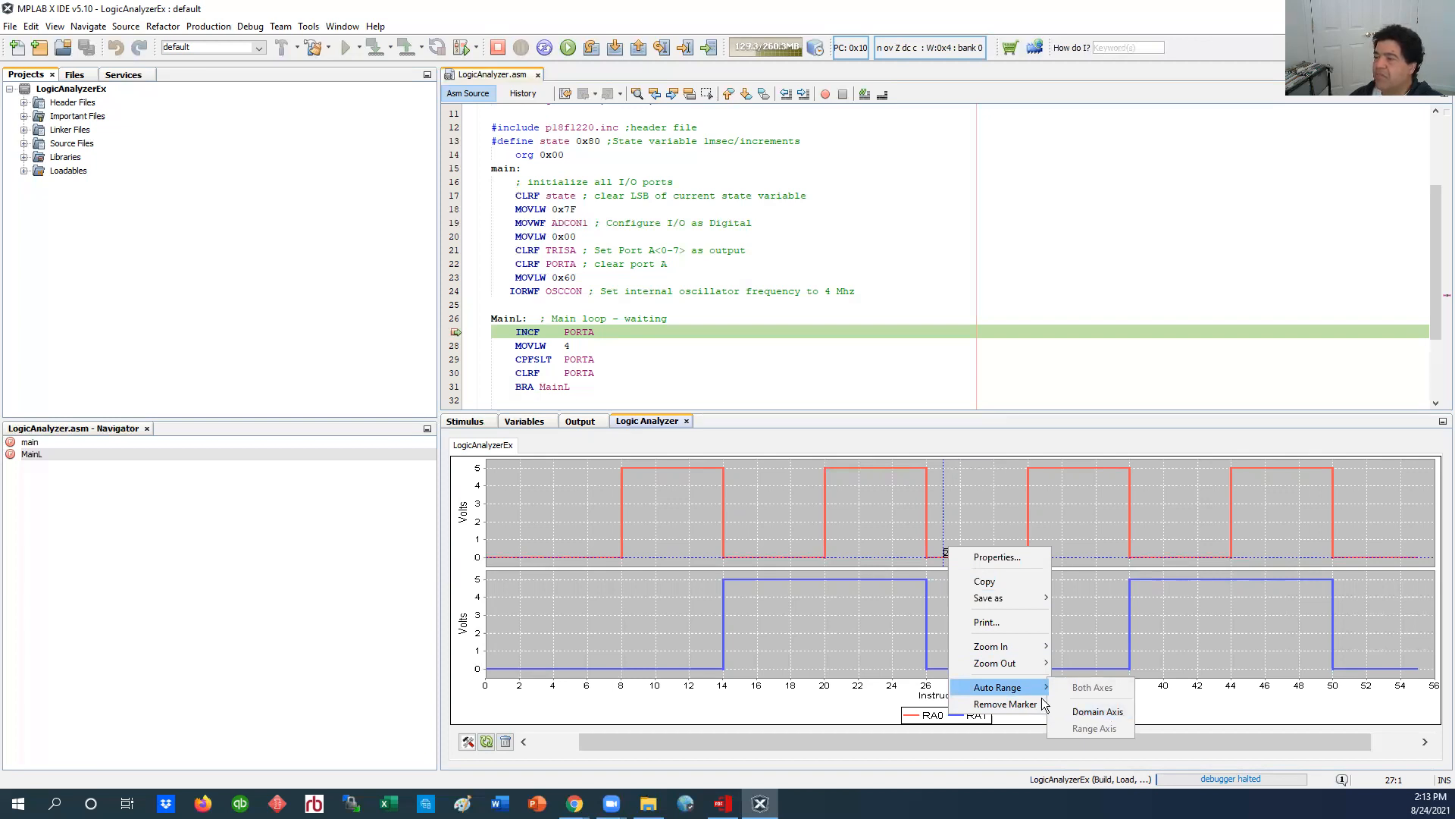
mouse_move(994, 663)
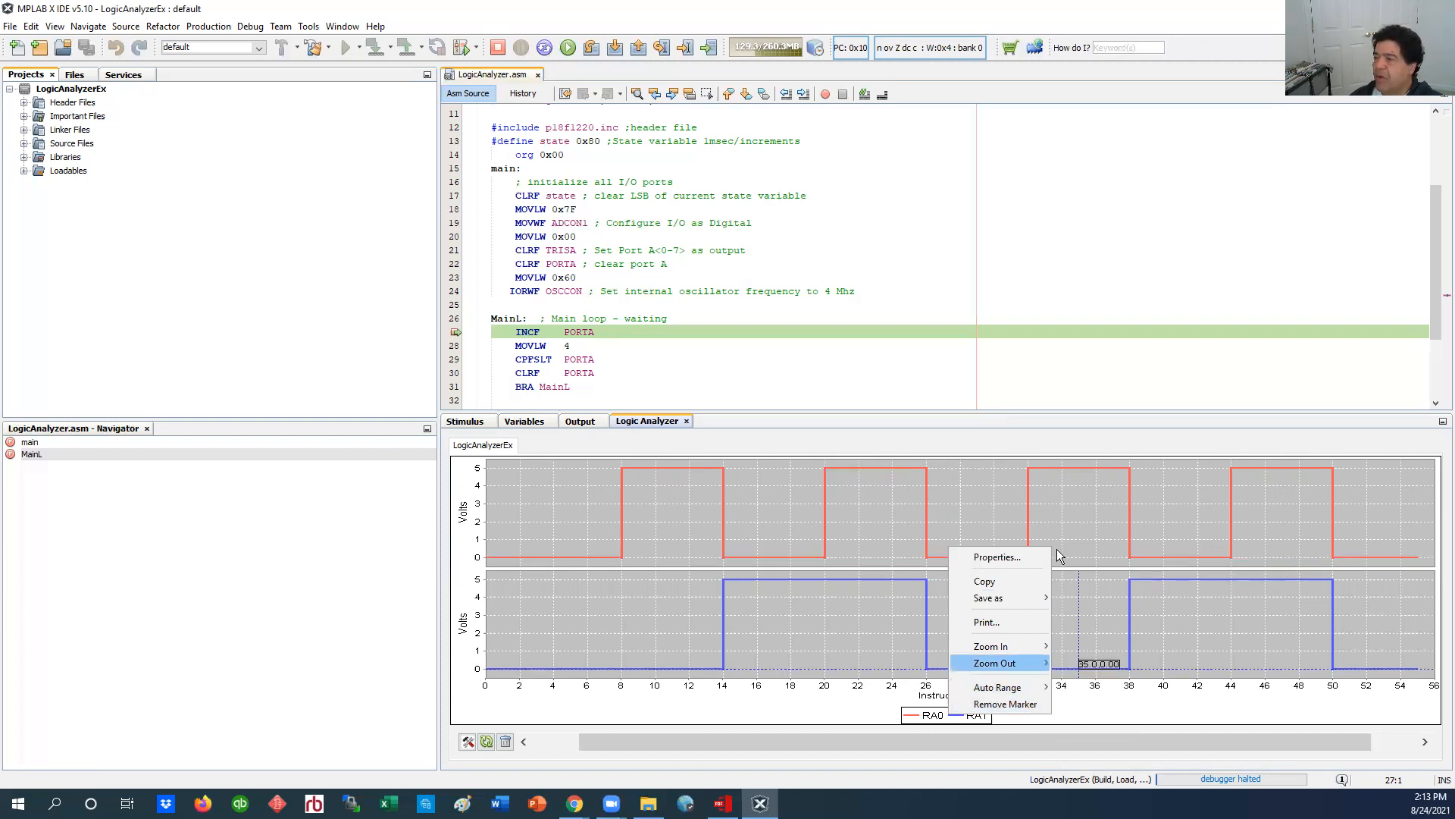
click(997, 557)
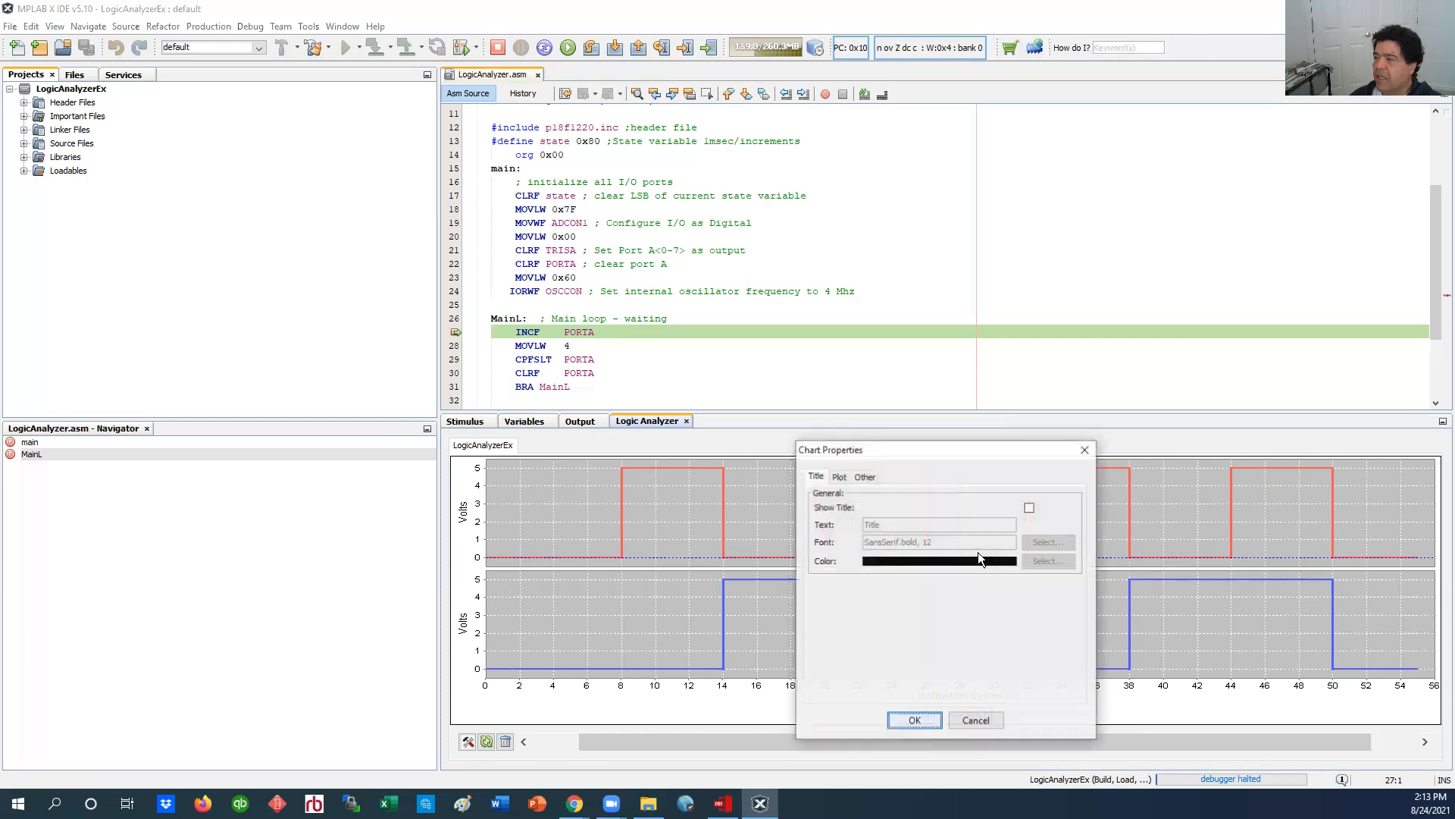